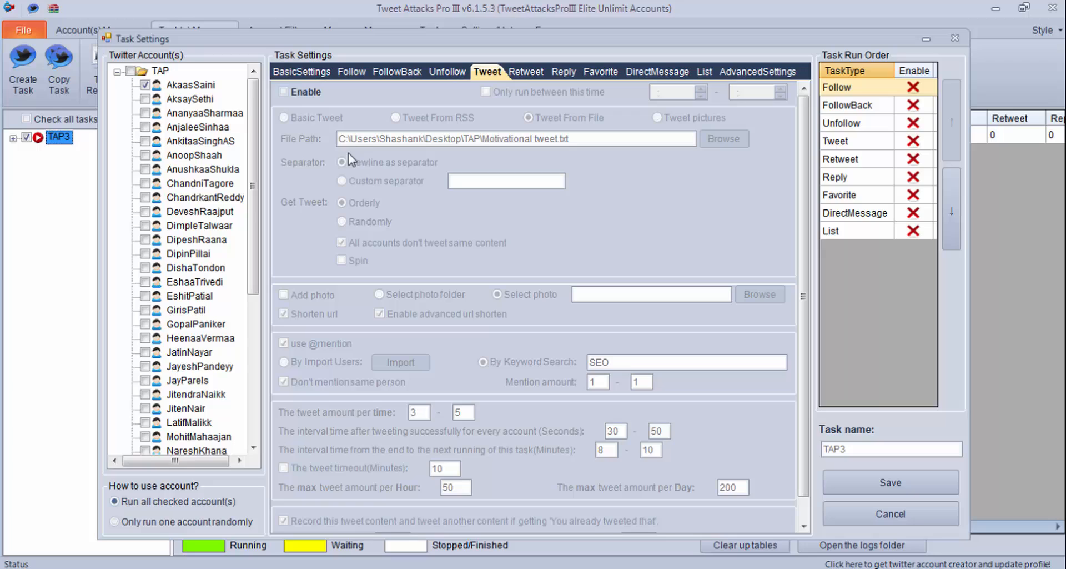
{"action": "mouse_move", "coordinate": [377, 111]}
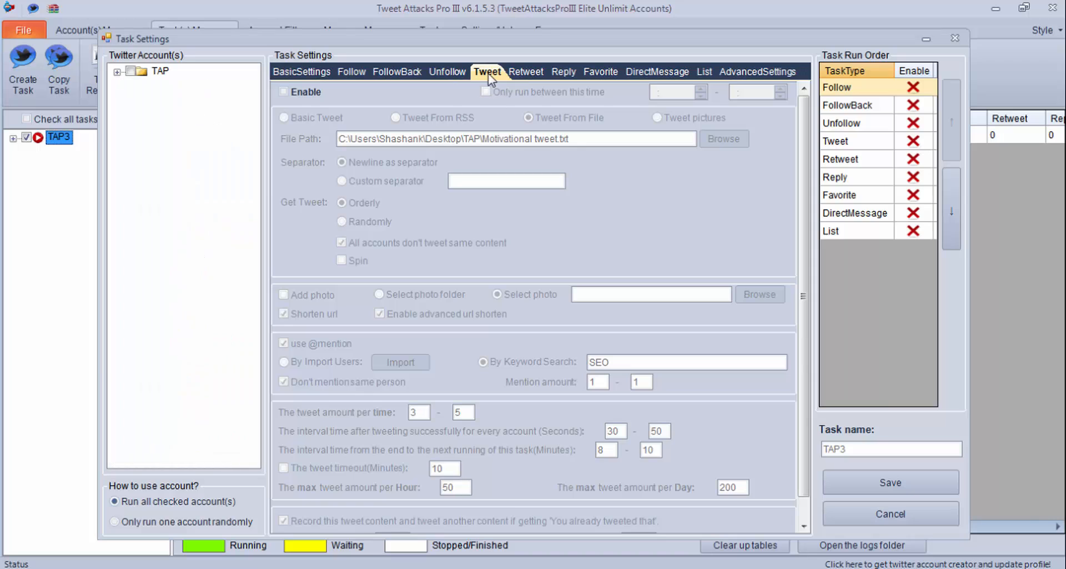
- Enable the Tweet task and choose Basic Tweet as the tweet source
{"action": "left_click", "coordinate": [283, 92]}
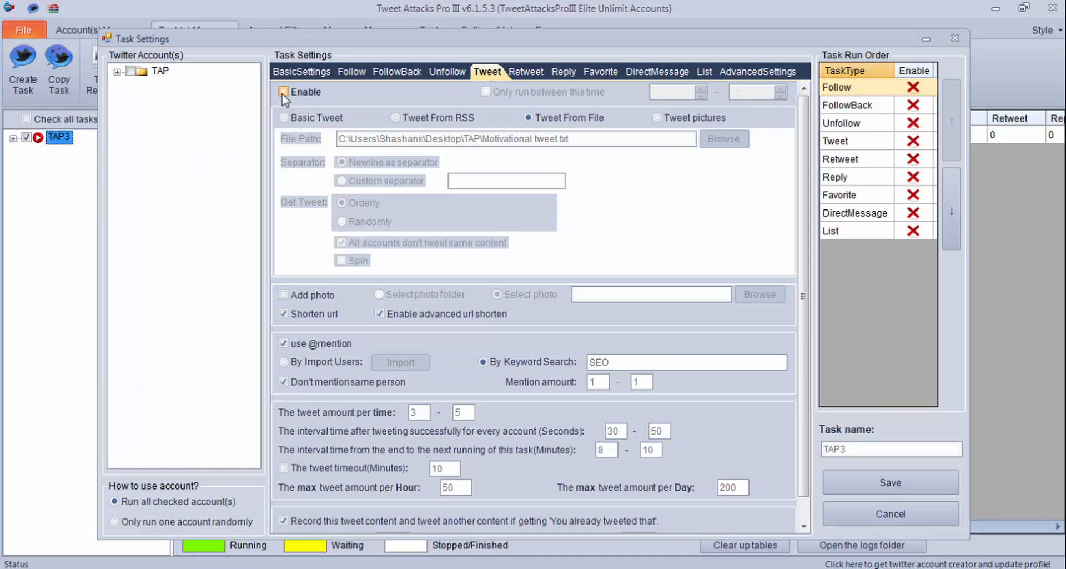
{"action": "left_click", "coordinate": [283, 92]}
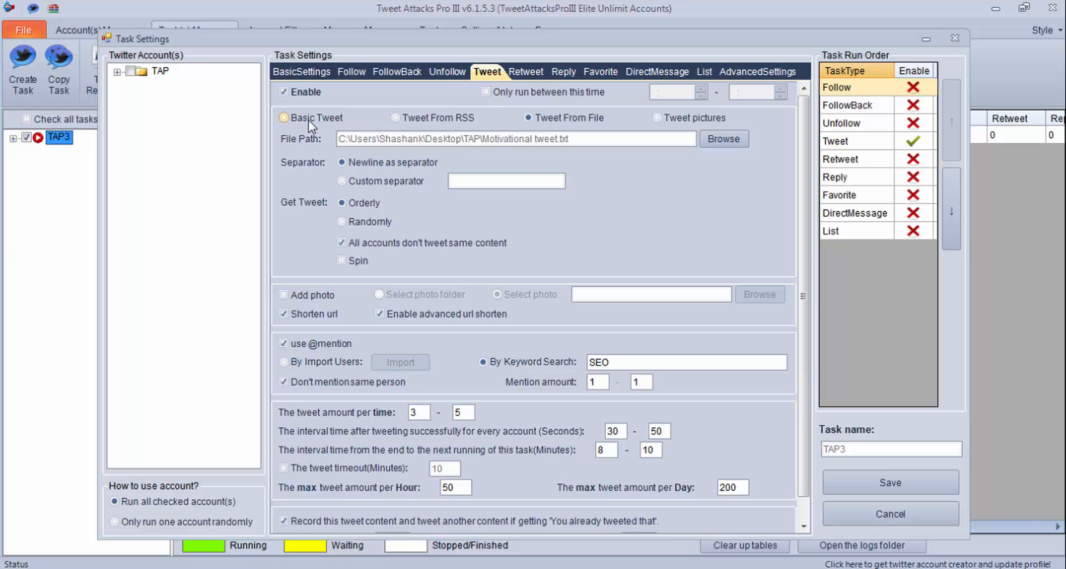
{"action": "mouse_move", "coordinate": [324, 120]}
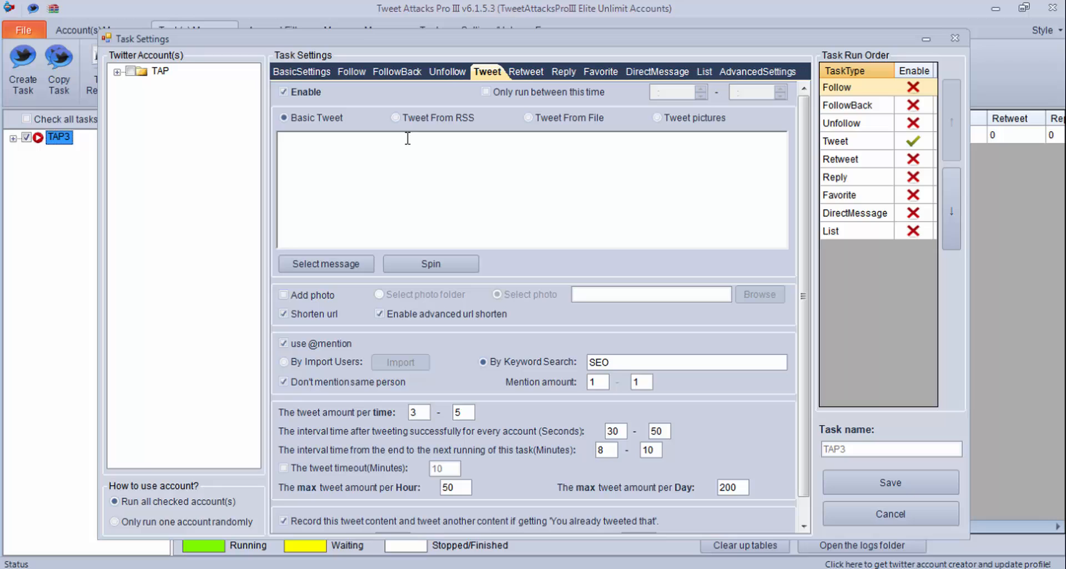
{"action": "mouse_move", "coordinate": [429, 132]}
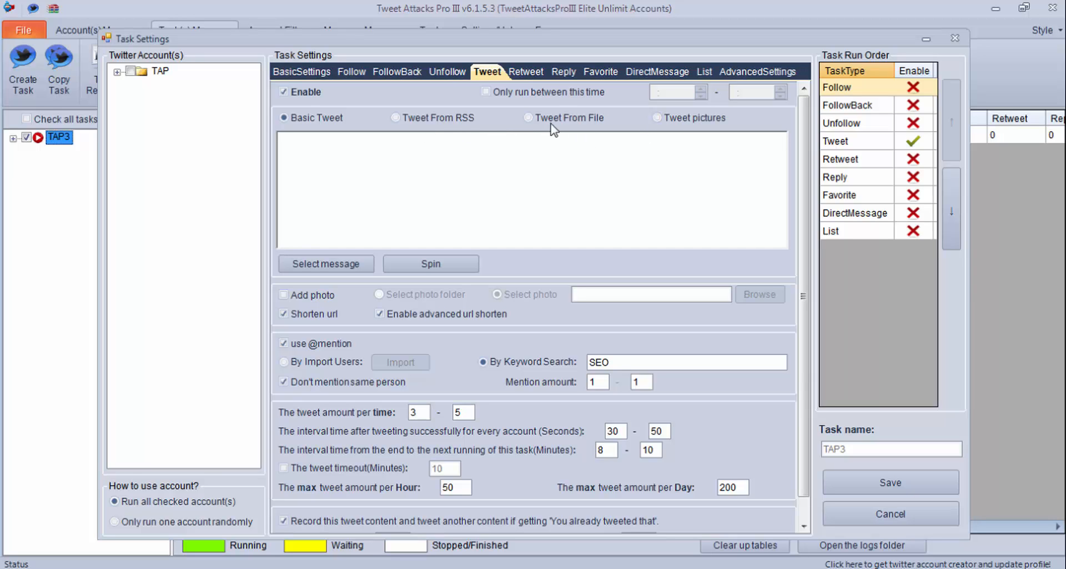
- Enter the Connie Stevens smile quote as the basic tweet's message
{"action": "left_click", "coordinate": [395, 117]}
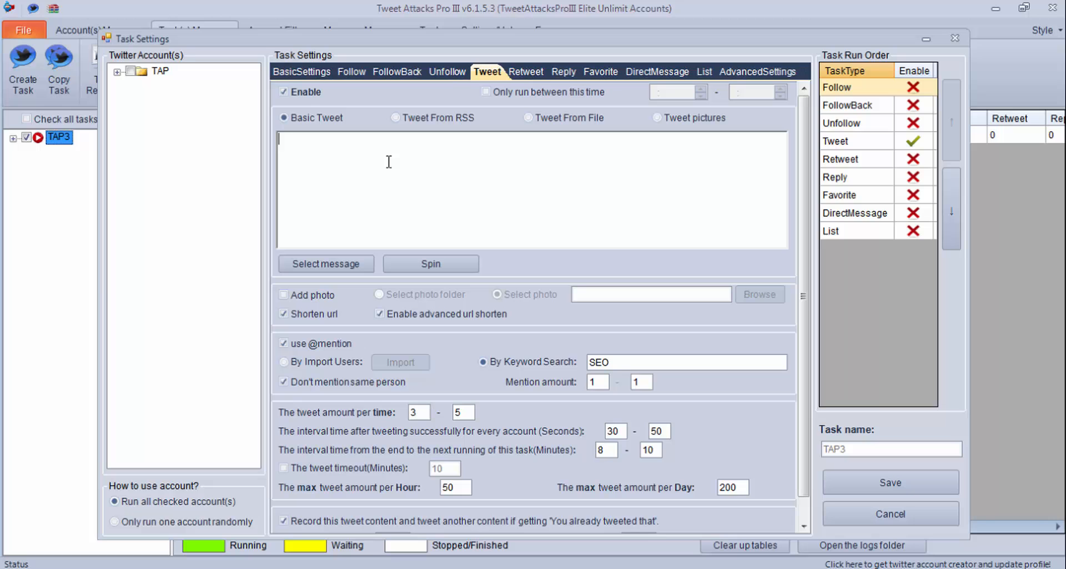
{"action": "mouse_move", "coordinate": [672, 567]}
{"action": "type", "text": "Nothing you wear is more important than your smile. -Connie Stevens"}
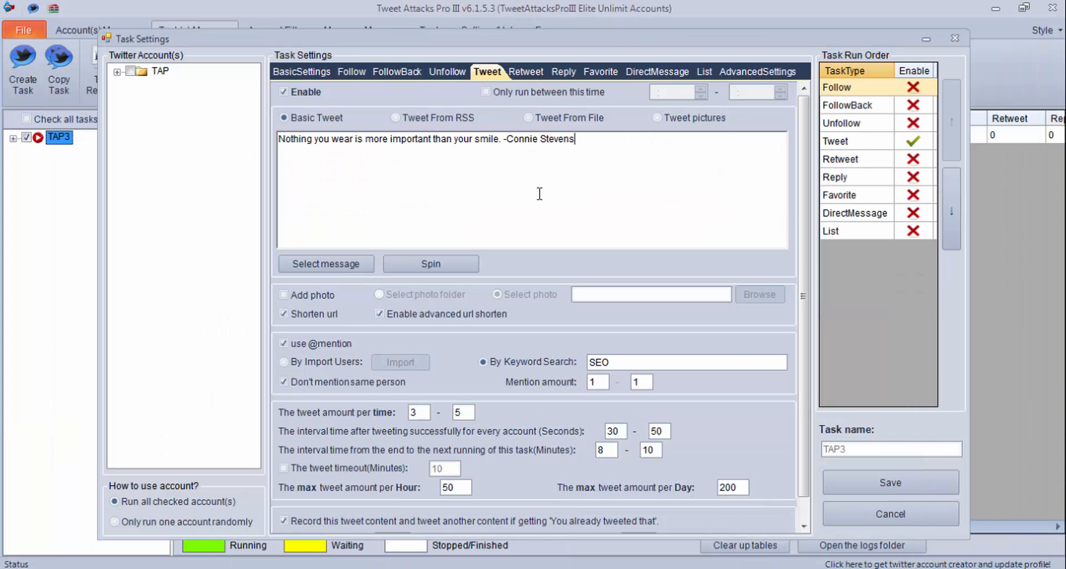
{"action": "mouse_move", "coordinate": [473, 191]}
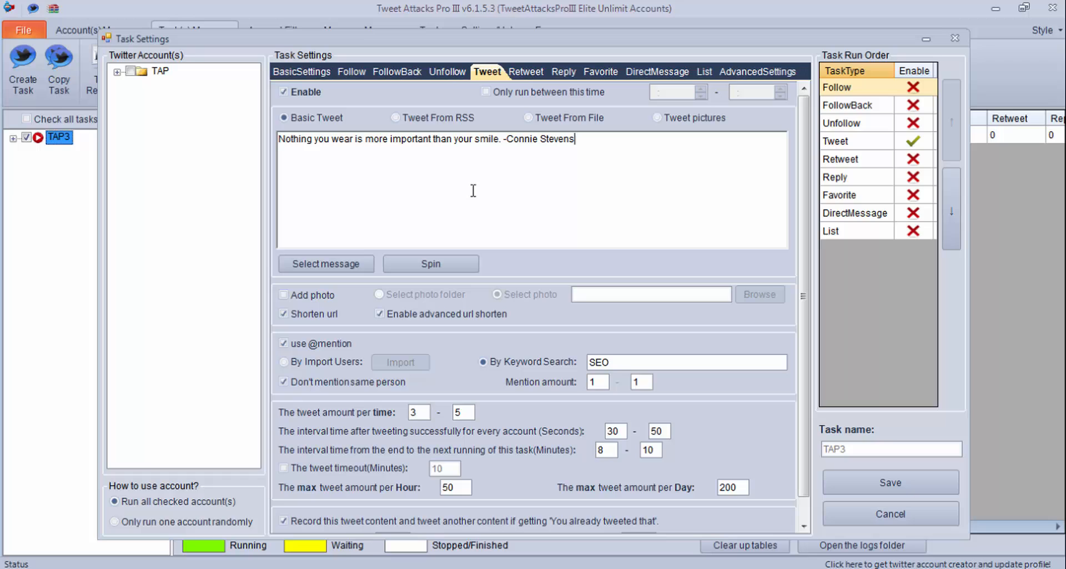
{"action": "mouse_move", "coordinate": [485, 183]}
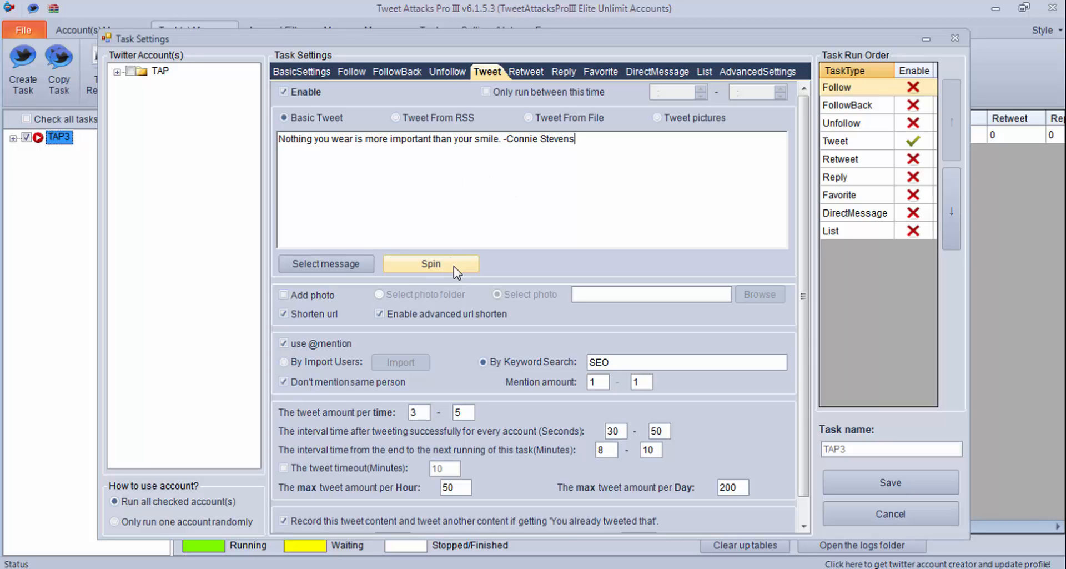
{"action": "mouse_move", "coordinate": [456, 213]}
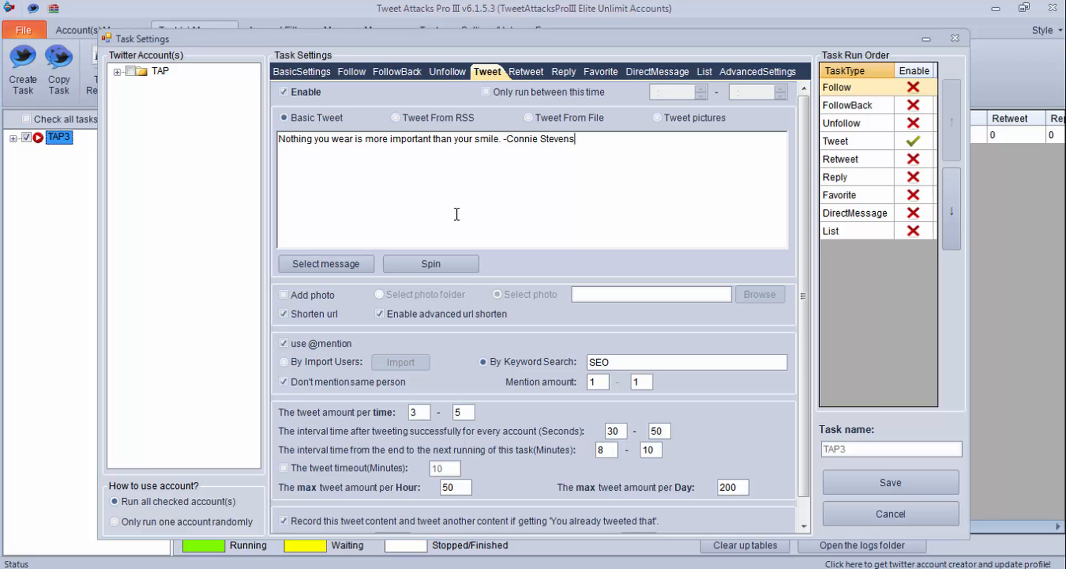
{"action": "left_click", "coordinate": [116, 71]}
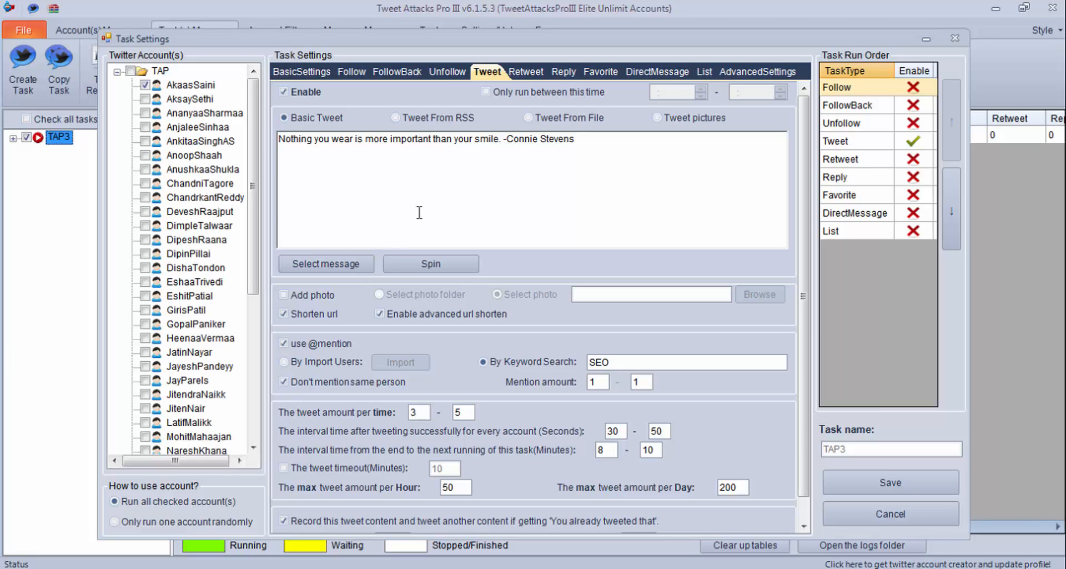
- Browse the empty saved-messages list, then cancel Task Settings back to the task list
{"action": "left_click", "coordinate": [325, 264]}
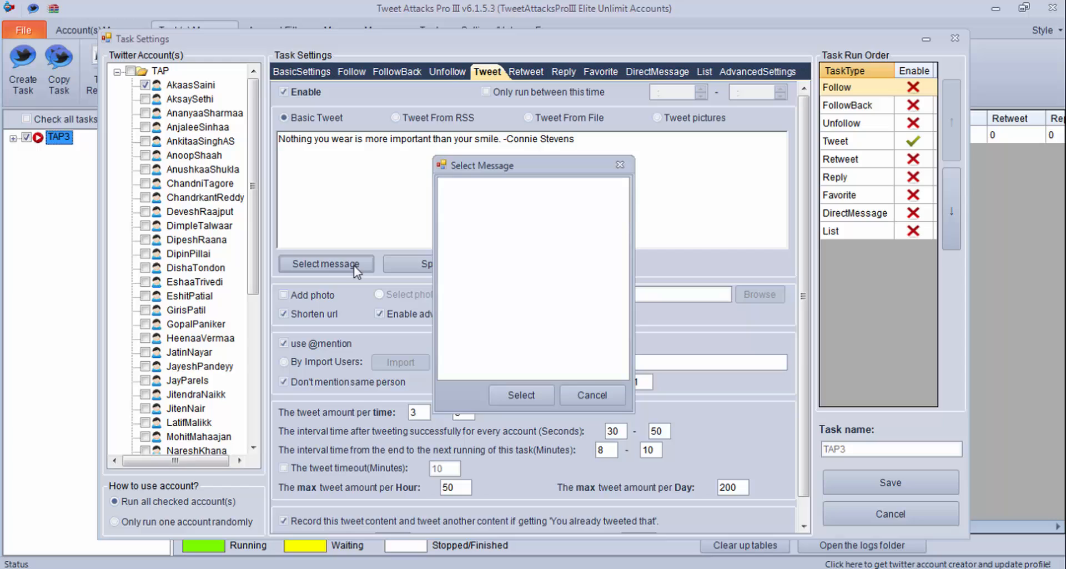
{"action": "mouse_move", "coordinate": [519, 211]}
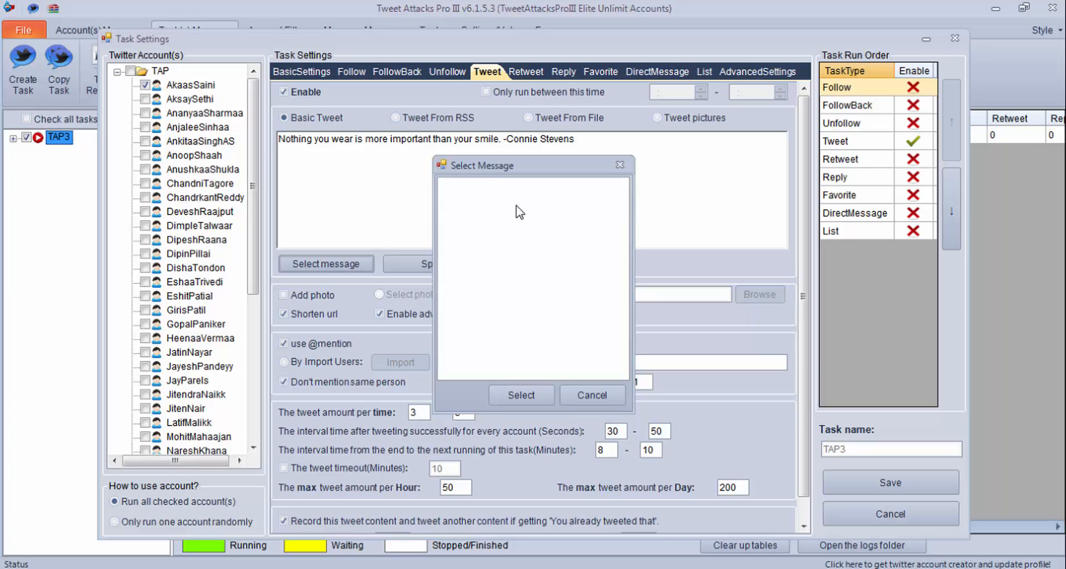
{"action": "mouse_move", "coordinate": [519, 252]}
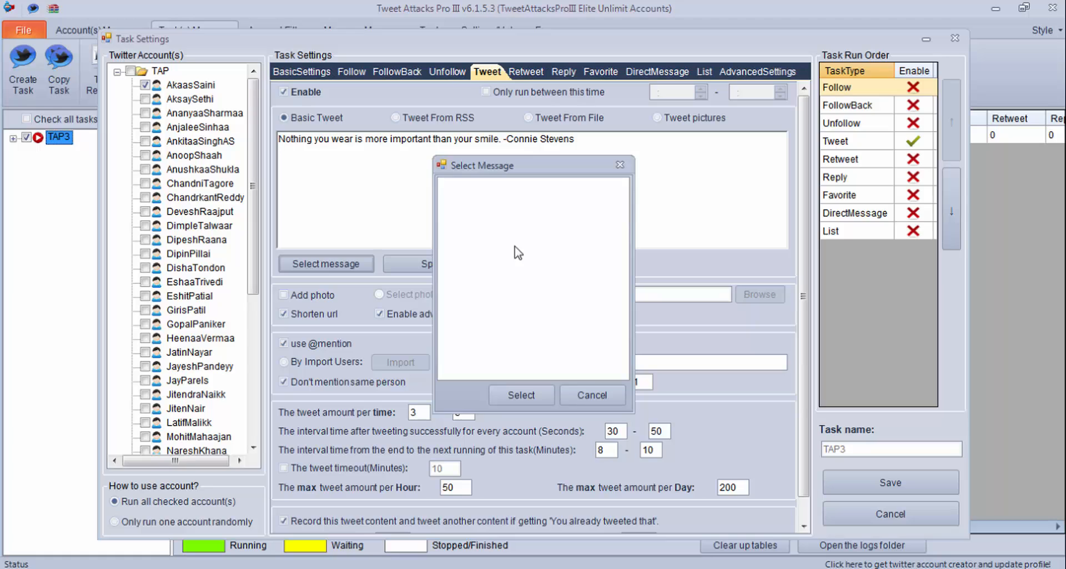
{"action": "mouse_move", "coordinate": [547, 311]}
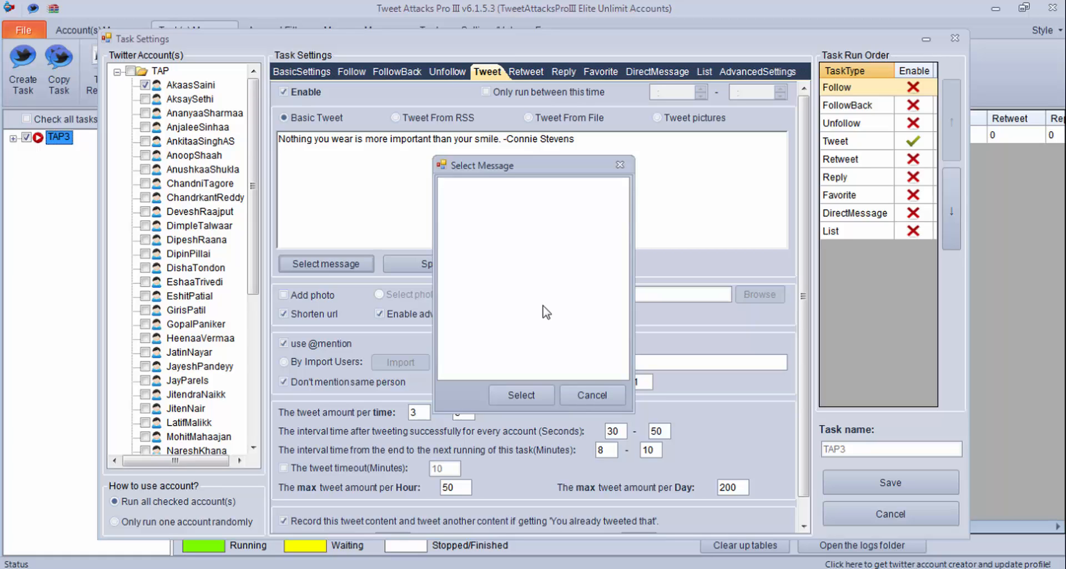
{"action": "mouse_move", "coordinate": [573, 379]}
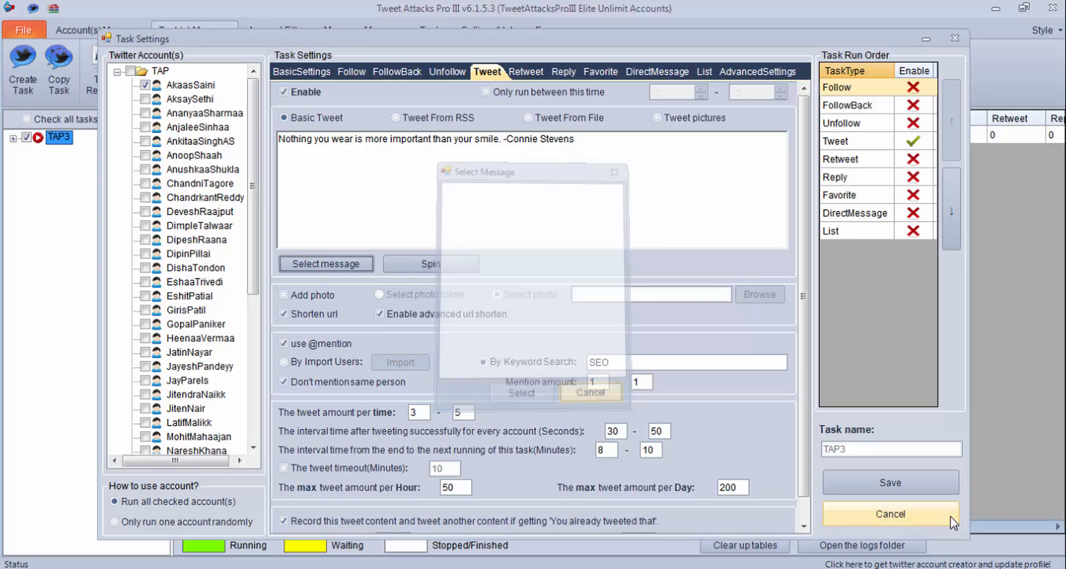
{"action": "left_click", "coordinate": [889, 513]}
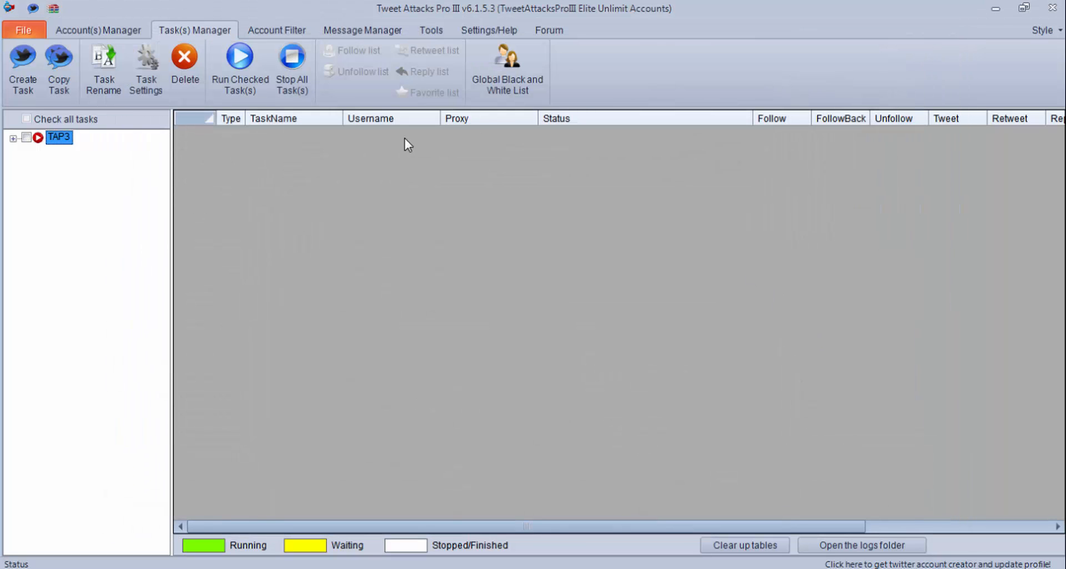
- Add a new message category named Motivation and save it
{"action": "left_click", "coordinate": [362, 30]}
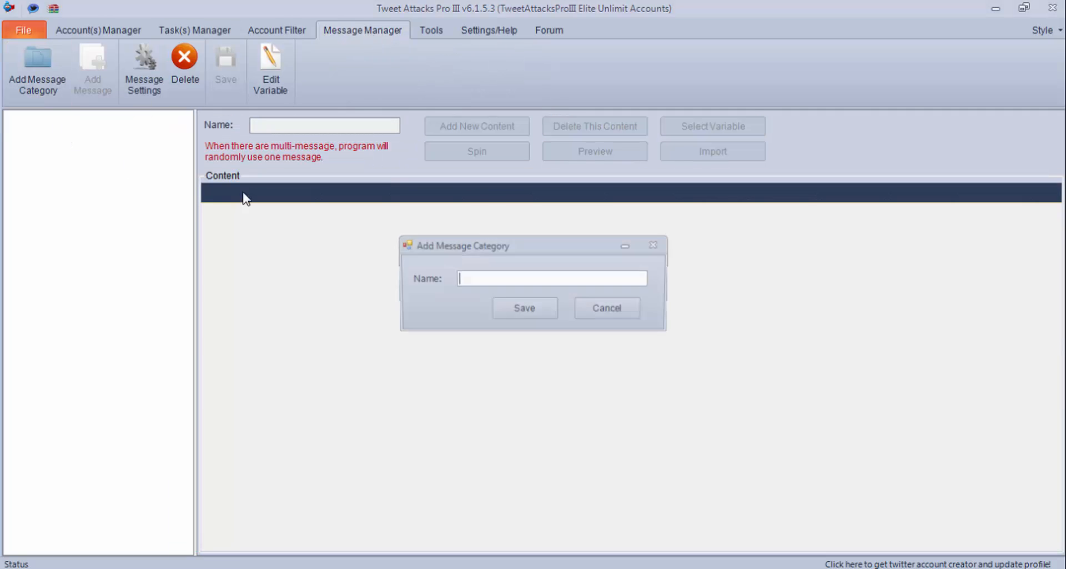
{"action": "type", "text": "Moti"}
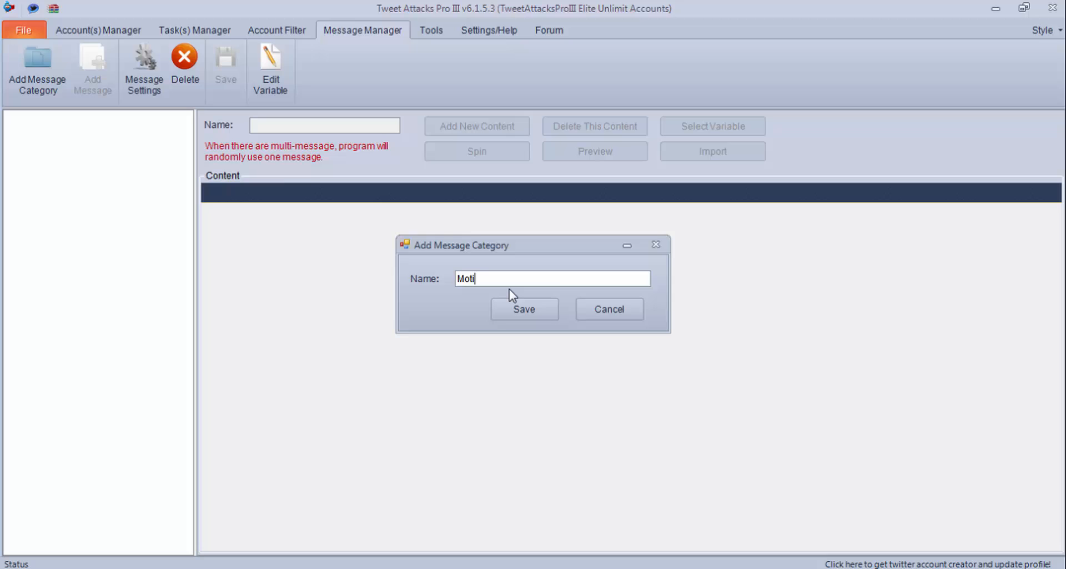
{"action": "type", "text": "vation"}
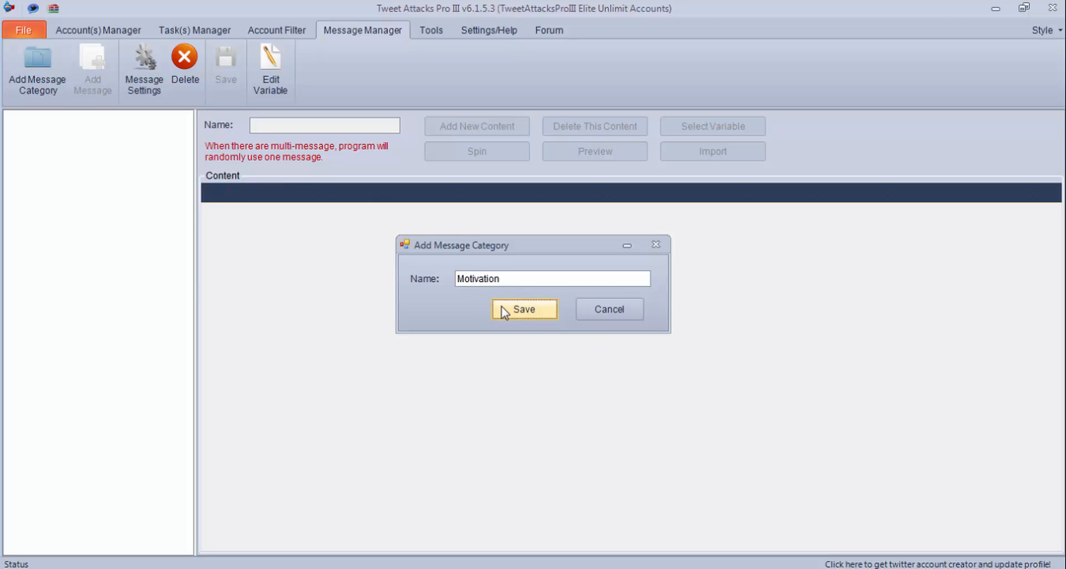
{"action": "left_click", "coordinate": [522, 308]}
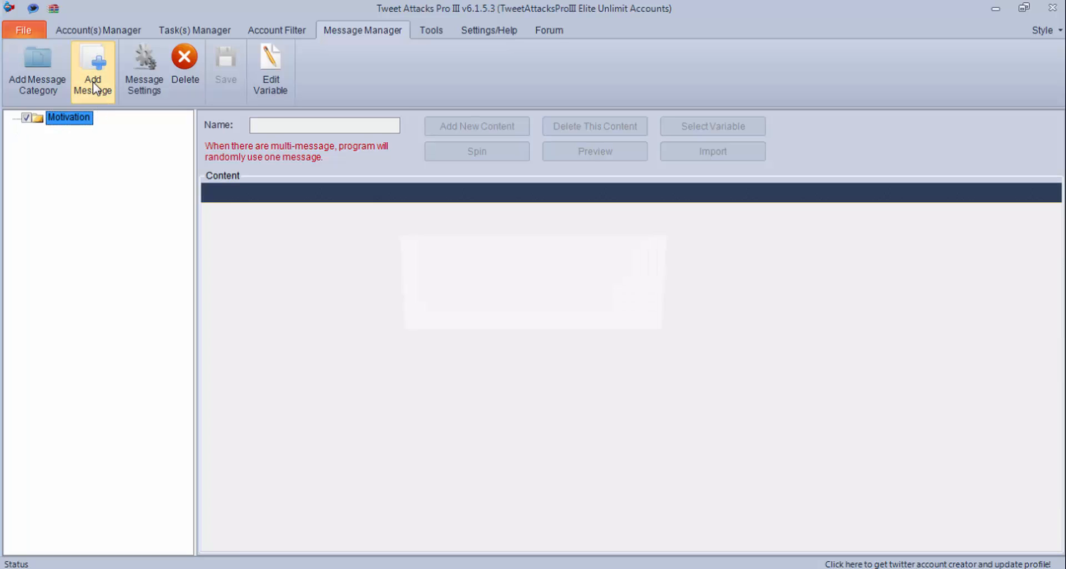
- Add a new, empty message named MS1 under Motivation and save it
{"action": "left_click", "coordinate": [92, 70]}
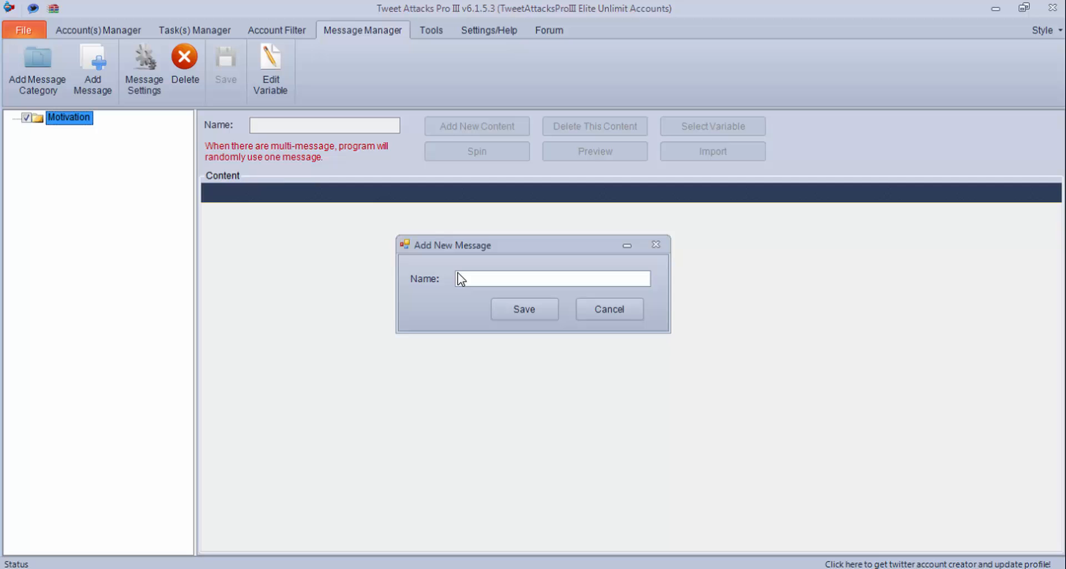
{"action": "type", "text": "s"}
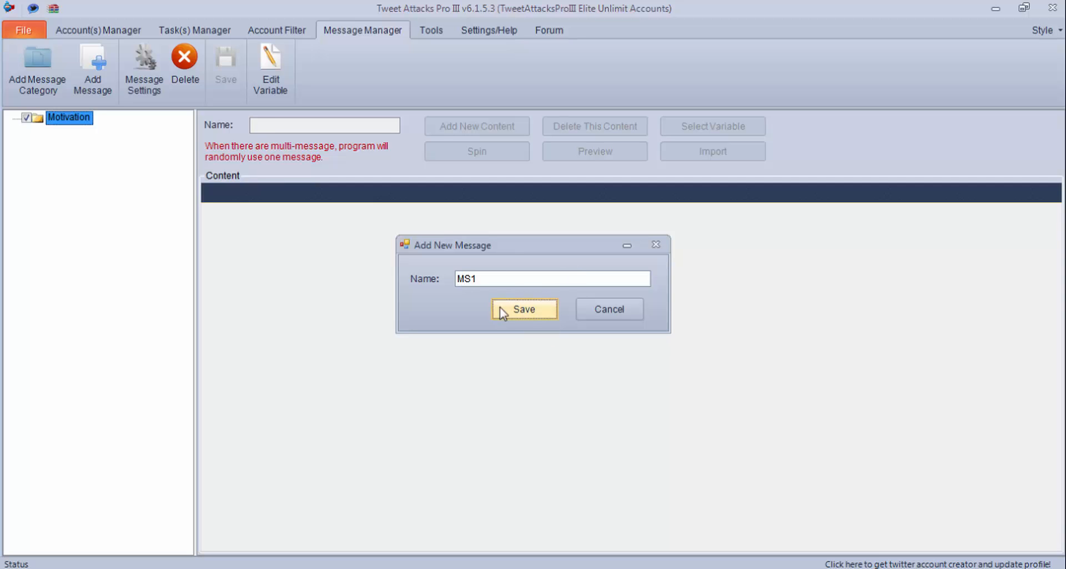
{"action": "left_click", "coordinate": [523, 309]}
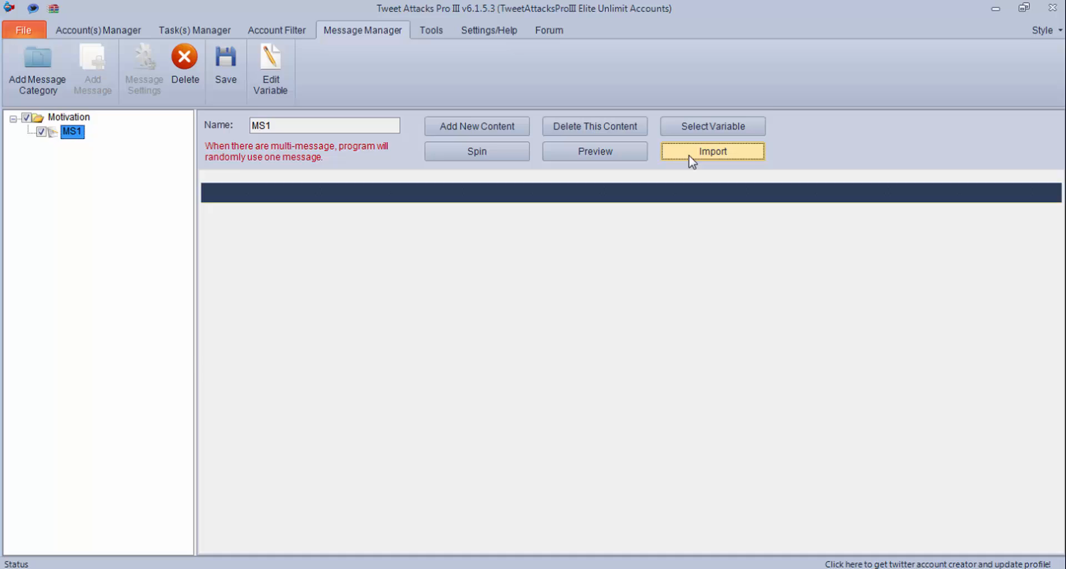
- Import Motivational tweet.txt into MS1, treating each line as a separate message
{"action": "left_click", "coordinate": [710, 151]}
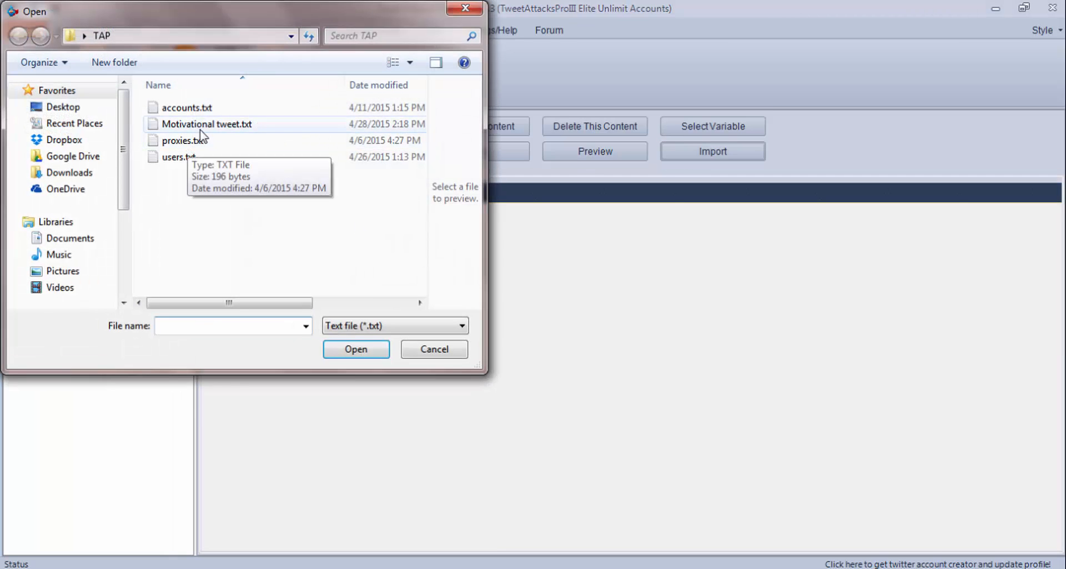
{"action": "left_click", "coordinate": [207, 123]}
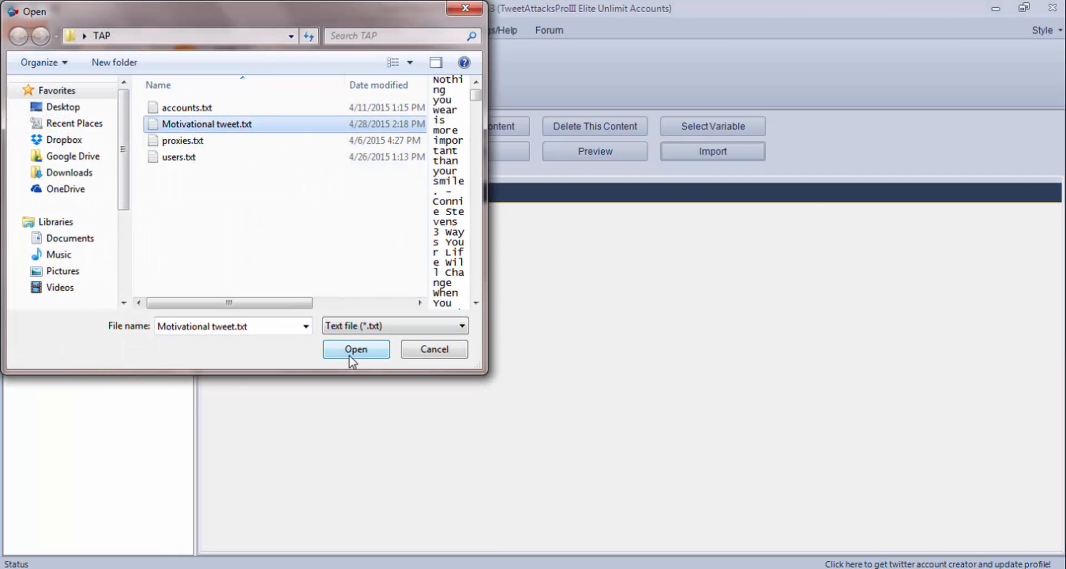
{"action": "left_click", "coordinate": [355, 348]}
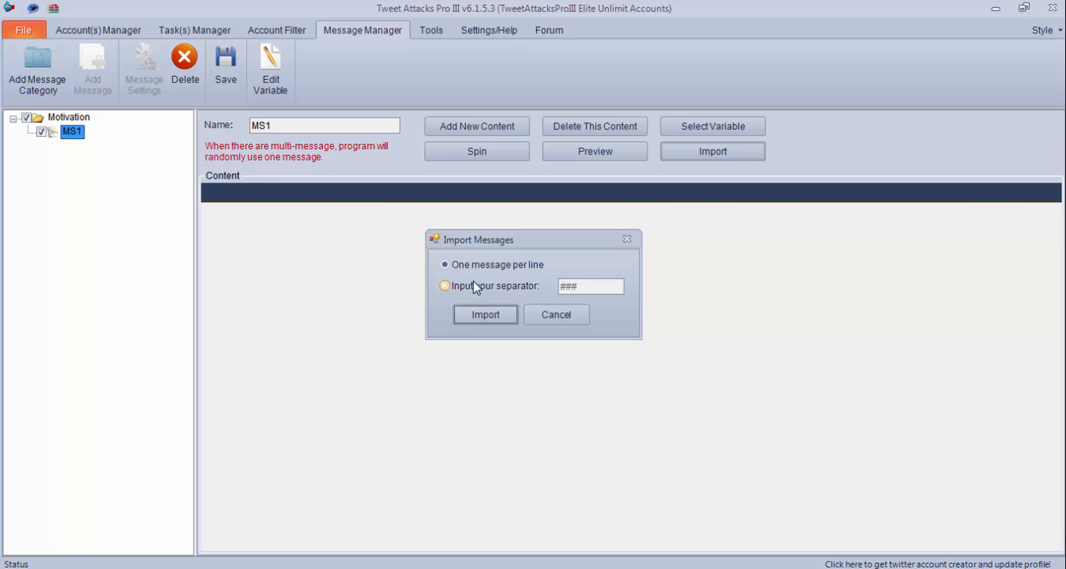
{"action": "left_click", "coordinate": [444, 265]}
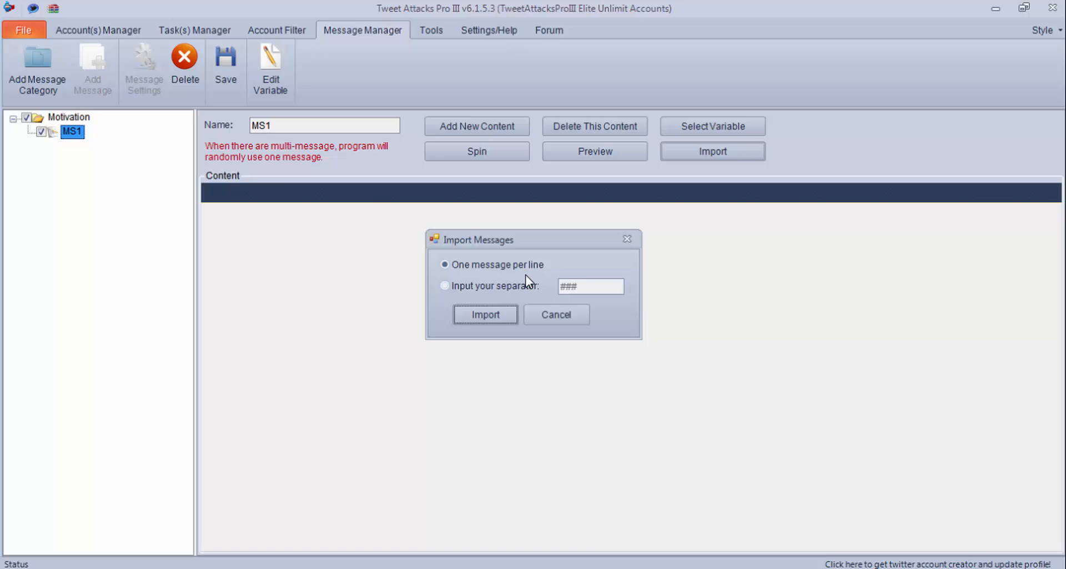
{"action": "left_click", "coordinate": [484, 314]}
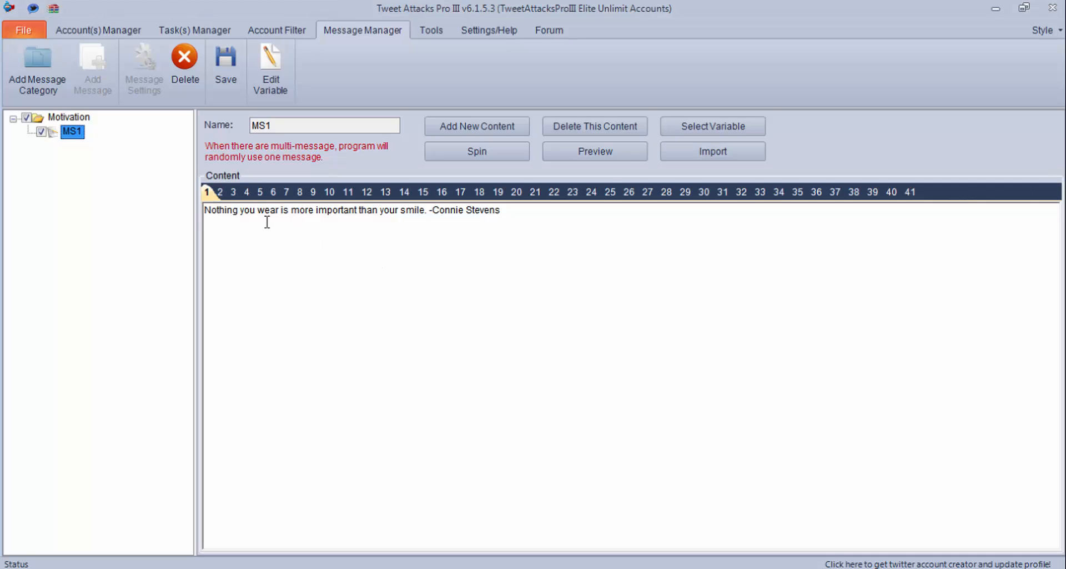
- Review a few of the 41 imported messages and save the MS1 set
{"action": "left_click", "coordinate": [246, 192]}
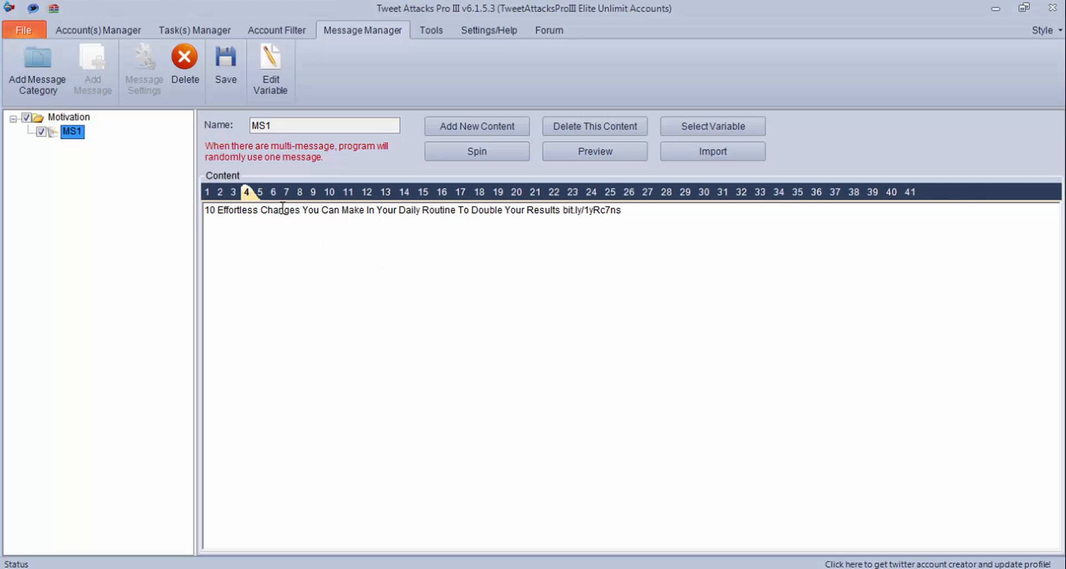
{"action": "left_click", "coordinate": [367, 192]}
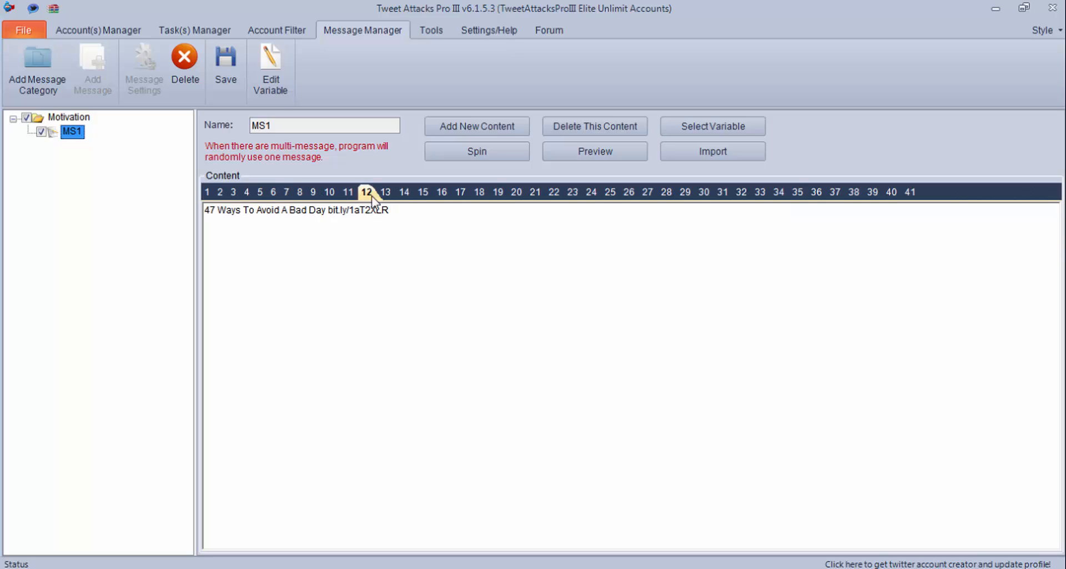
{"action": "left_click", "coordinate": [207, 192]}
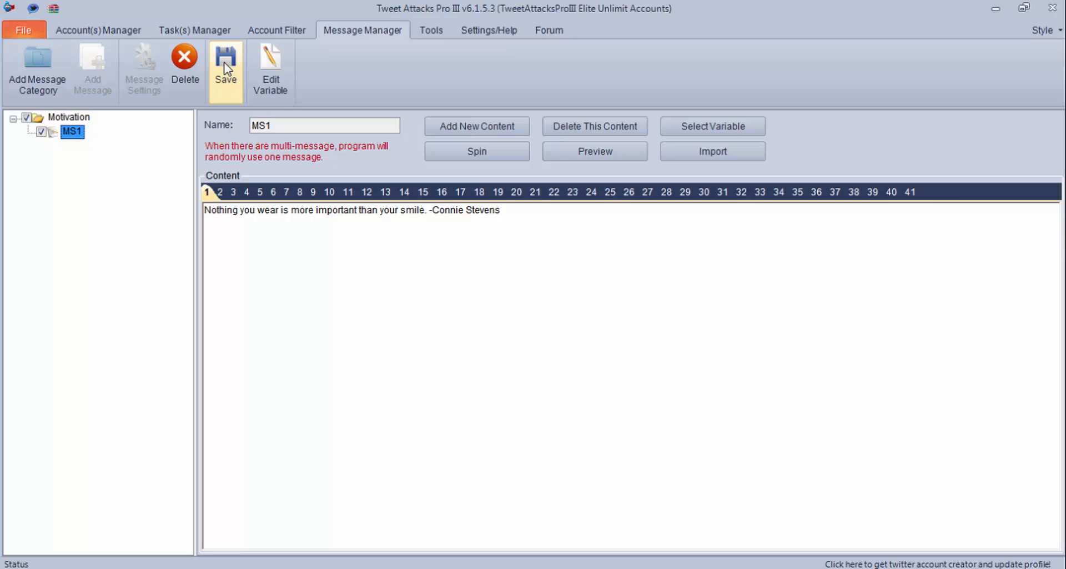
{"action": "left_click", "coordinate": [225, 57]}
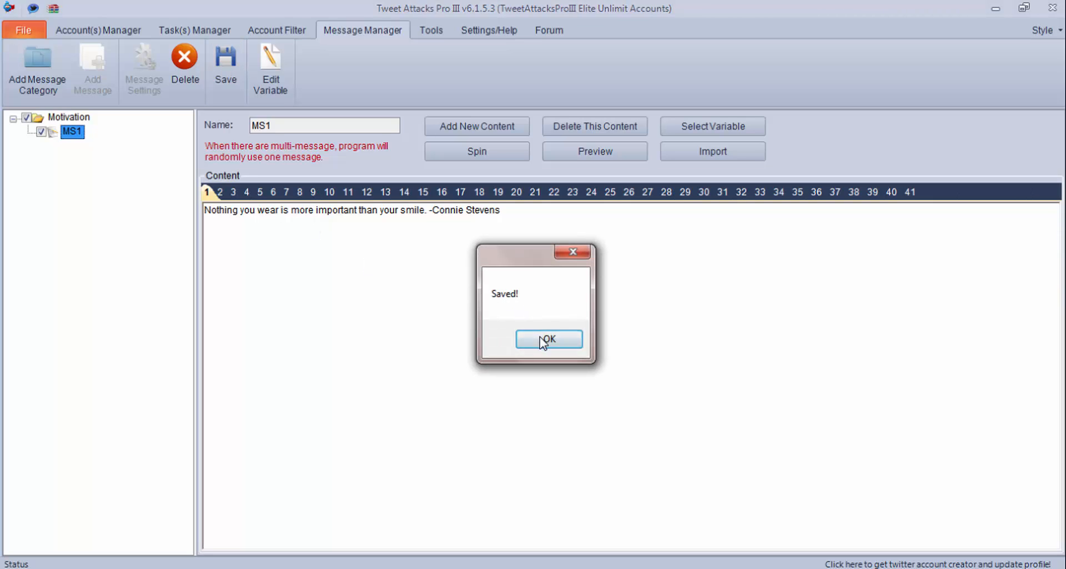
{"action": "left_click", "coordinate": [547, 339]}
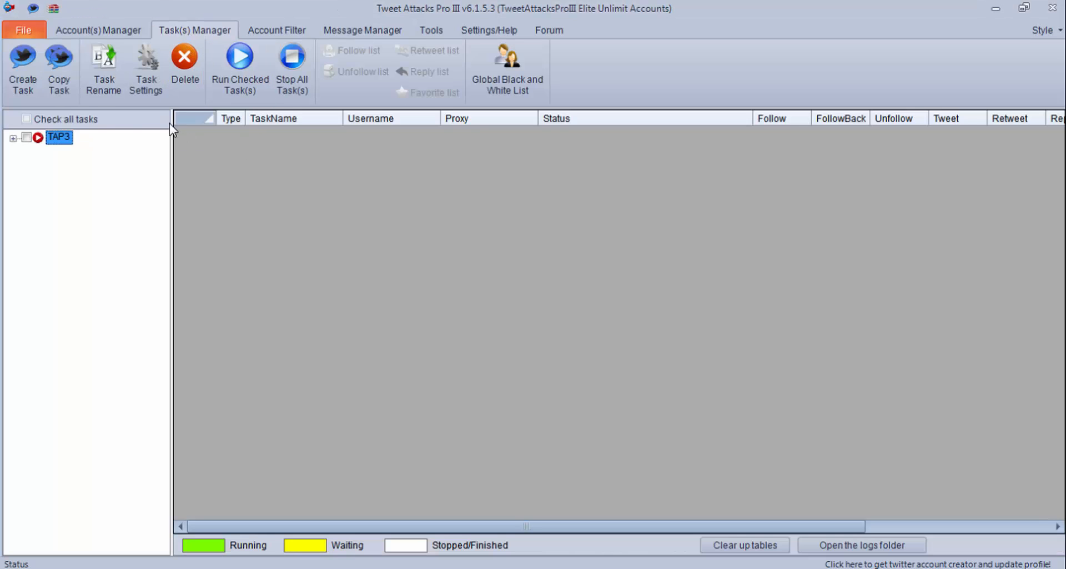
- Reopen TAP3's Tweet settings and bring up the saved-message selector
{"action": "left_click", "coordinate": [146, 68]}
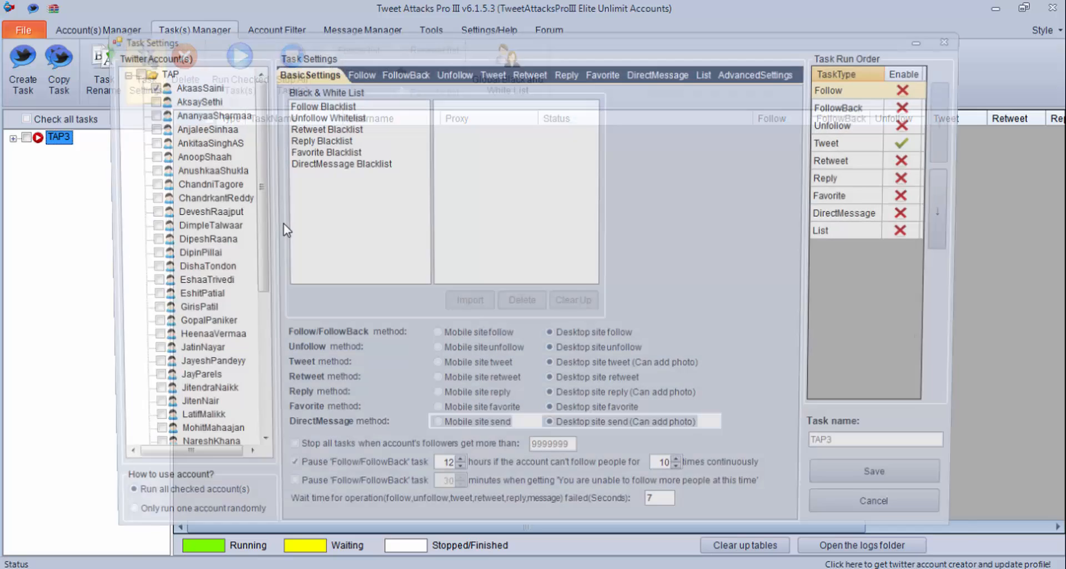
{"action": "left_click", "coordinate": [493, 74]}
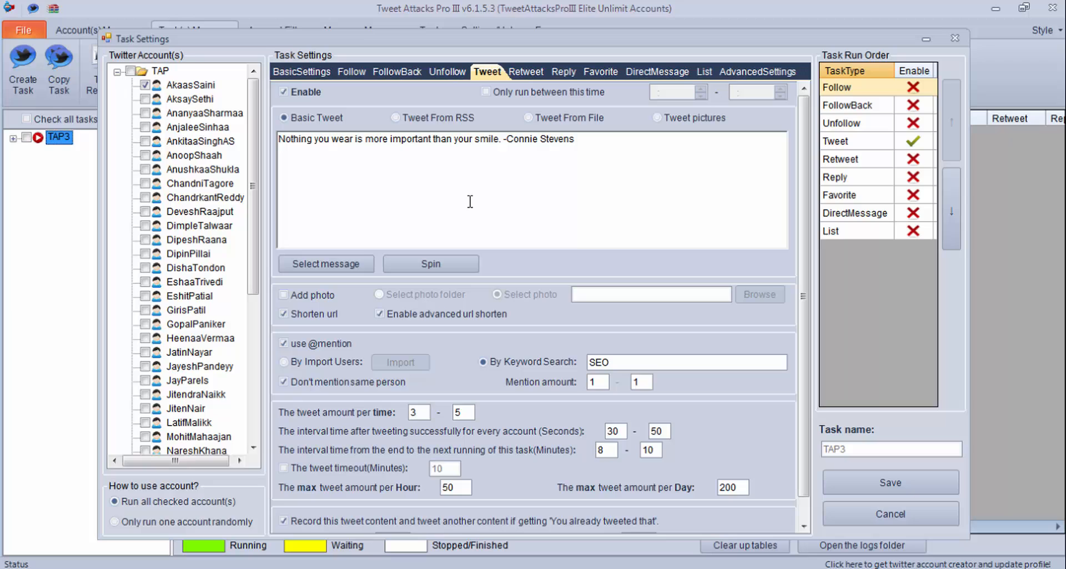
{"action": "left_click", "coordinate": [326, 263]}
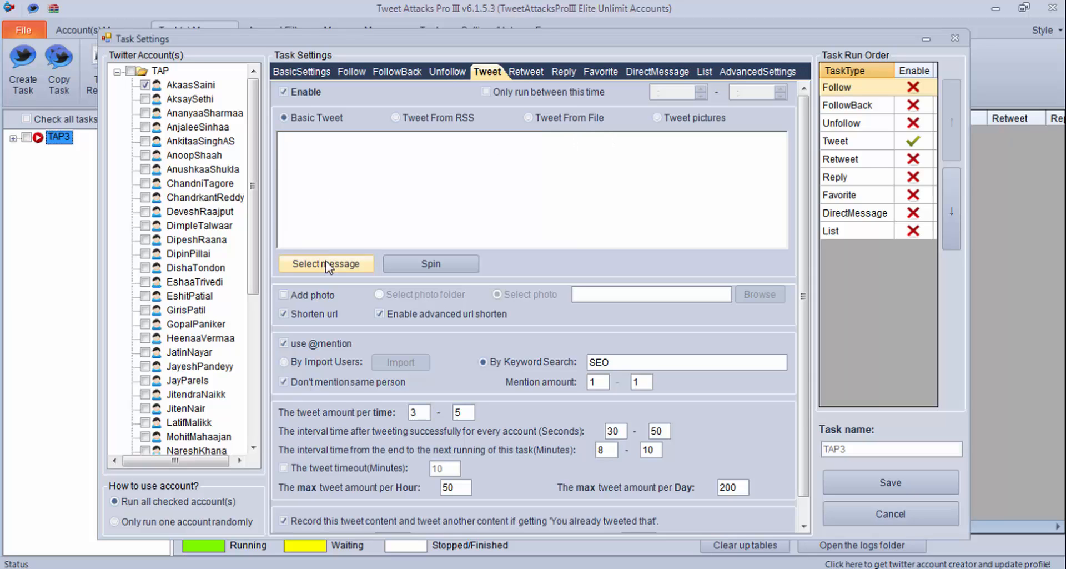
{"action": "left_click", "coordinate": [325, 263]}
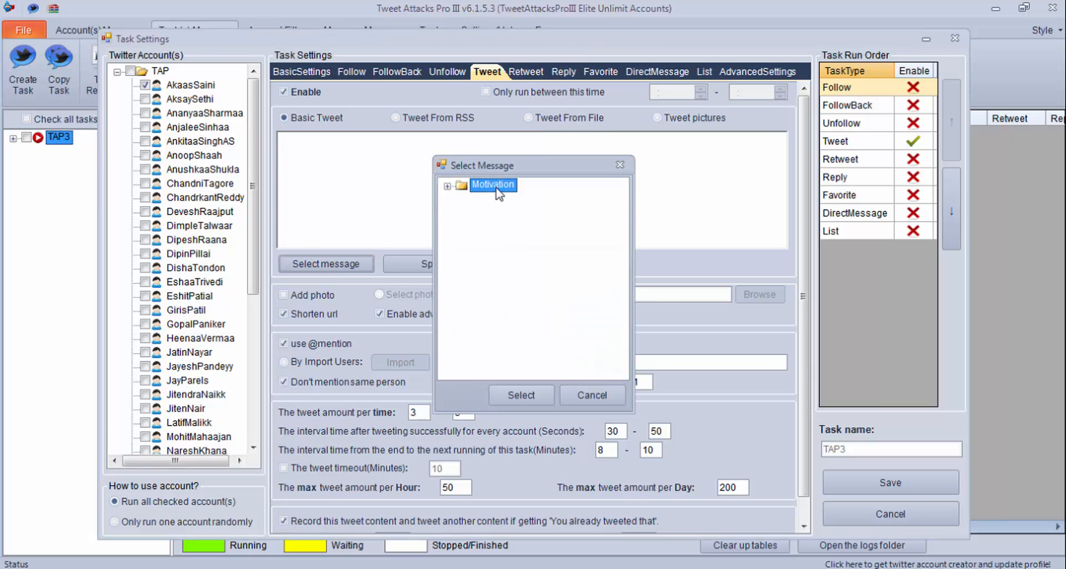
- Pick MS1 from the Motivation category as the basic tweet's message source
{"action": "left_click", "coordinate": [448, 186]}
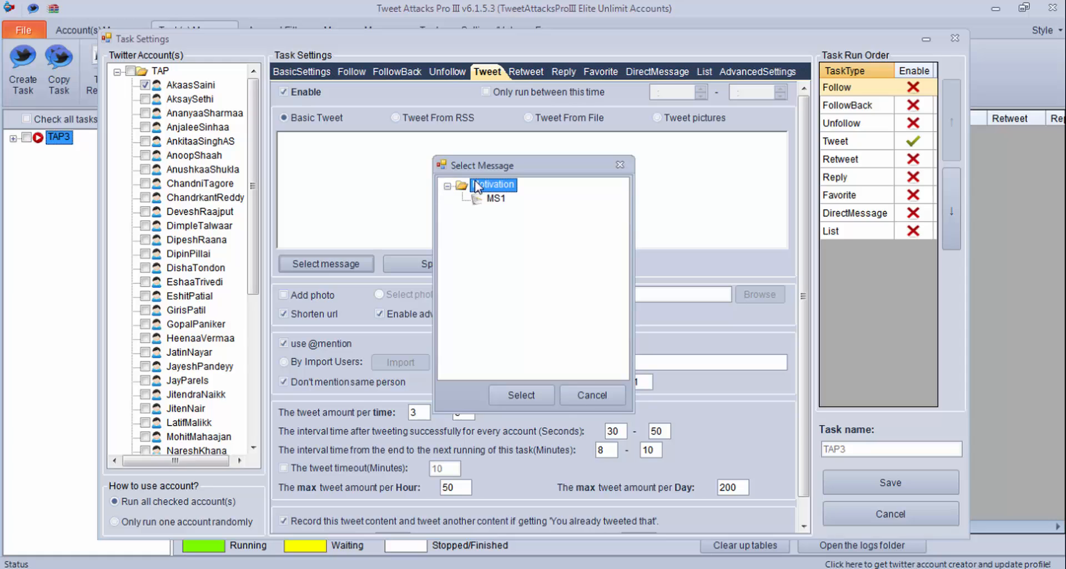
{"action": "left_click", "coordinate": [497, 197]}
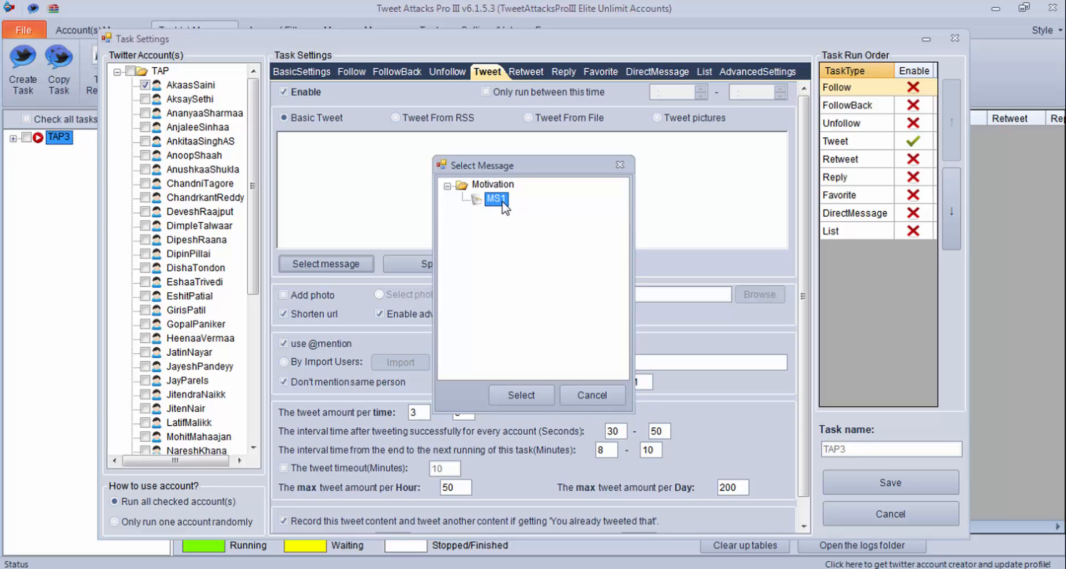
{"action": "mouse_move", "coordinate": [516, 389]}
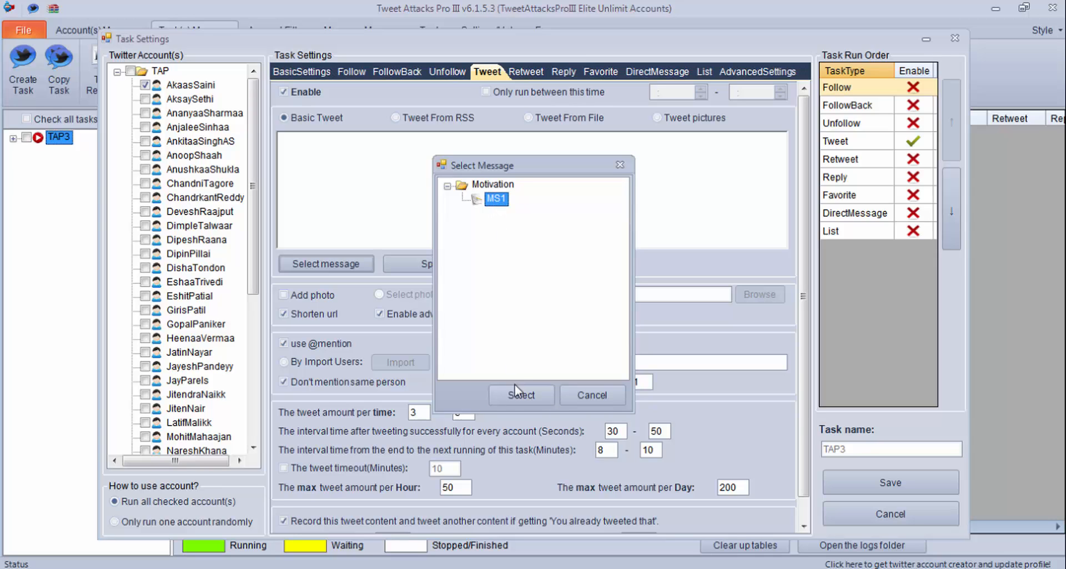
{"action": "left_click", "coordinate": [521, 394]}
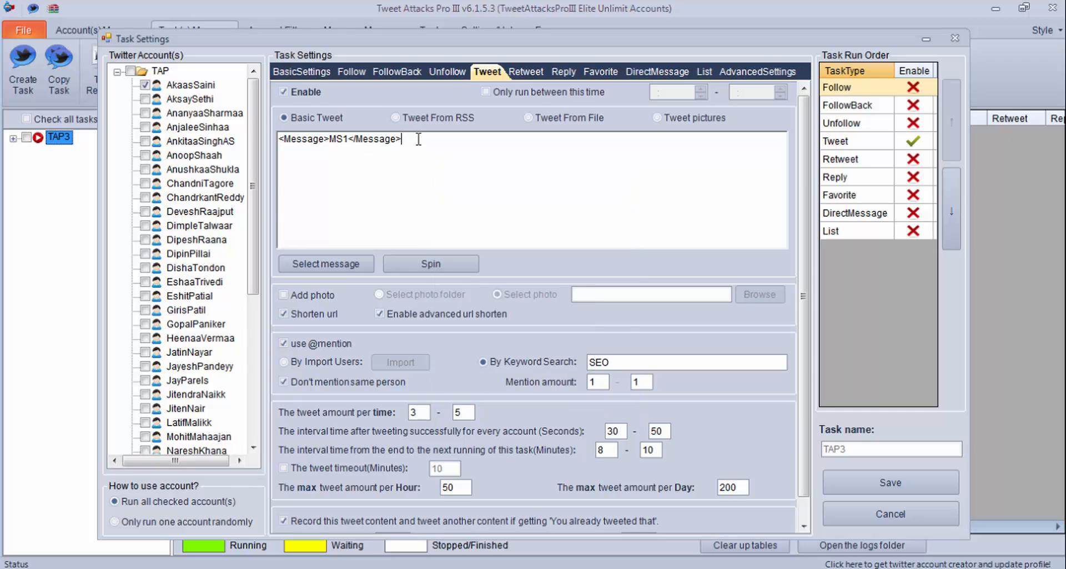
{"action": "mouse_move", "coordinate": [409, 157]}
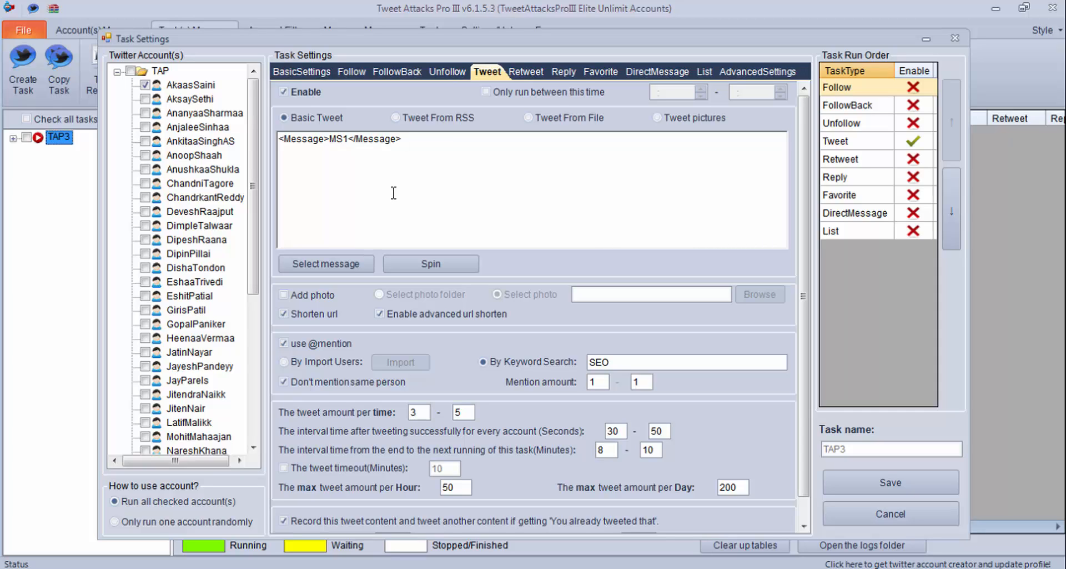
- Switch to Tweet From RSS and add the Search Engine Journal feed with Title and Link content
{"action": "left_click", "coordinate": [528, 117]}
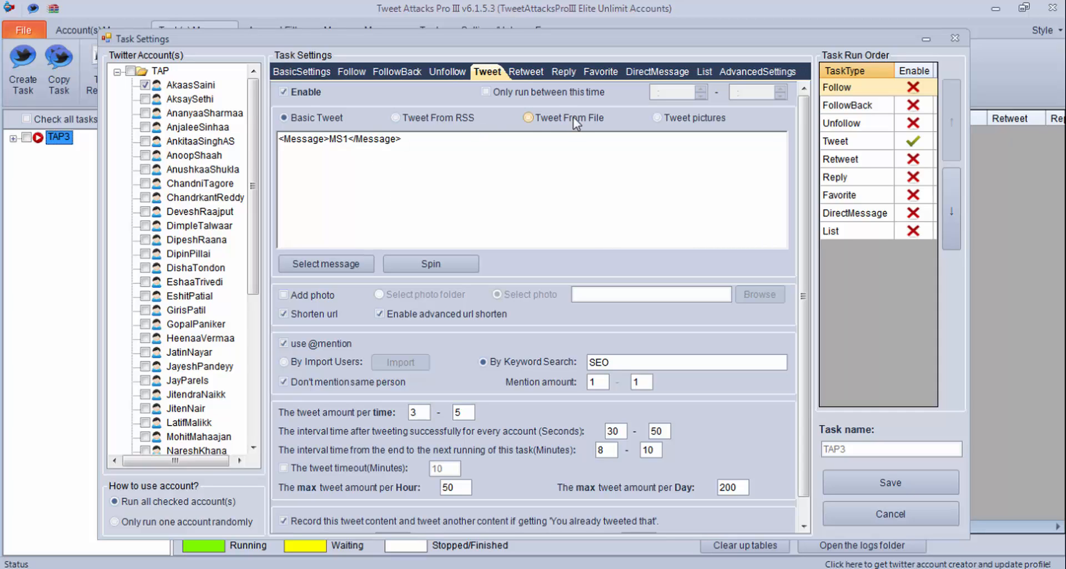
{"action": "left_click", "coordinate": [395, 116]}
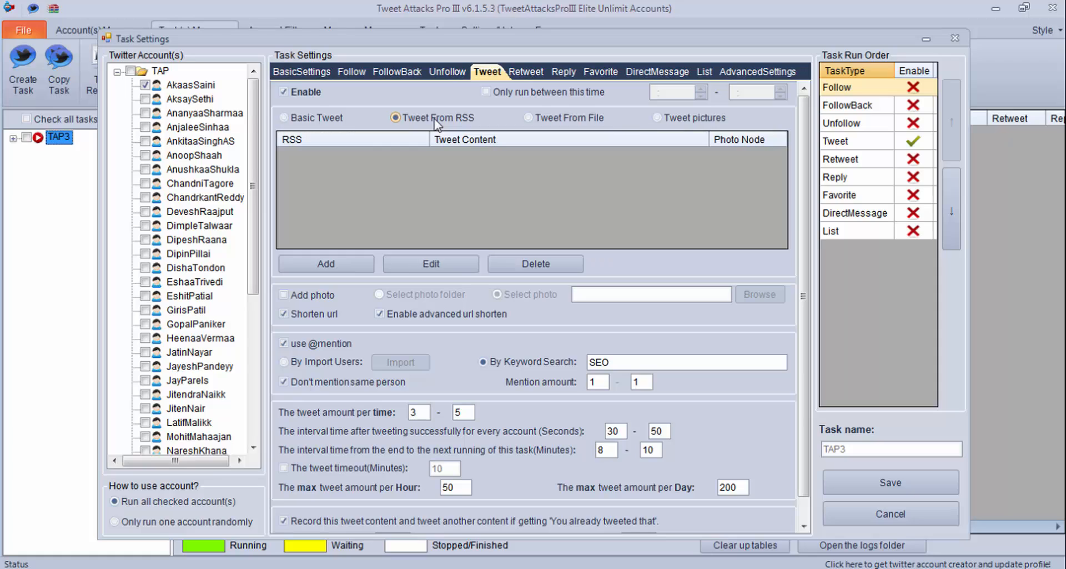
{"action": "left_click", "coordinate": [396, 118]}
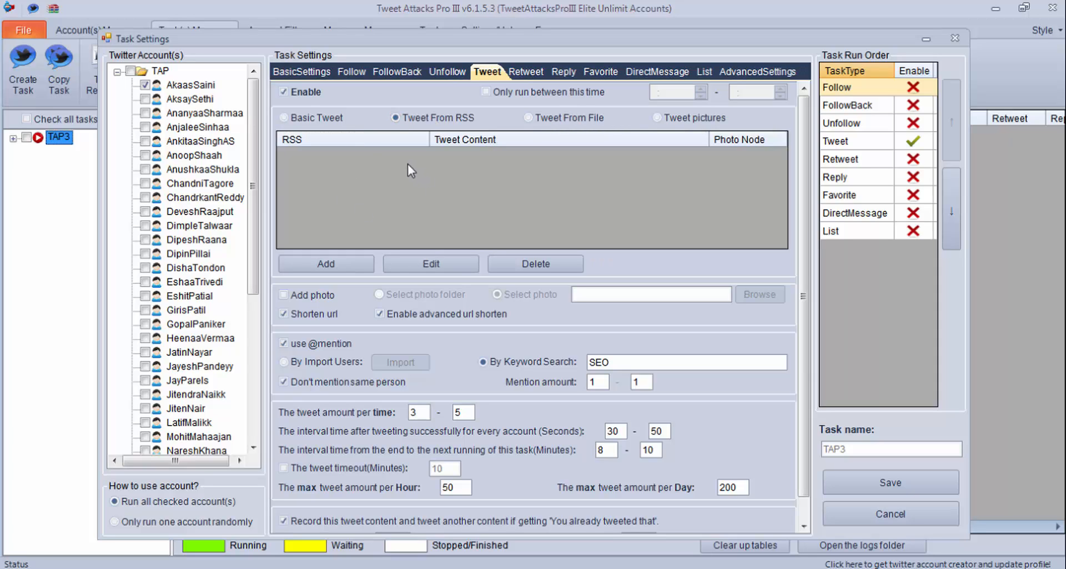
{"action": "mouse_move", "coordinate": [577, 219]}
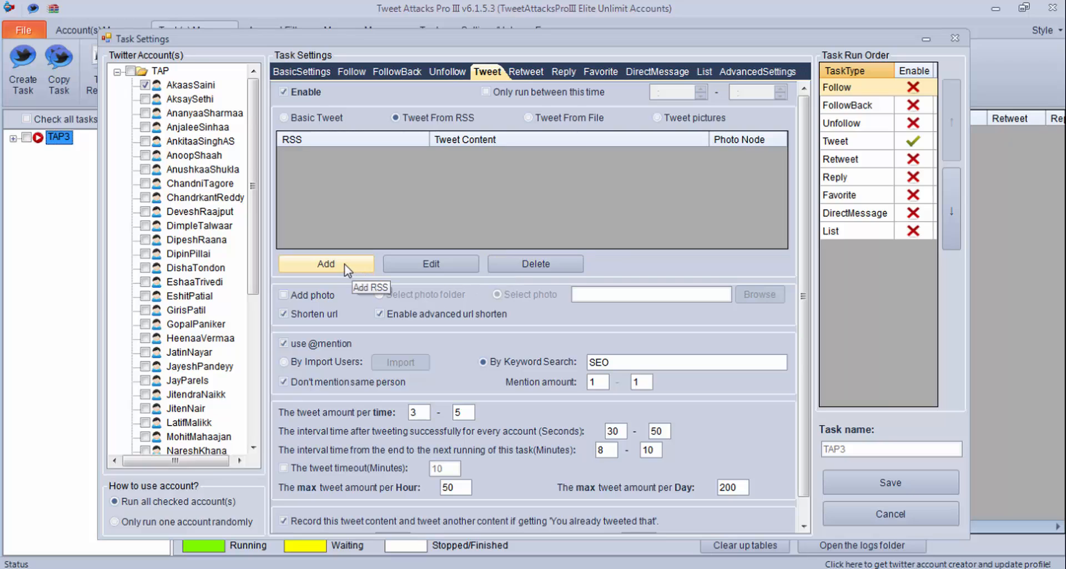
{"action": "left_click", "coordinate": [325, 264]}
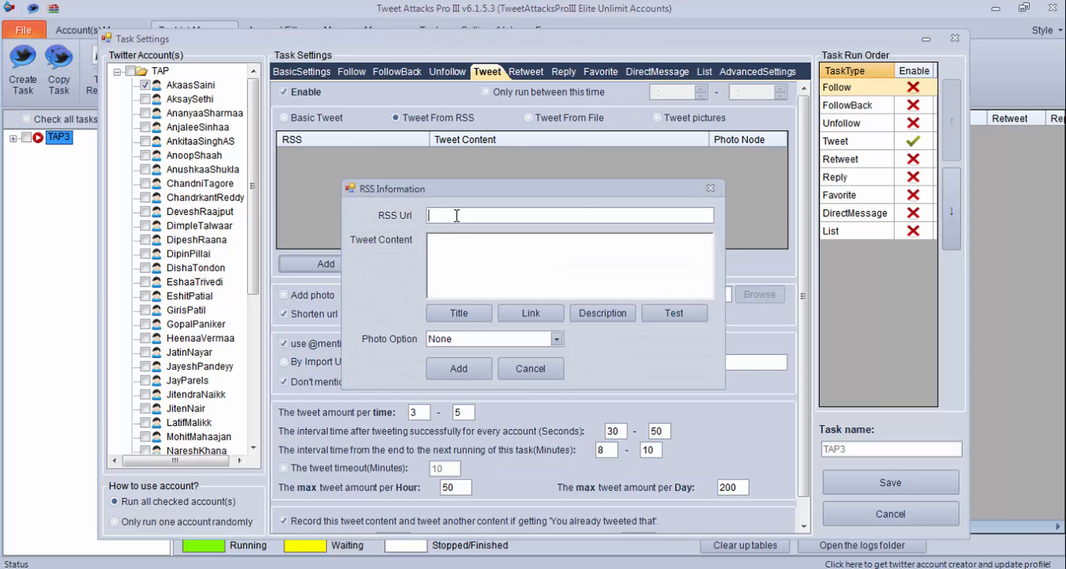
{"action": "left_click", "coordinate": [531, 313]}
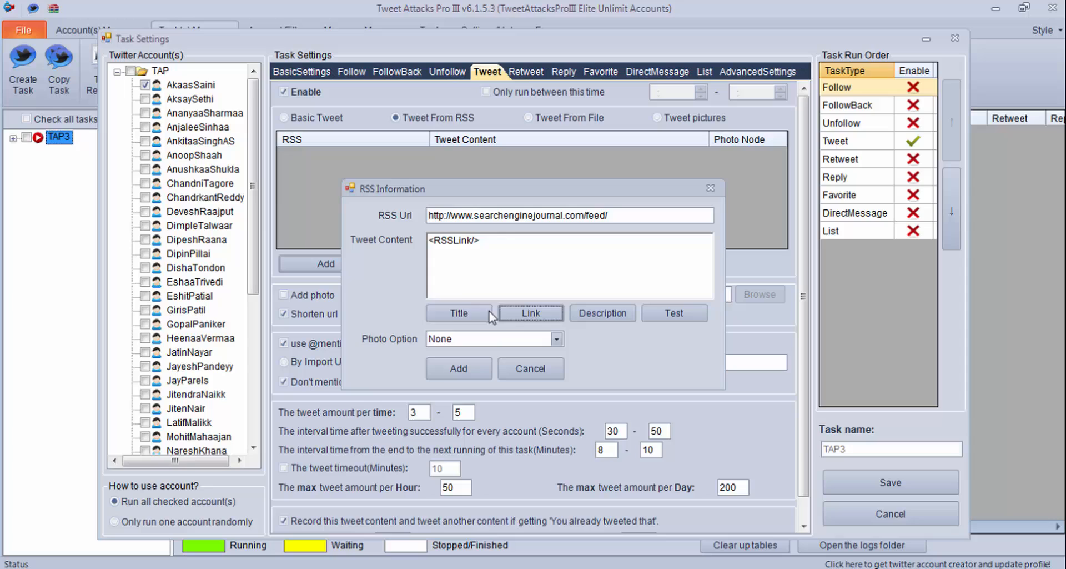
{"action": "left_click", "coordinate": [458, 314]}
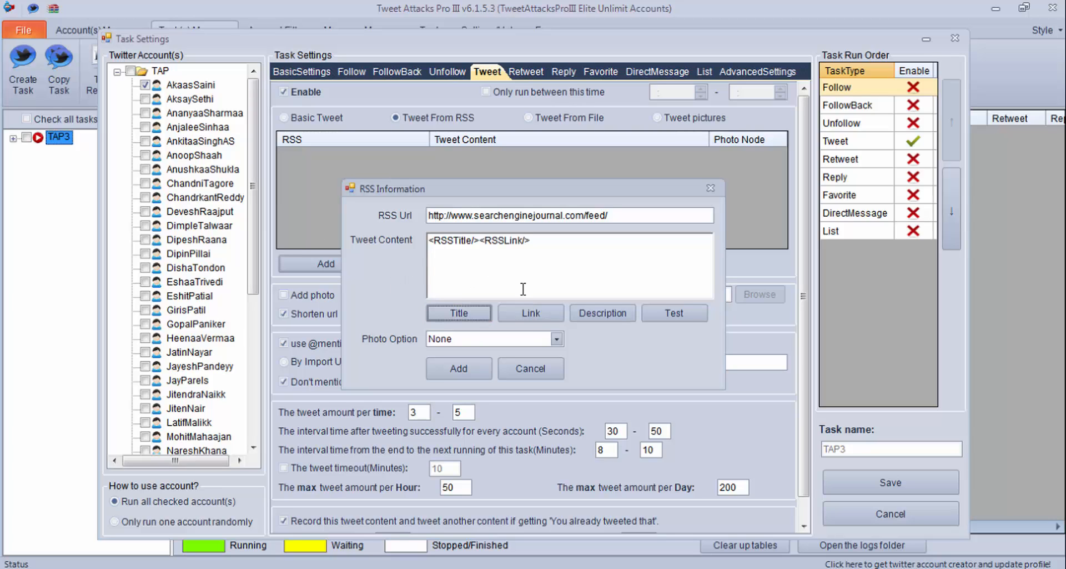
{"action": "mouse_move", "coordinate": [529, 272]}
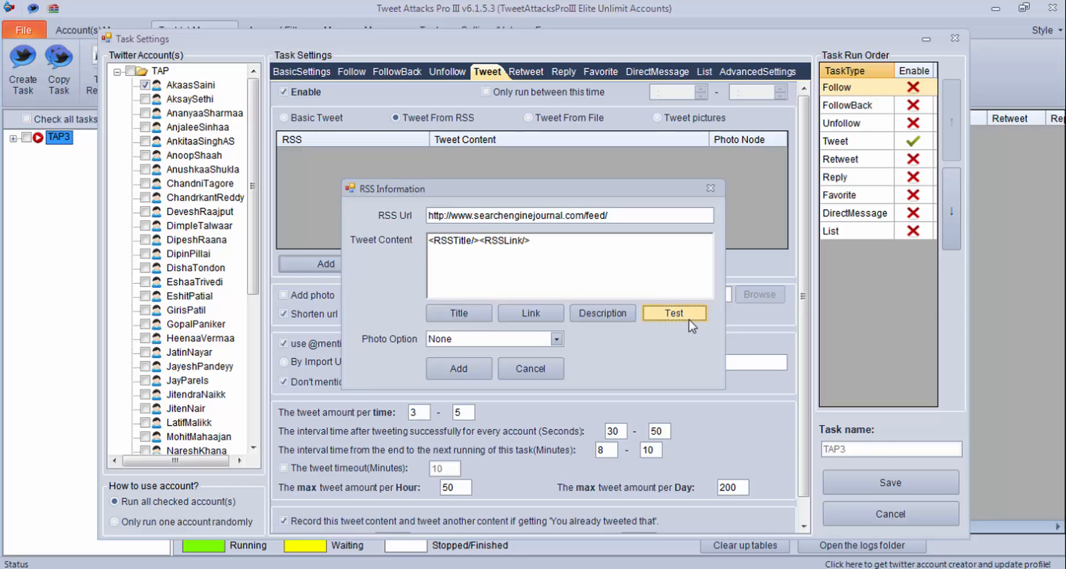
- Test the feed's generated tweets, then add the feed to the RSS list
{"action": "left_click", "coordinate": [674, 313]}
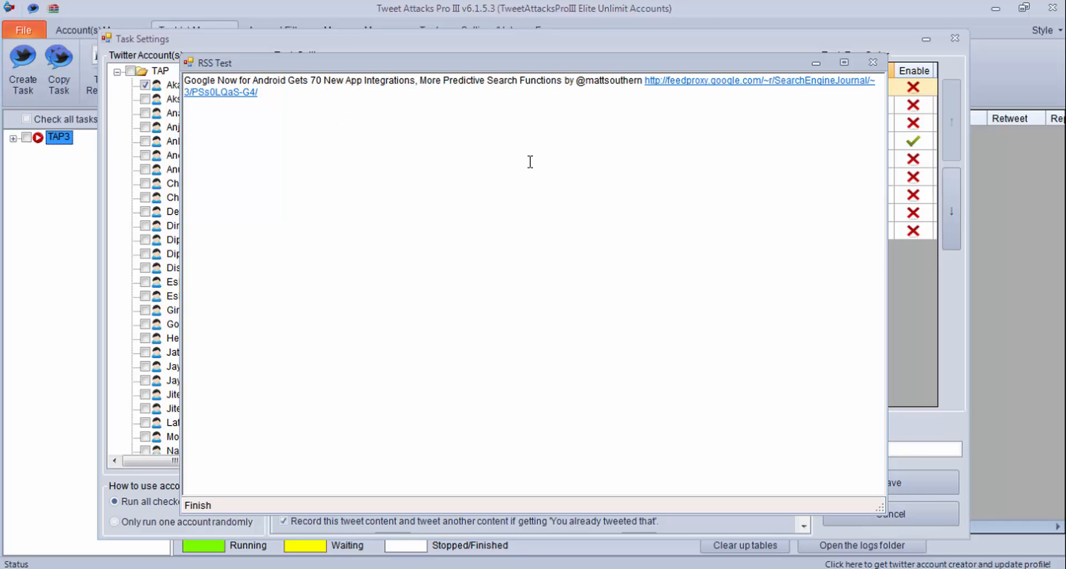
{"action": "left_click", "coordinate": [874, 62]}
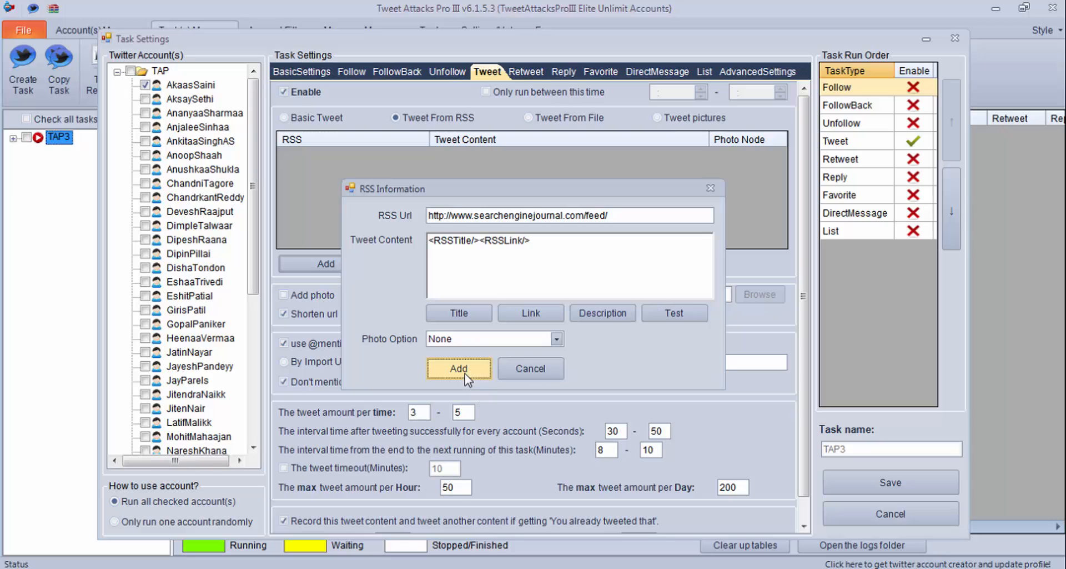
{"action": "left_click", "coordinate": [458, 367]}
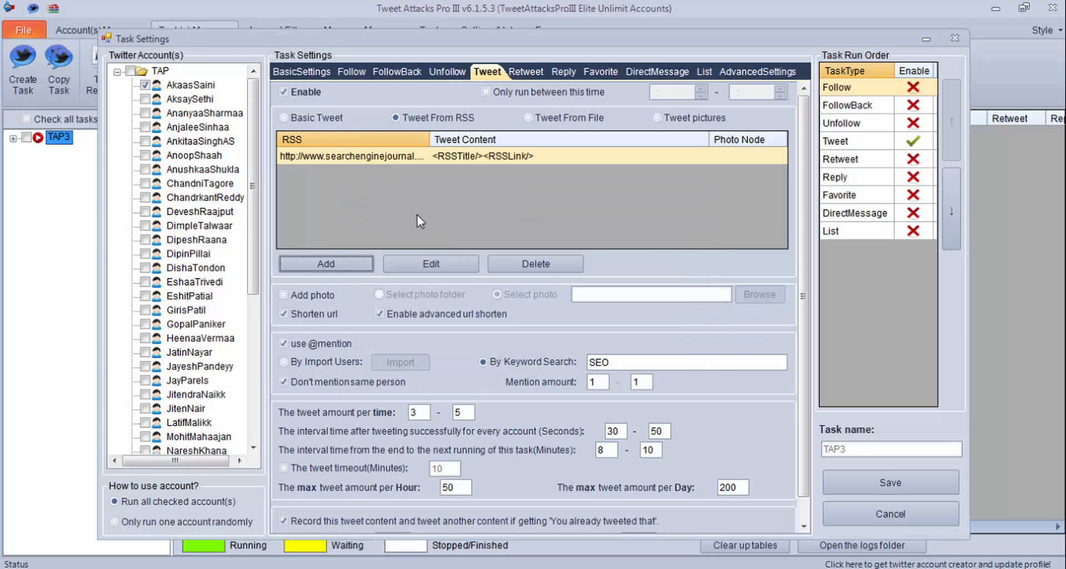
{"action": "mouse_move", "coordinate": [456, 252]}
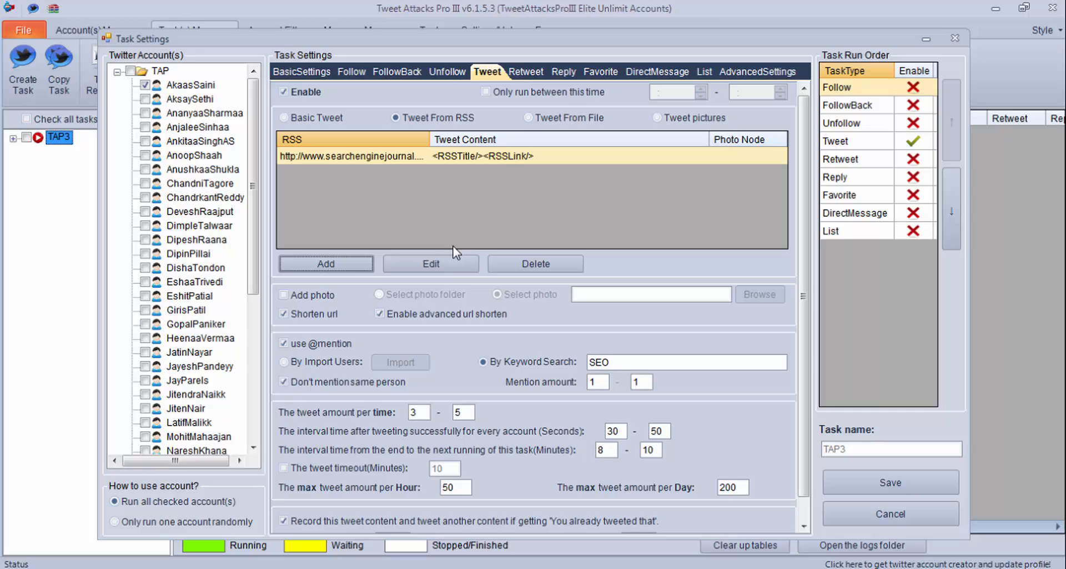
{"action": "mouse_move", "coordinate": [449, 230]}
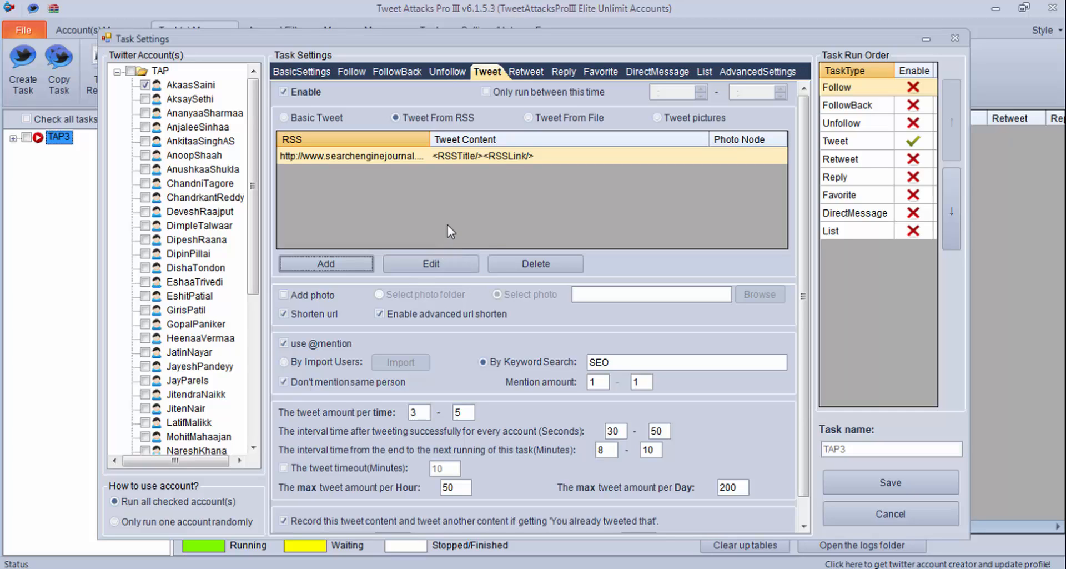
{"action": "mouse_move", "coordinate": [427, 207]}
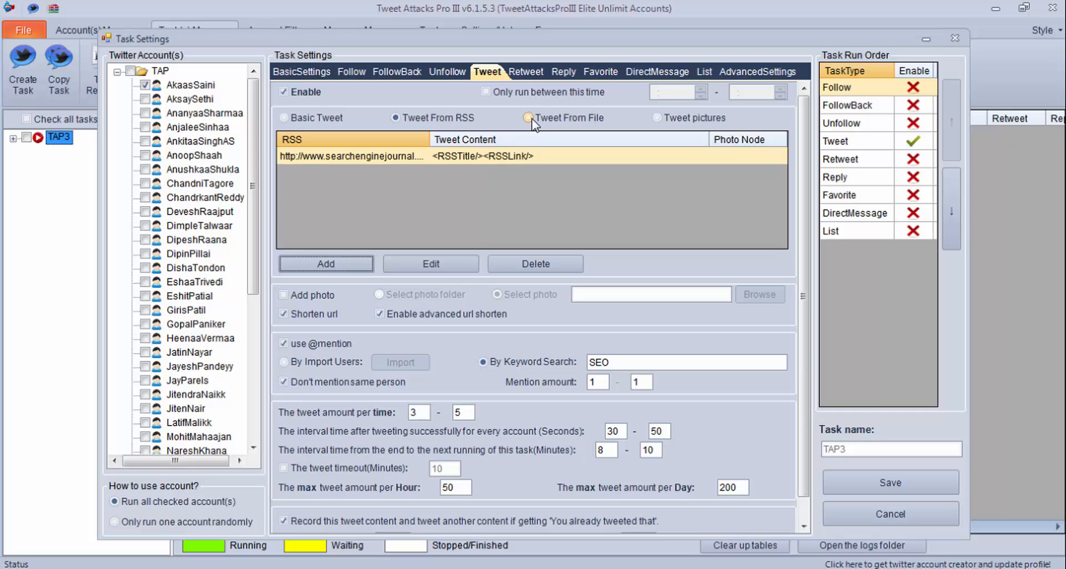
- Switch to Tweet From File and load Motivational tweet.txt as the source
{"action": "left_click", "coordinate": [529, 117]}
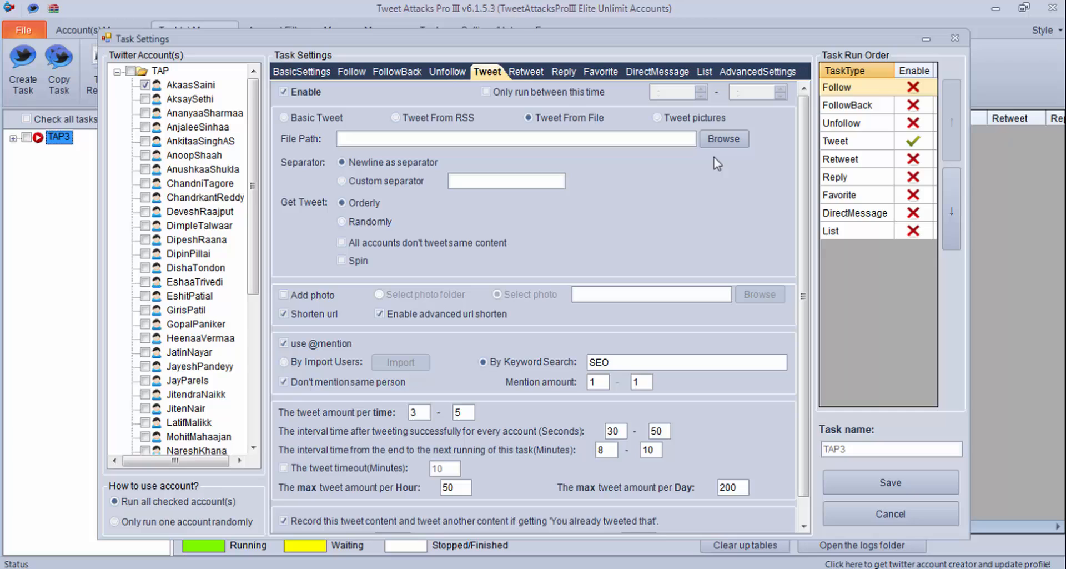
{"action": "mouse_move", "coordinate": [693, 188]}
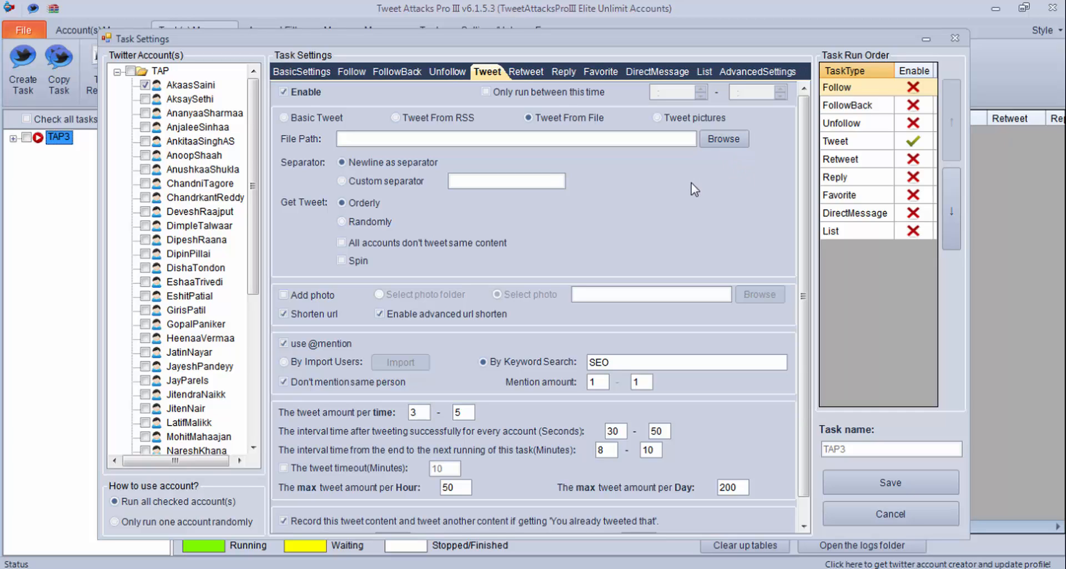
{"action": "mouse_move", "coordinate": [708, 172]}
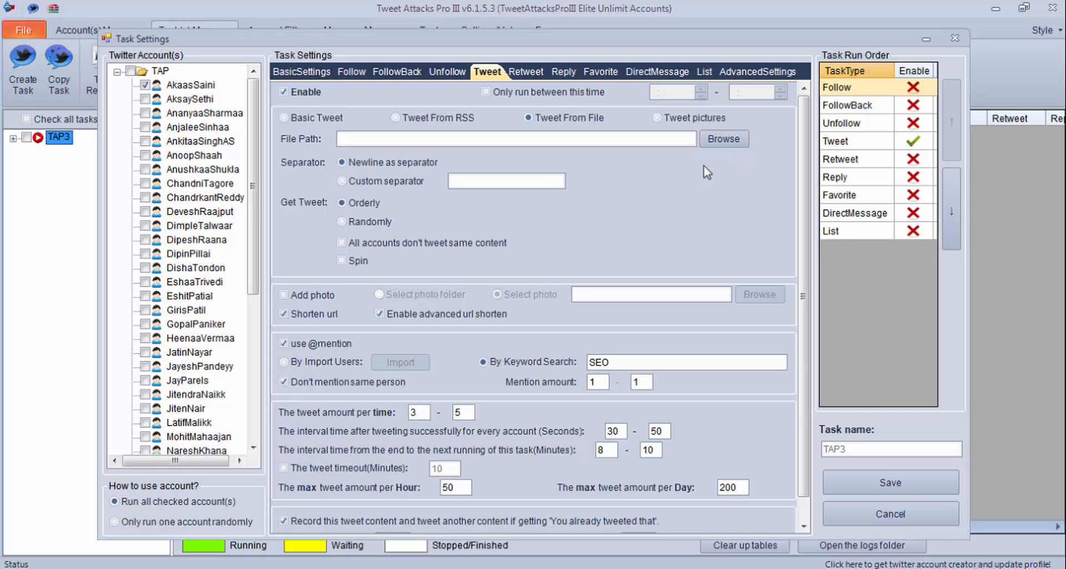
{"action": "left_click", "coordinate": [722, 139]}
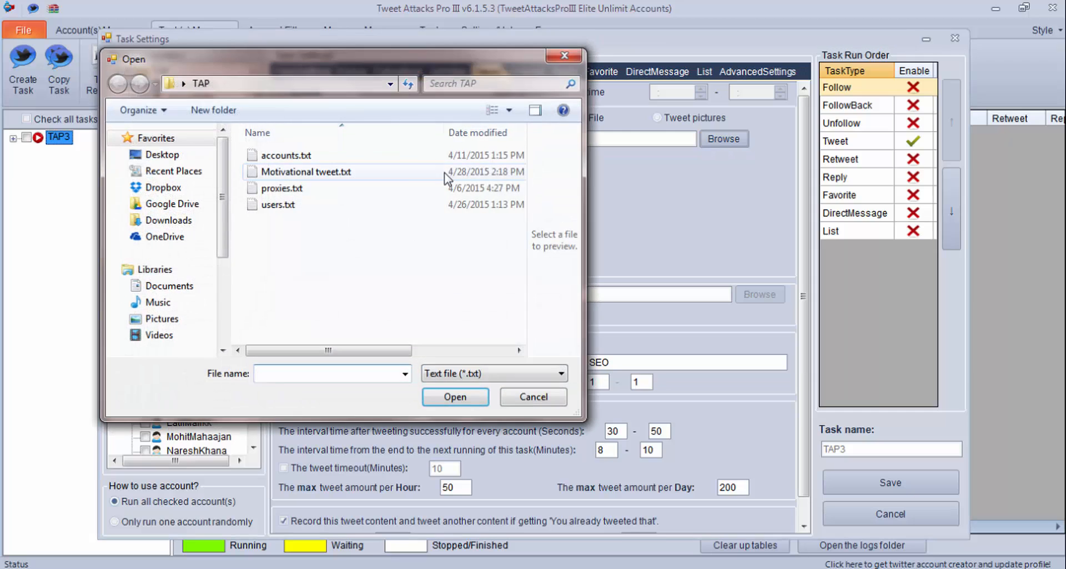
{"action": "left_click", "coordinate": [304, 171]}
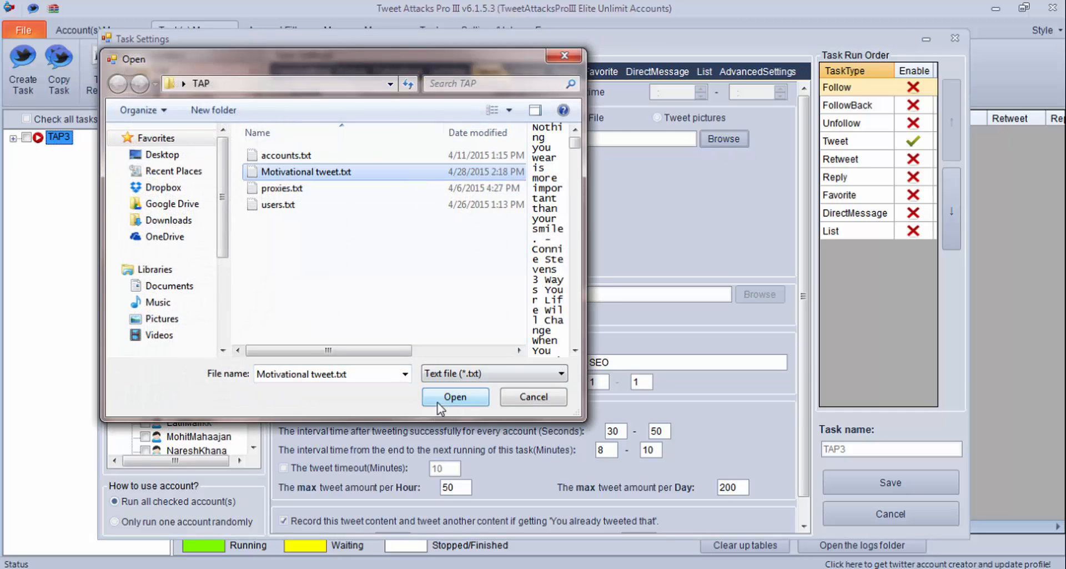
{"action": "left_click", "coordinate": [455, 396]}
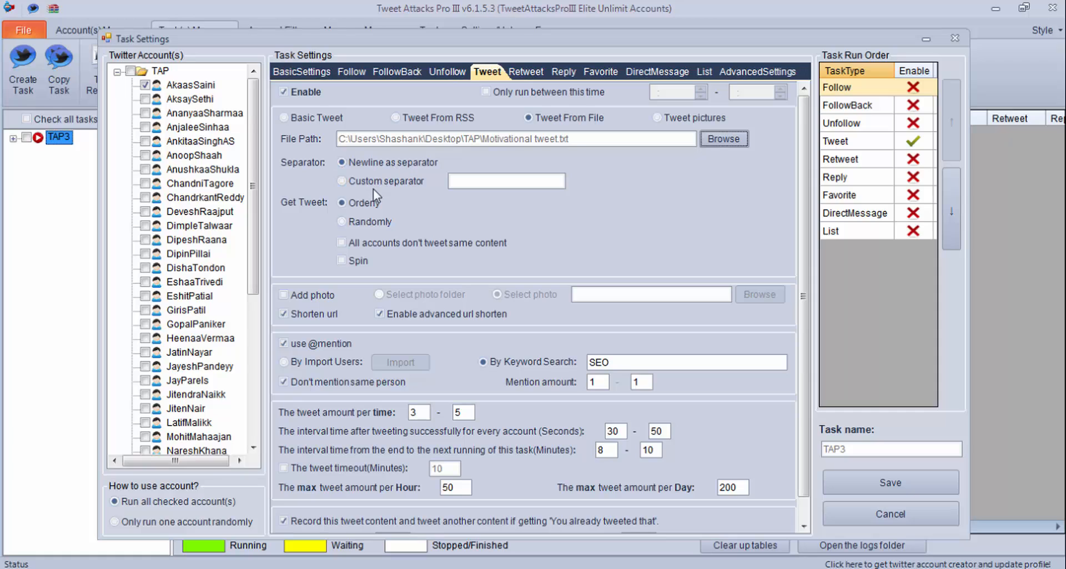
{"action": "mouse_move", "coordinate": [414, 199]}
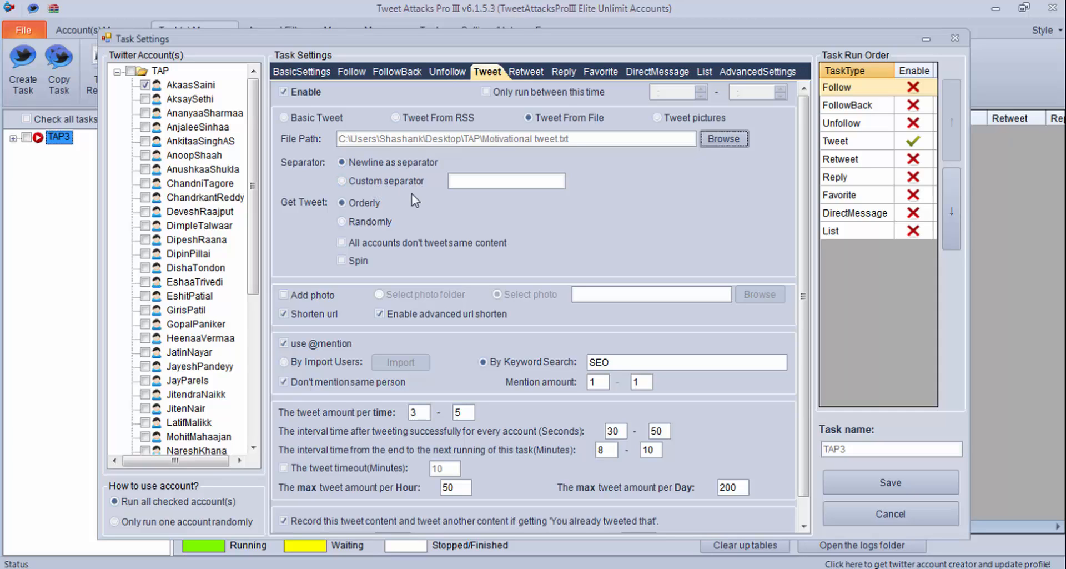
- Tick 'All accounts don't tweet same content' for the file tweets
{"action": "left_click", "coordinate": [343, 203]}
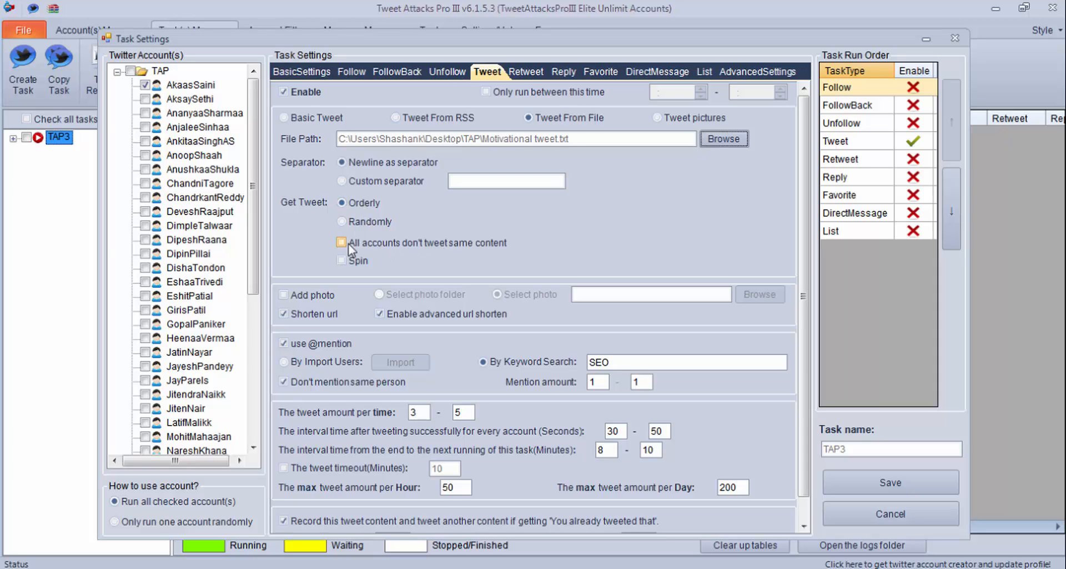
{"action": "left_click", "coordinate": [342, 242]}
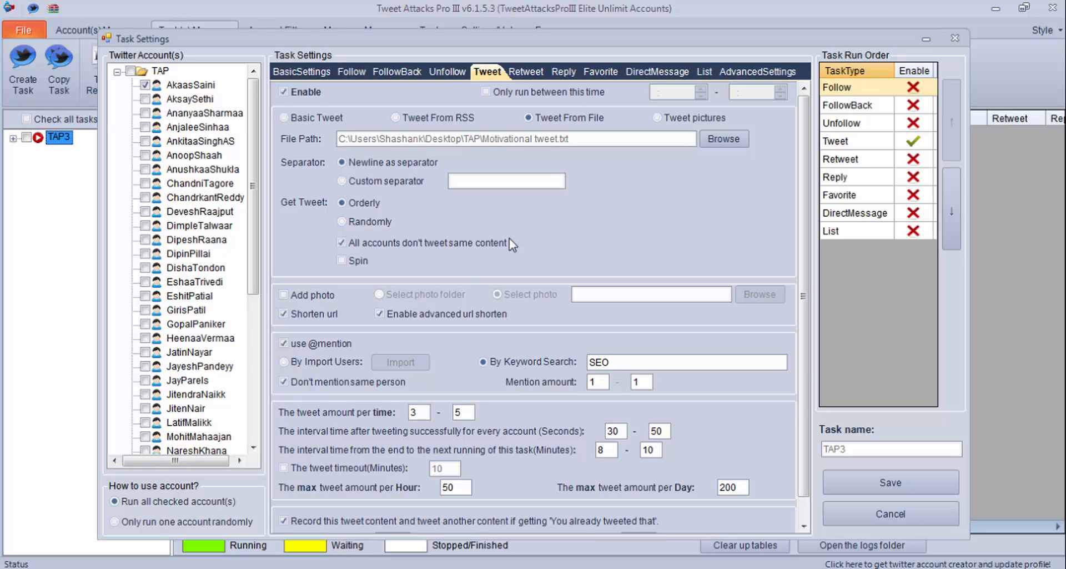
{"action": "mouse_move", "coordinate": [629, 253]}
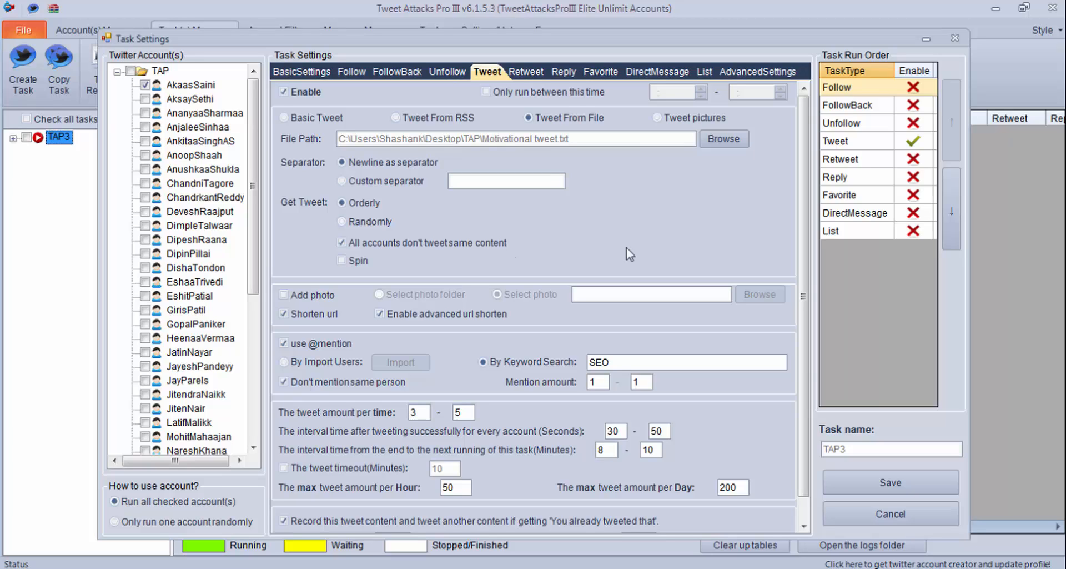
{"action": "mouse_move", "coordinate": [658, 118]}
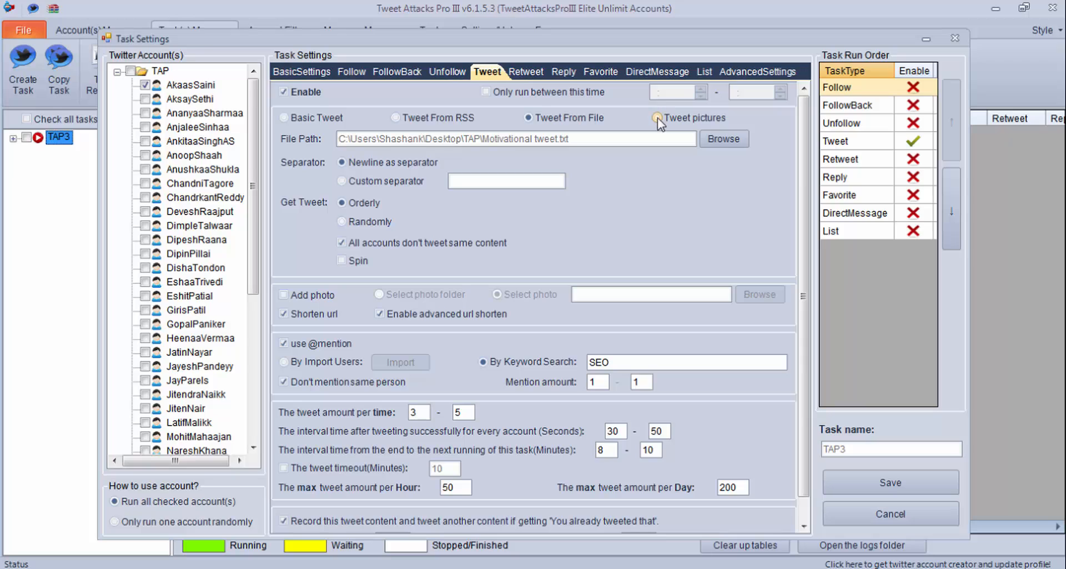
- Switch the tweet source to pictures and accept the filename-as-text notice
{"action": "left_click", "coordinate": [656, 116]}
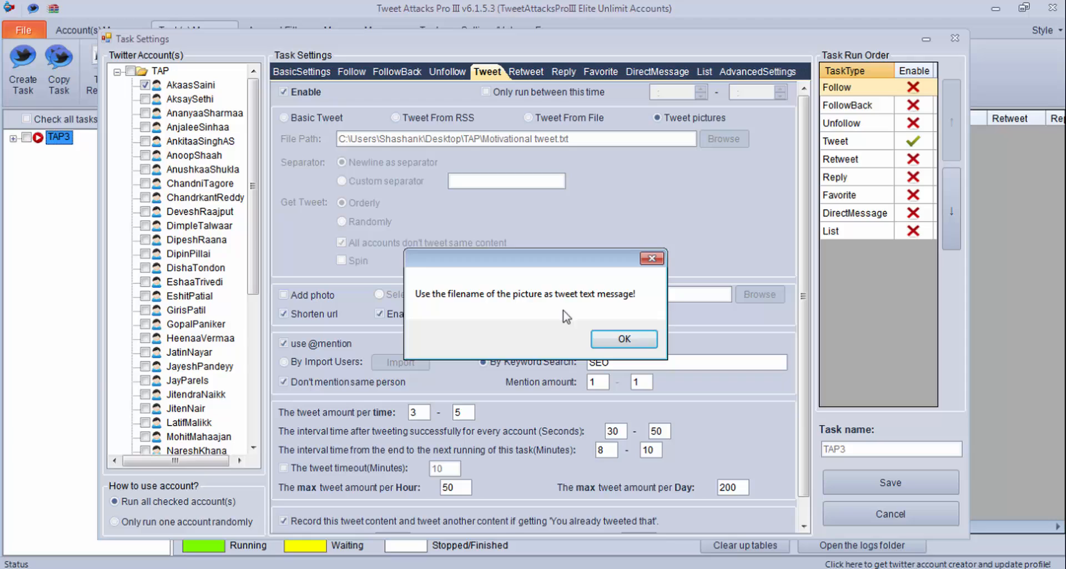
{"action": "left_click", "coordinate": [623, 338]}
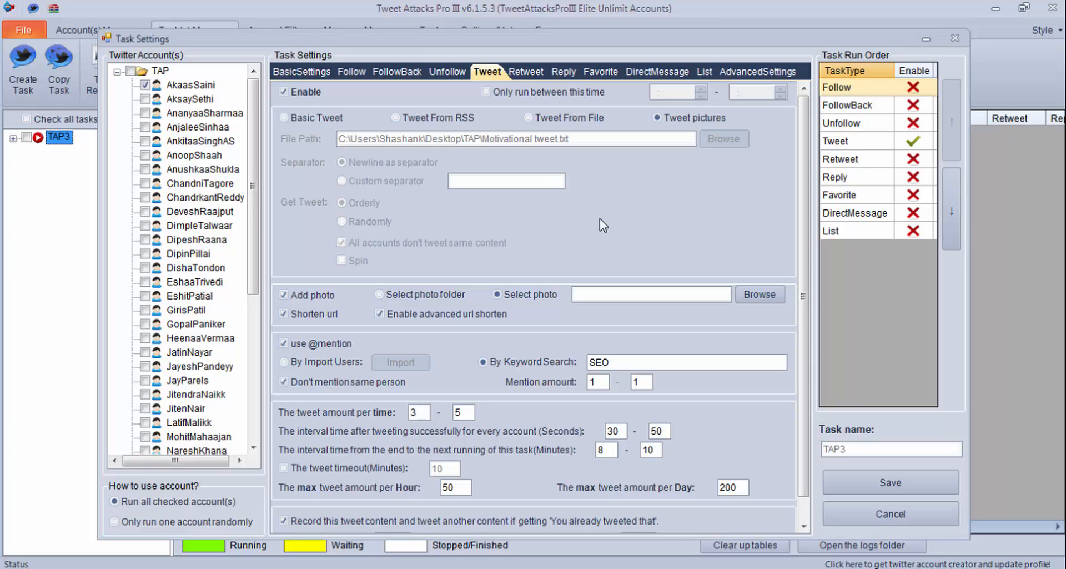
{"action": "mouse_move", "coordinate": [699, 151]}
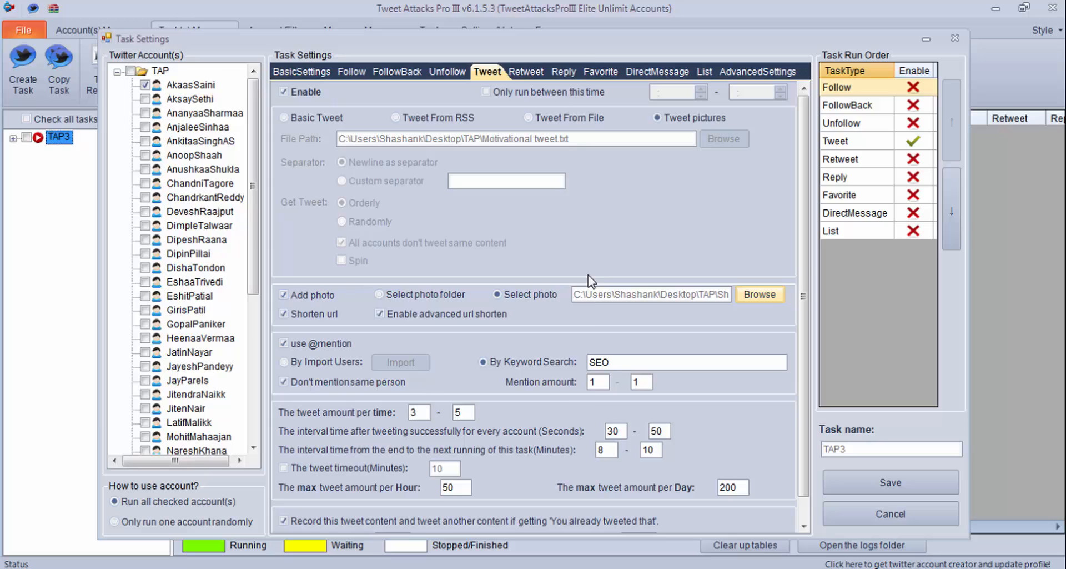
- Attach the JPG image from the TAP folder as the tweet photo
{"action": "left_click", "coordinate": [758, 295]}
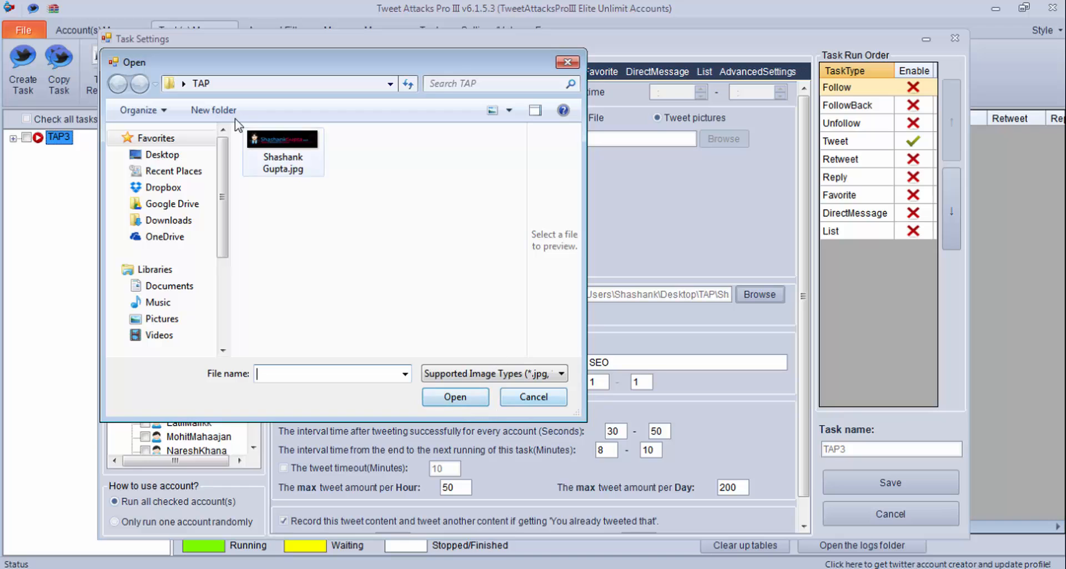
{"action": "left_click", "coordinate": [283, 143]}
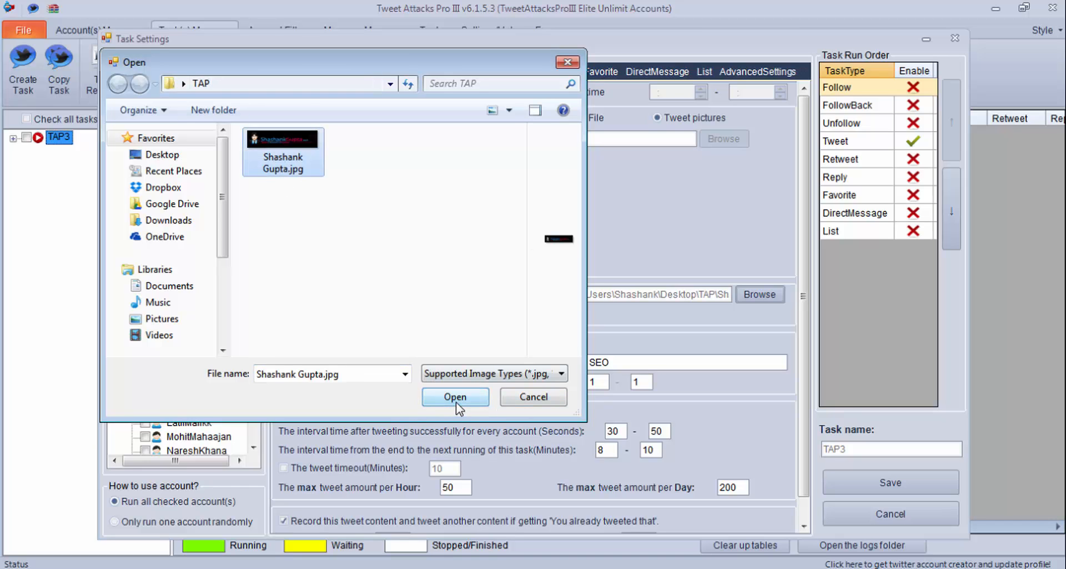
{"action": "left_click", "coordinate": [454, 396]}
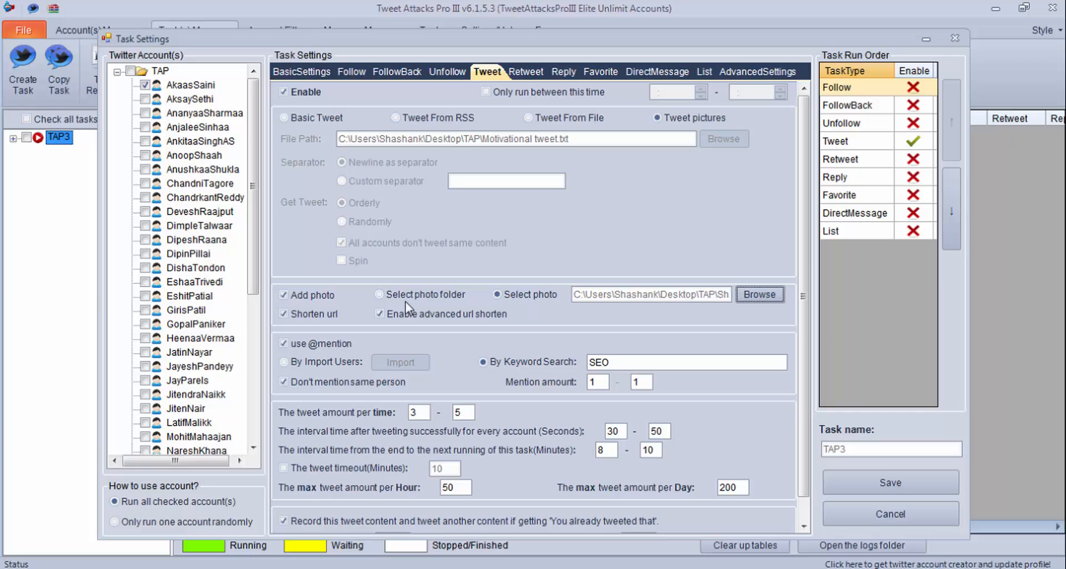
{"action": "left_click", "coordinate": [378, 294]}
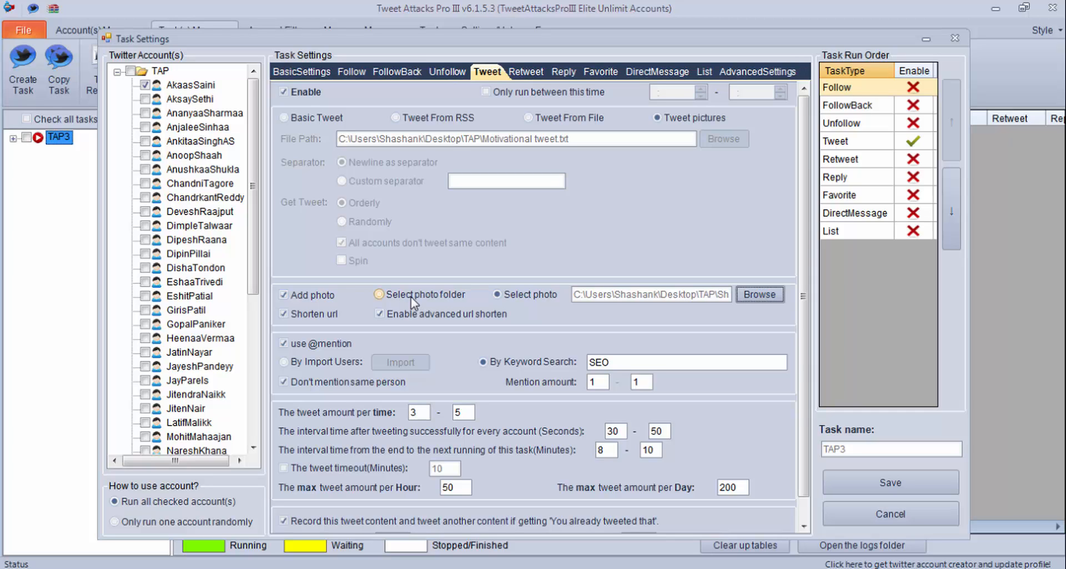
{"action": "left_click", "coordinate": [499, 294]}
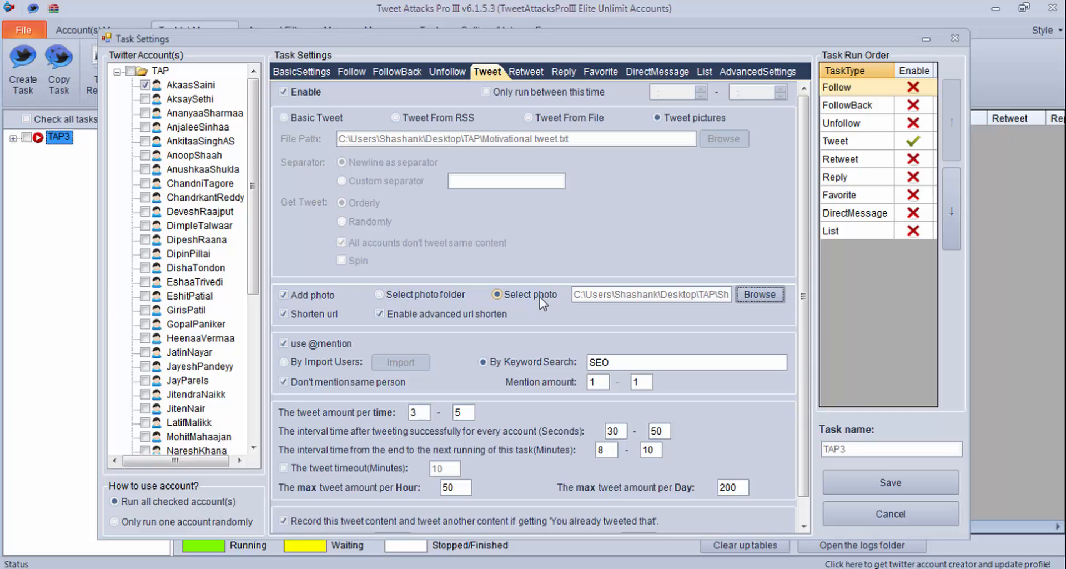
{"action": "left_click", "coordinate": [498, 294]}
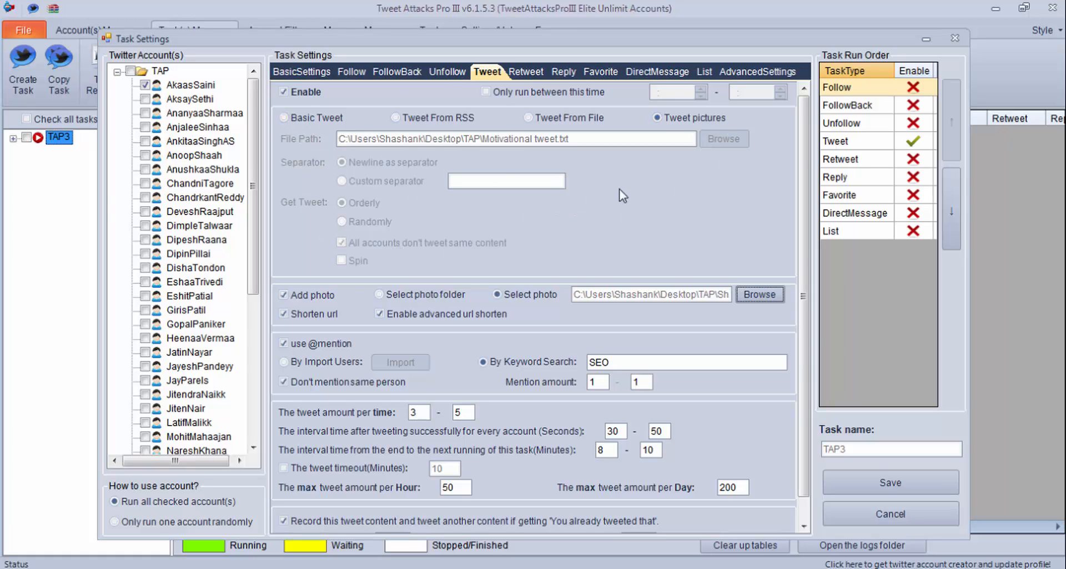
{"action": "mouse_move", "coordinate": [714, 195]}
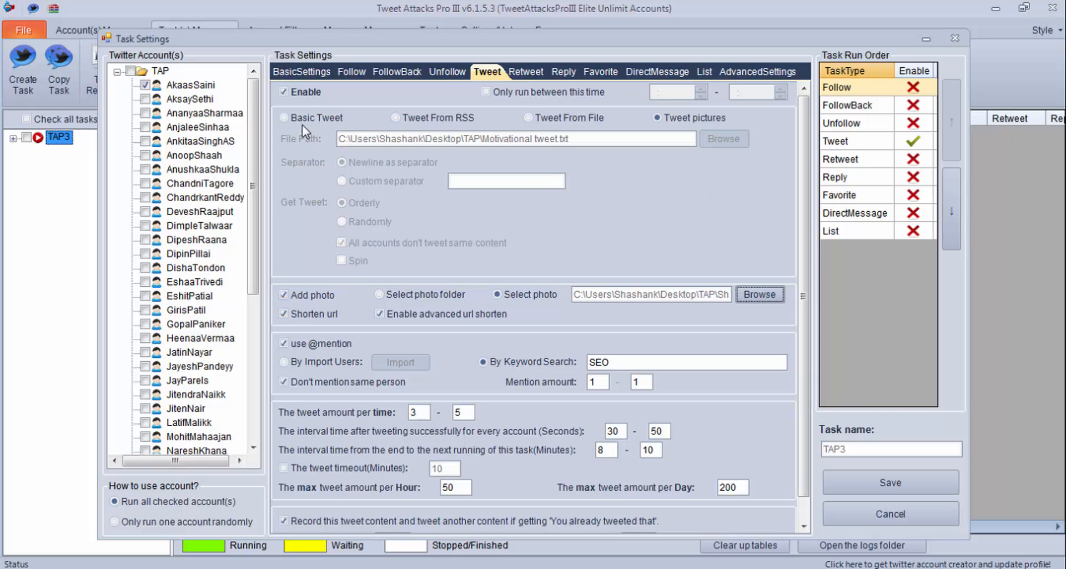
- Glance at the Basic and RSS options, then settle back on Tweet From File with the photo kept
{"action": "left_click", "coordinate": [283, 116]}
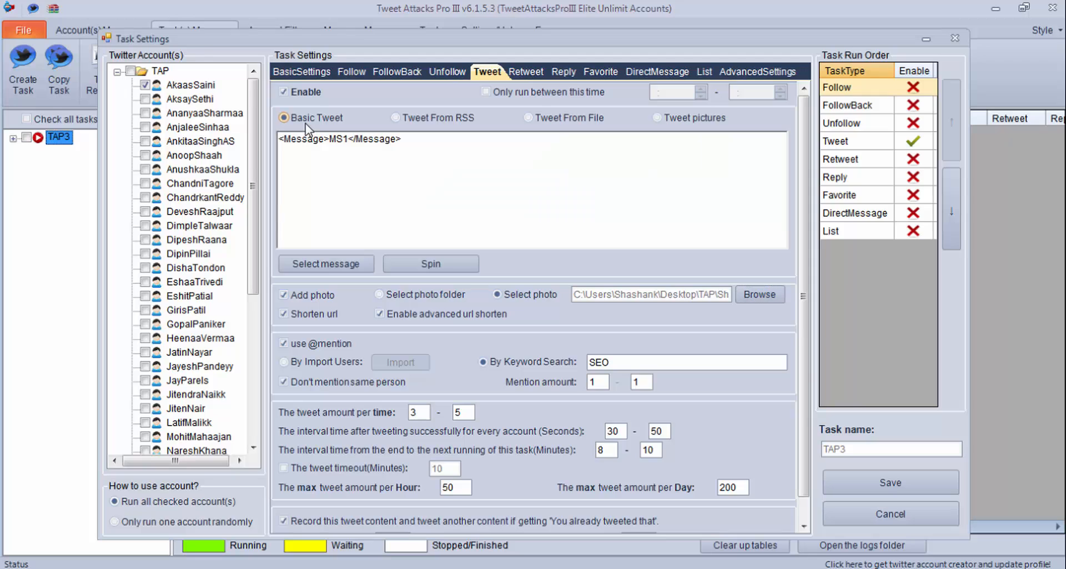
{"action": "left_click", "coordinate": [397, 117]}
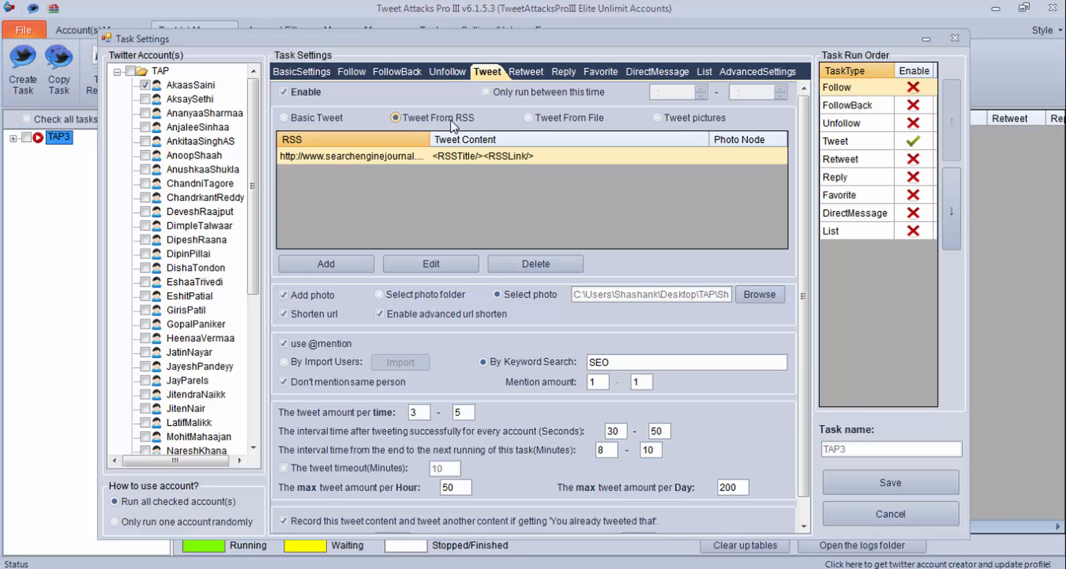
{"action": "left_click", "coordinate": [529, 118]}
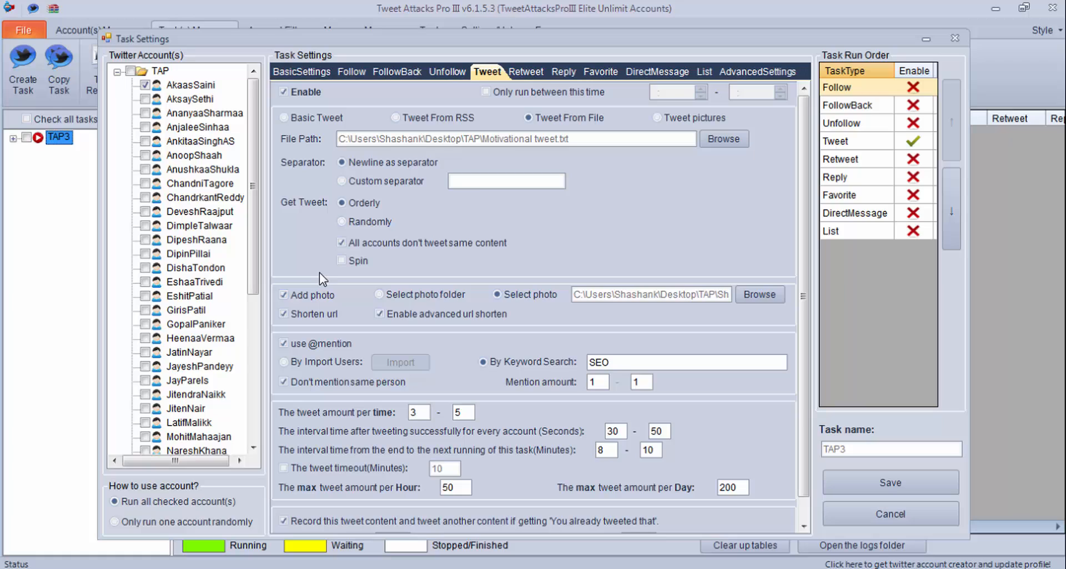
{"action": "mouse_move", "coordinate": [391, 128]}
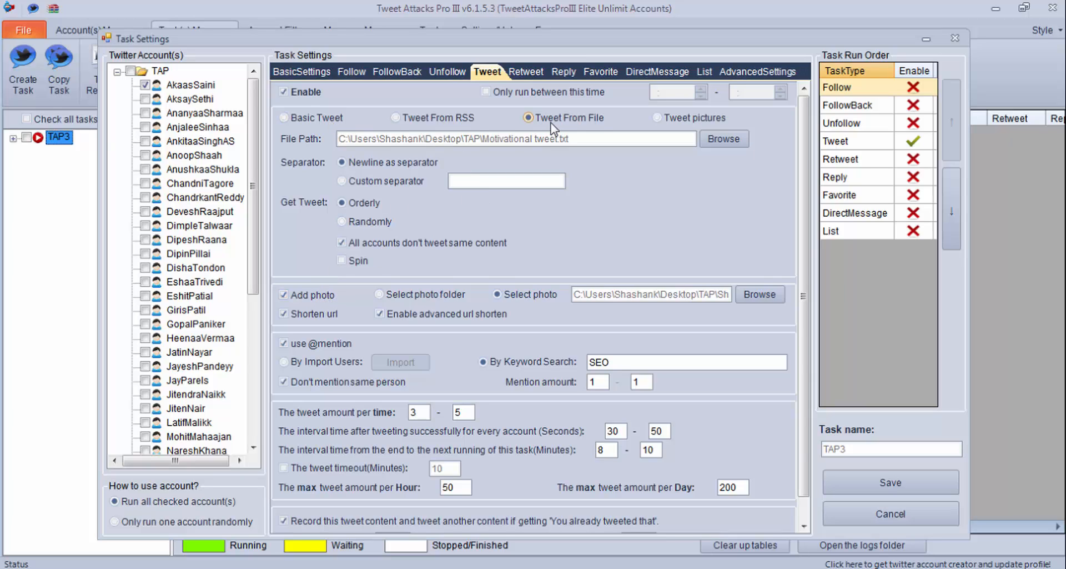
{"action": "left_click", "coordinate": [283, 294]}
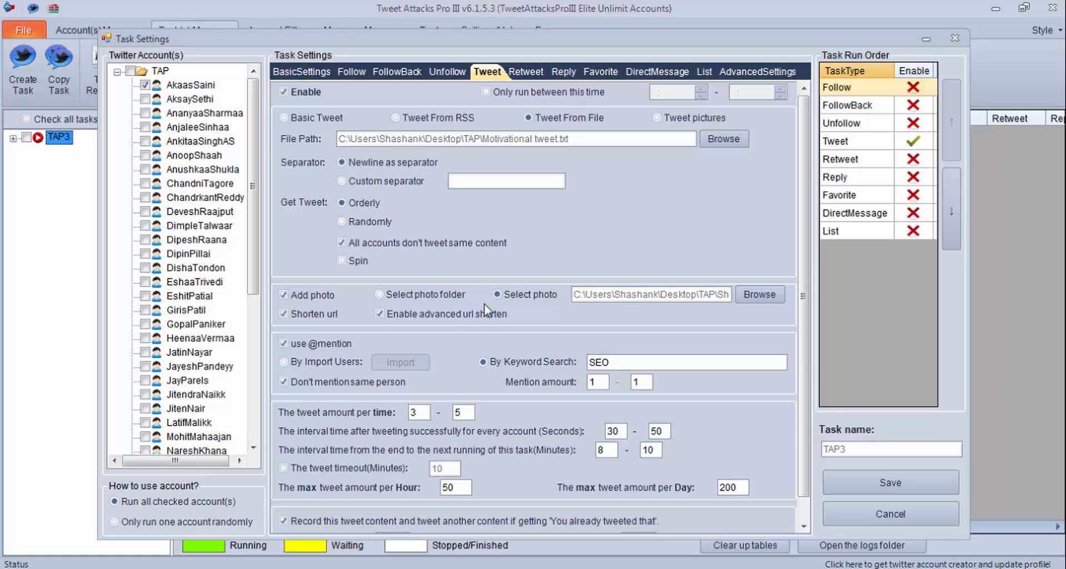
{"action": "mouse_move", "coordinate": [671, 310]}
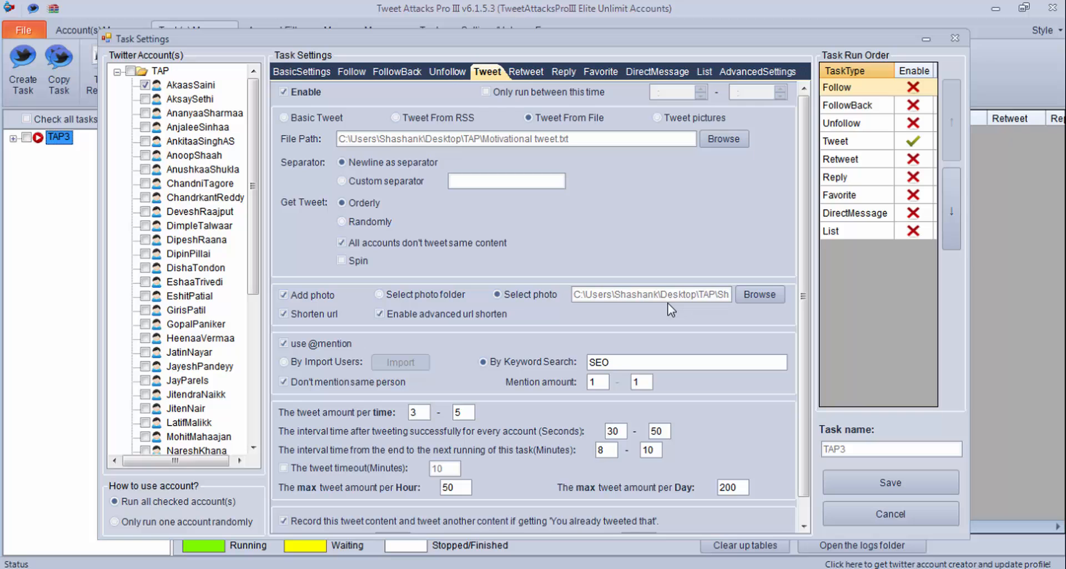
{"action": "mouse_move", "coordinate": [669, 567]}
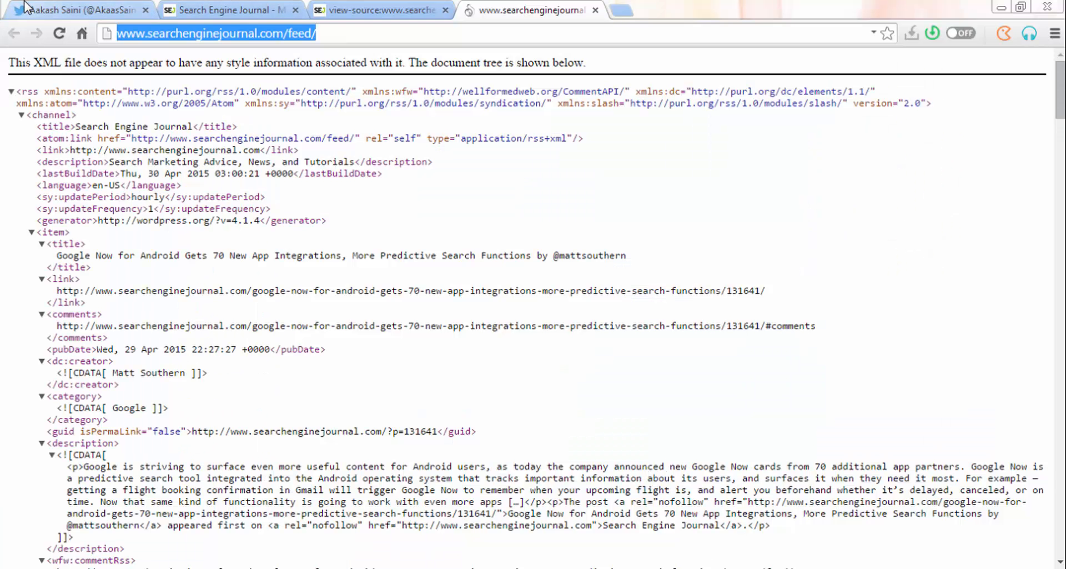
- Show the Twitter profile in Chrome, highlighting the first tweet's text and link and reviewing posted tweets
{"action": "left_click", "coordinate": [77, 10]}
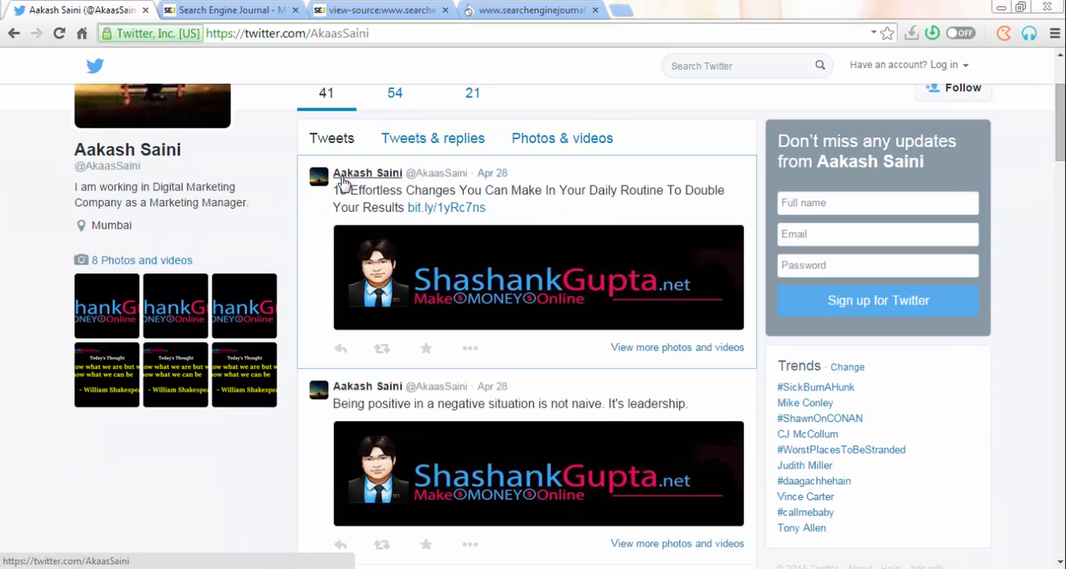
{"action": "left_click_drag", "start_coordinate": [332, 190], "coordinate": [487, 208]}
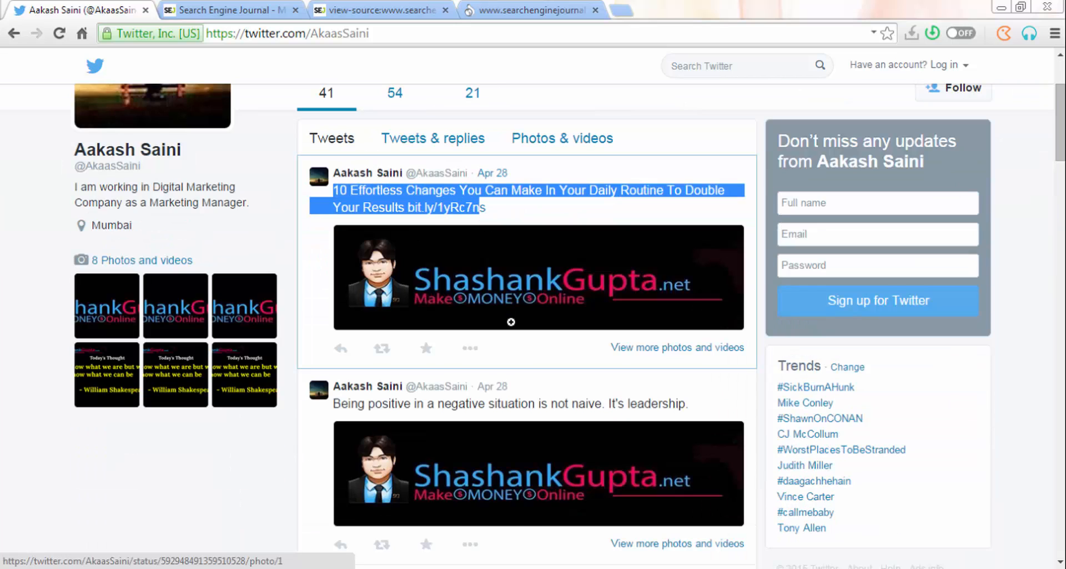
{"action": "scroll", "scroll_direction": "down", "scroll_amount": 3}
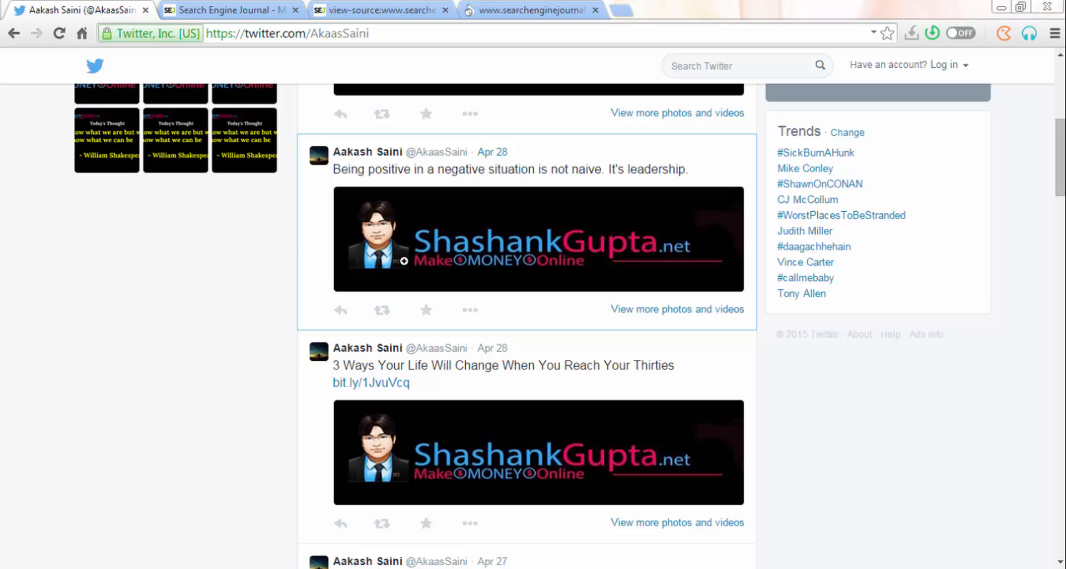
{"action": "scroll", "scroll_direction": "down", "scroll_amount": 3}
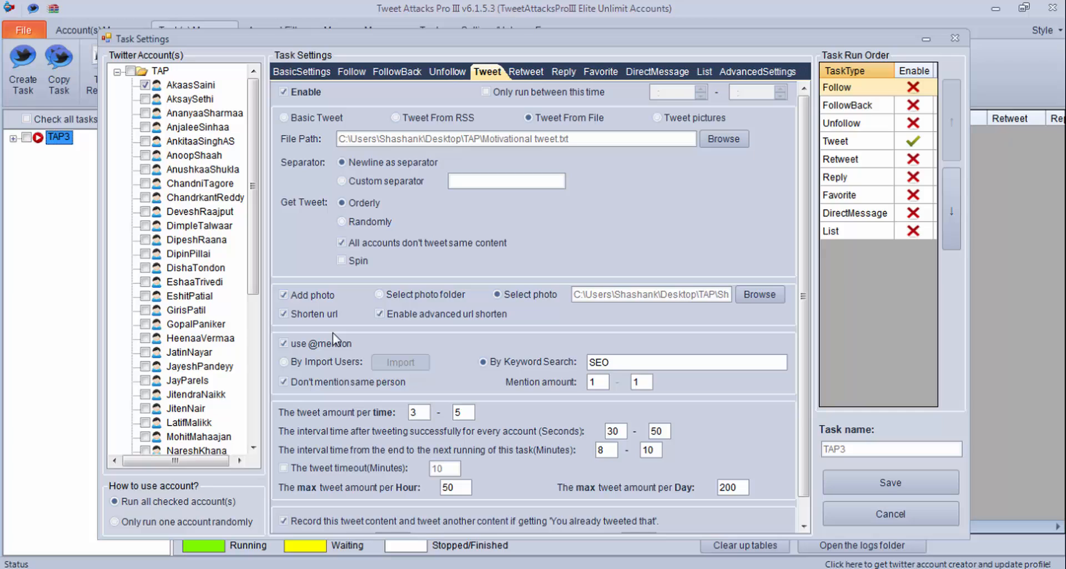
{"action": "left_click", "coordinate": [283, 313]}
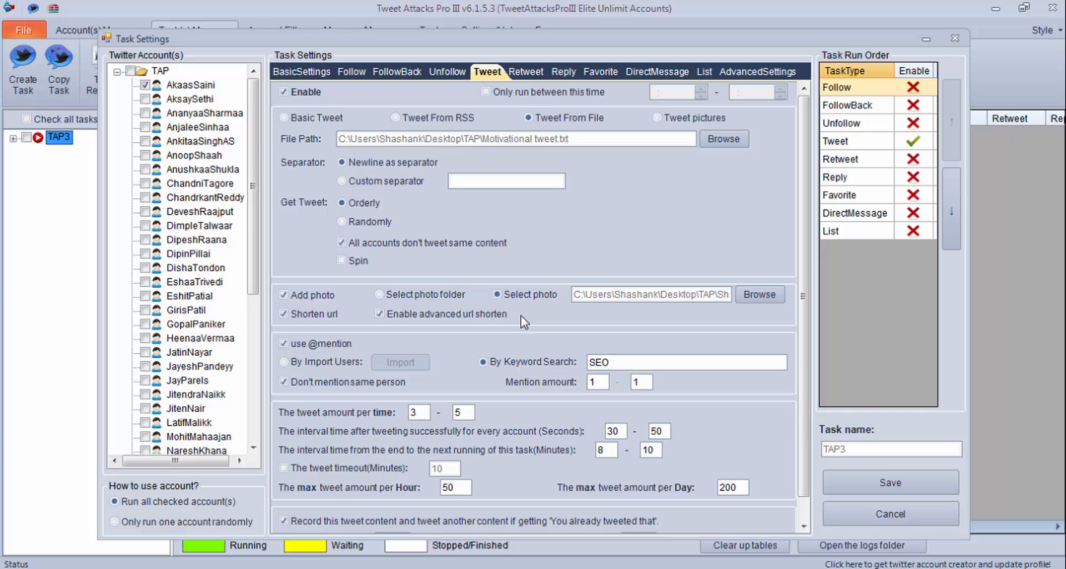
{"action": "left_click", "coordinate": [283, 343]}
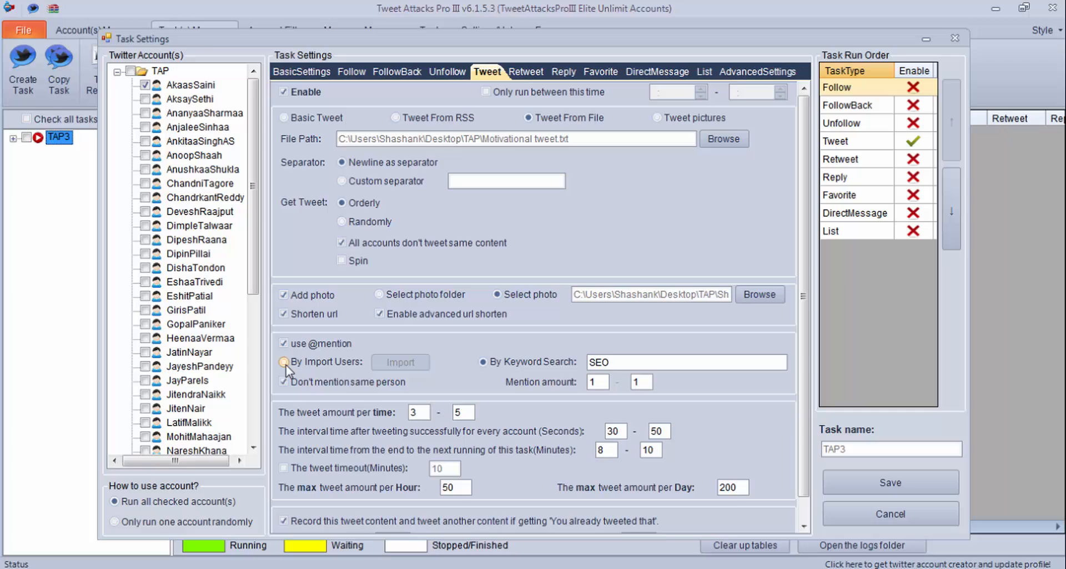
{"action": "left_click", "coordinate": [284, 362]}
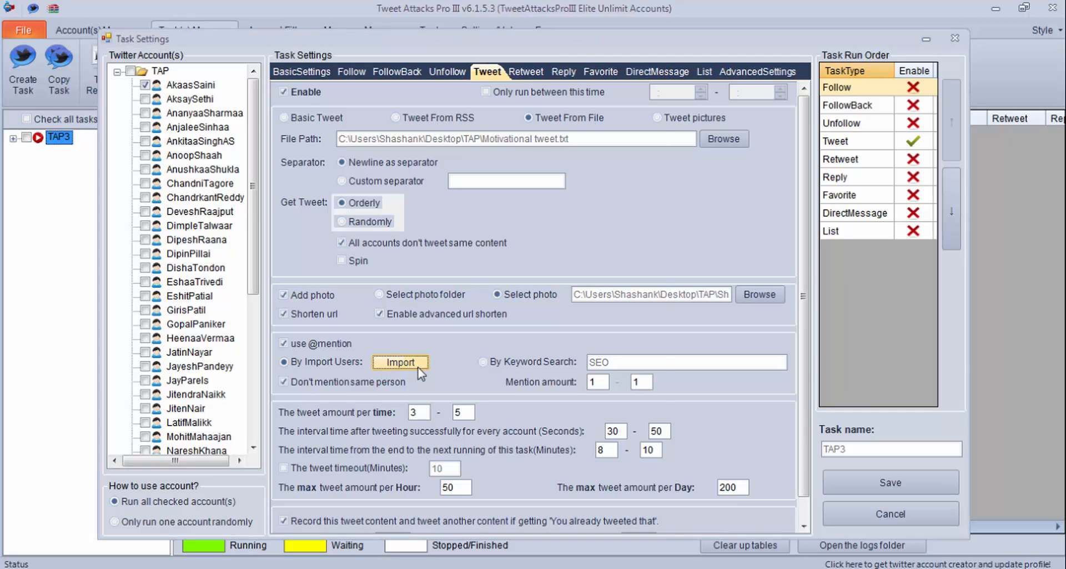
{"action": "left_click", "coordinate": [400, 360]}
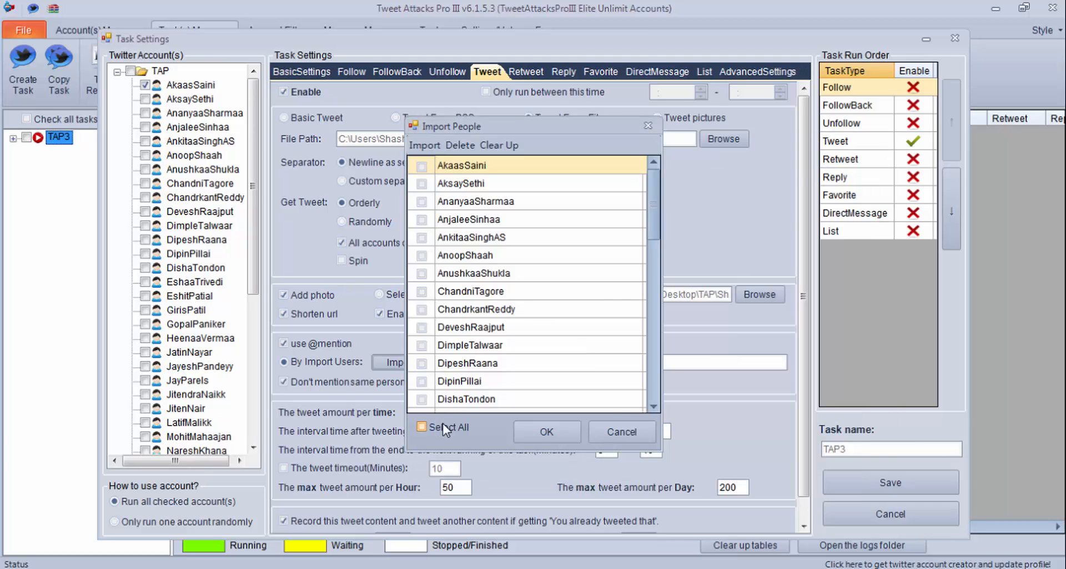
{"action": "left_click", "coordinate": [620, 431]}
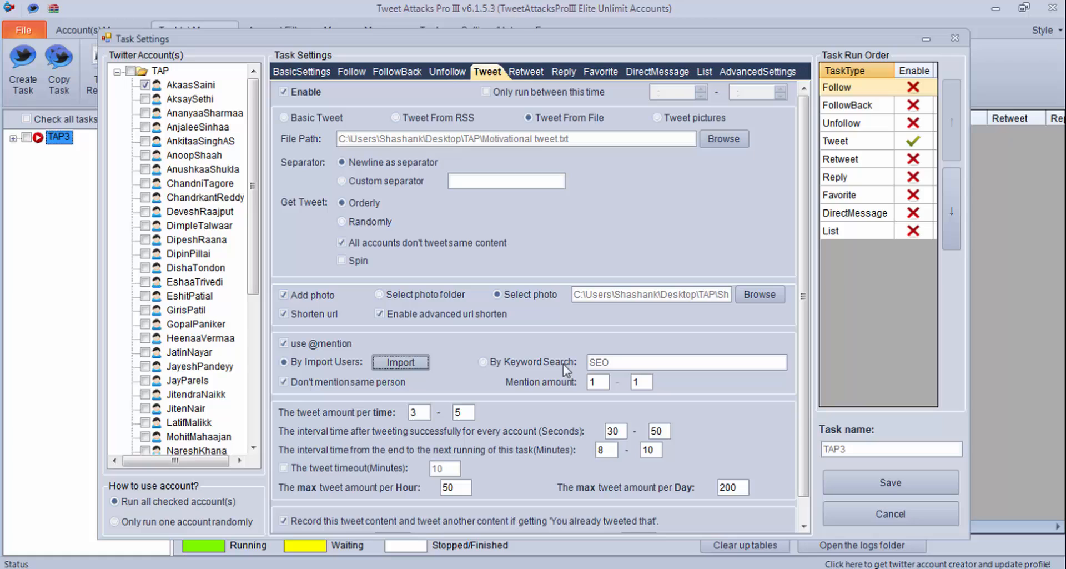
{"action": "left_click", "coordinate": [484, 361]}
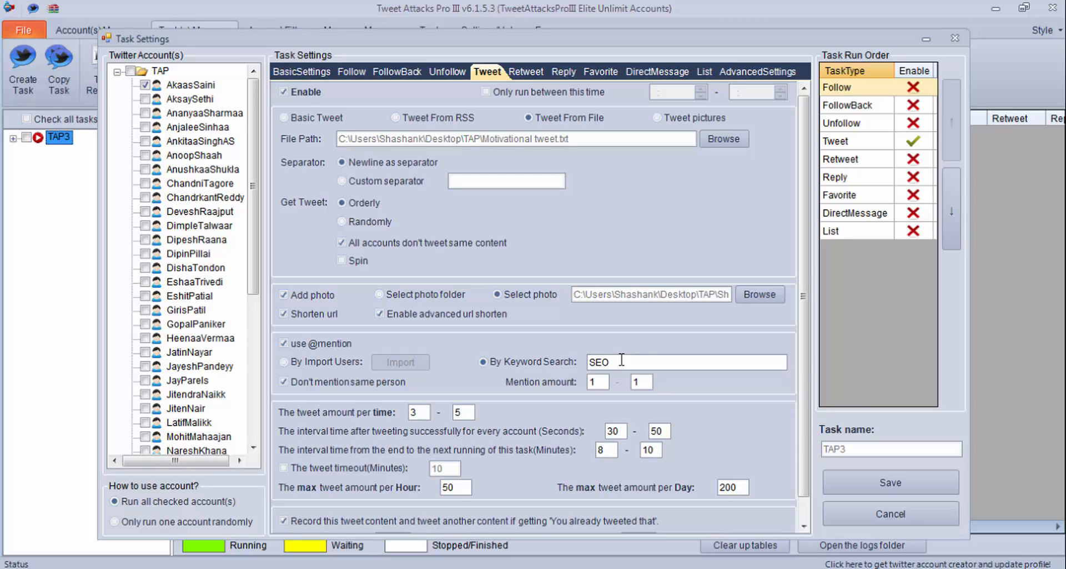
{"action": "double_click", "coordinate": [598, 361]}
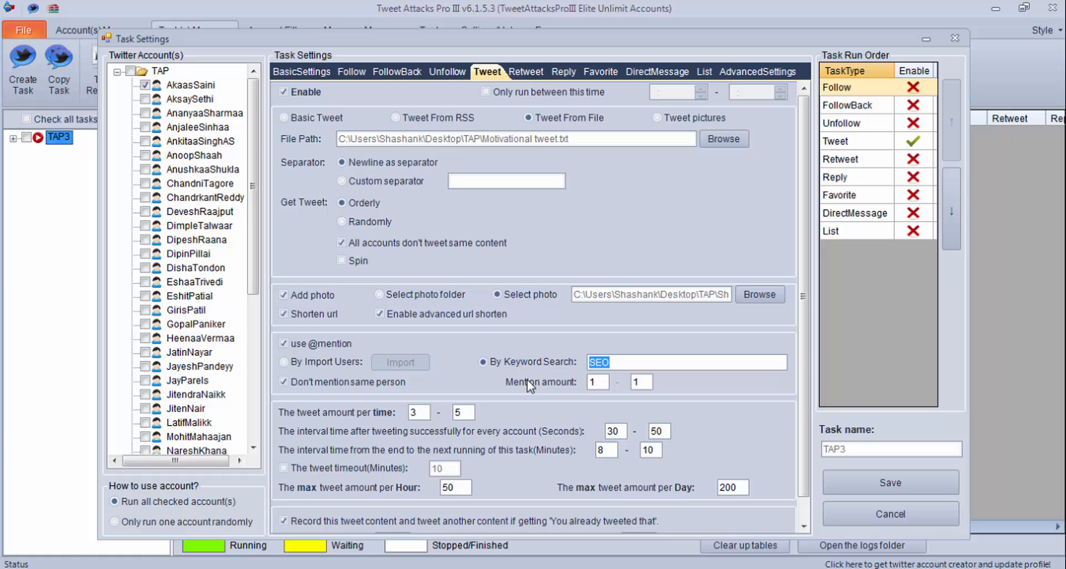
{"action": "left_click", "coordinate": [283, 382]}
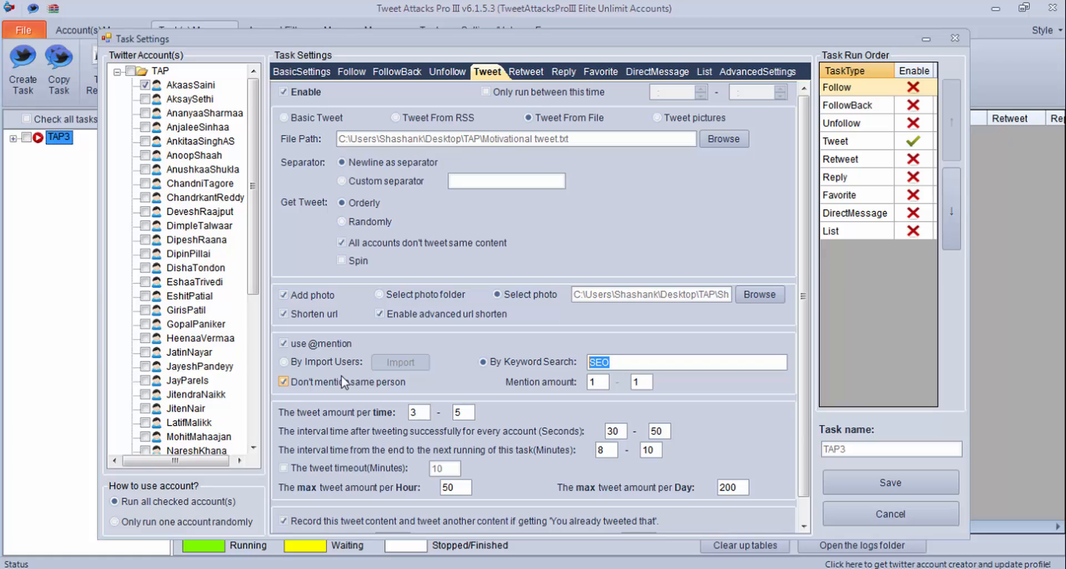
{"action": "mouse_move", "coordinate": [368, 382]}
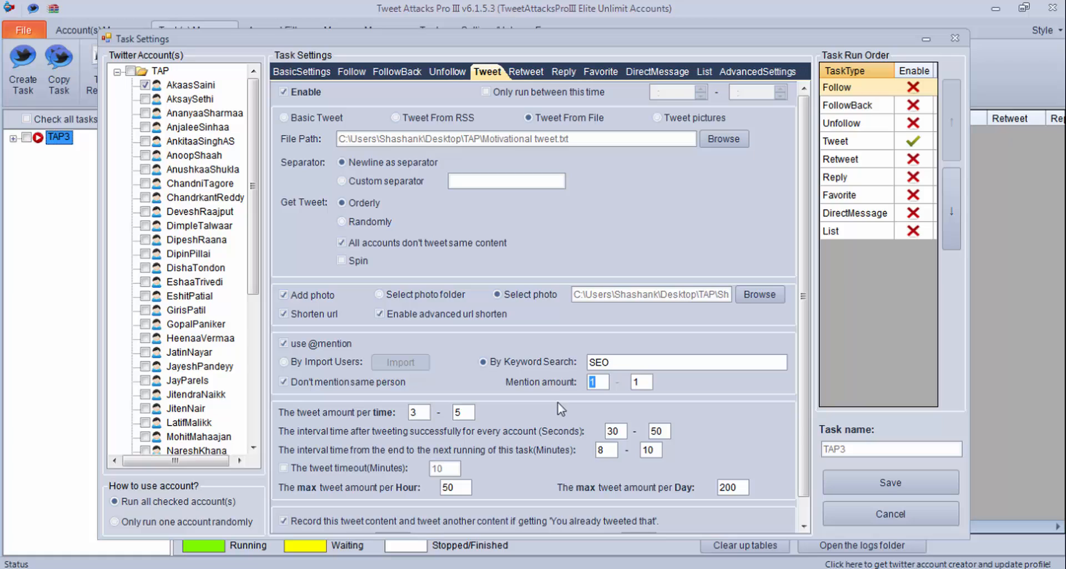
{"action": "left_click", "coordinate": [640, 382]}
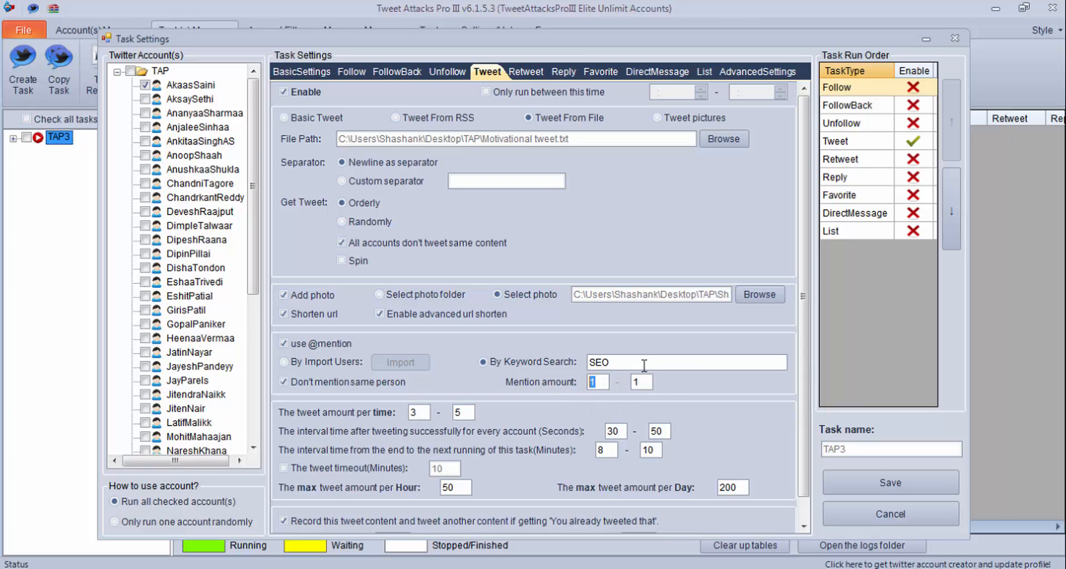
{"action": "left_click", "coordinate": [640, 382]}
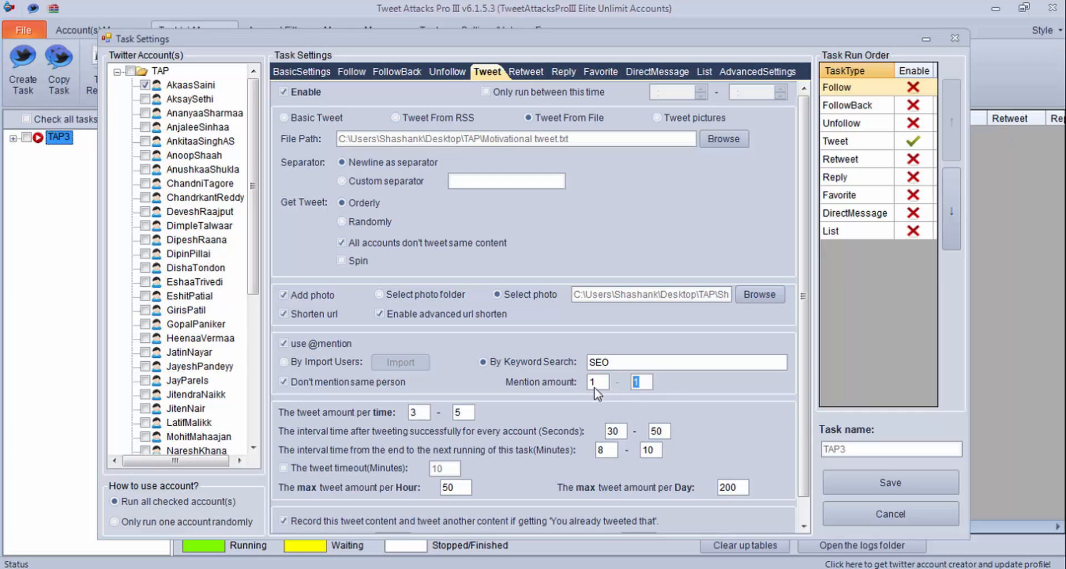
{"action": "mouse_move", "coordinate": [640, 398]}
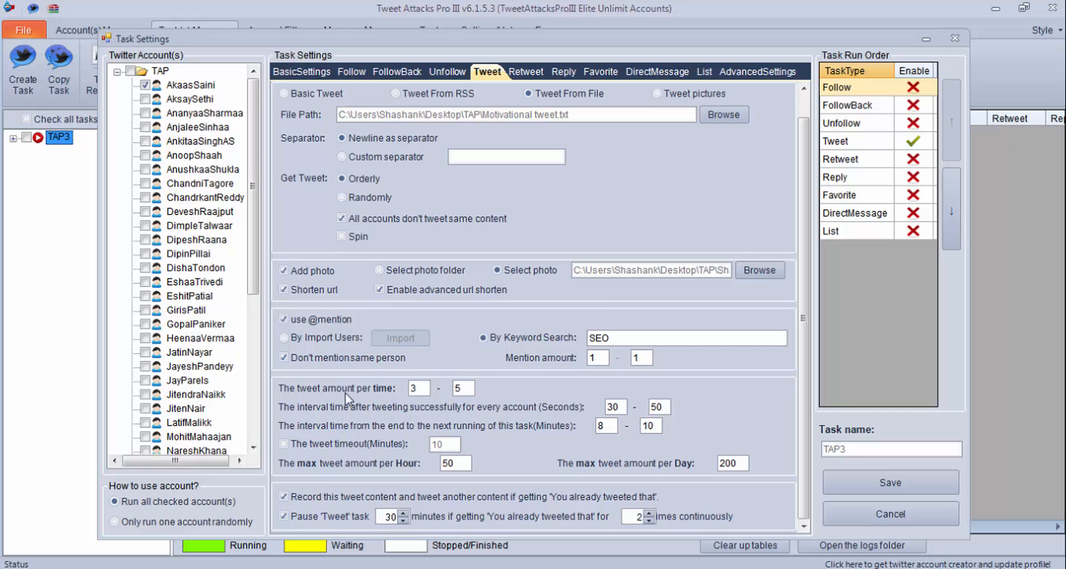
{"action": "mouse_move", "coordinate": [577, 461]}
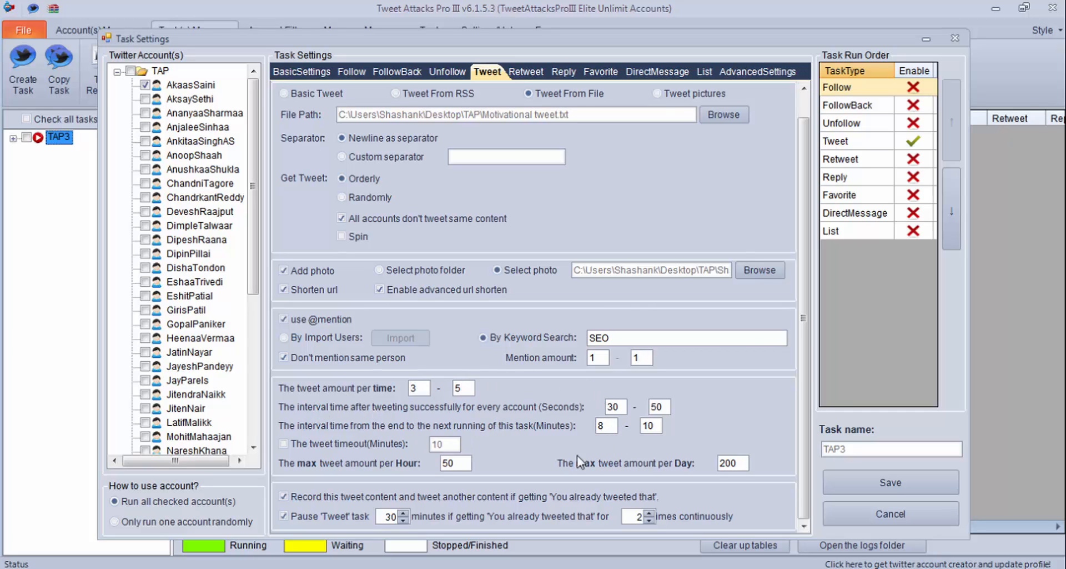
{"action": "mouse_move", "coordinate": [503, 408]}
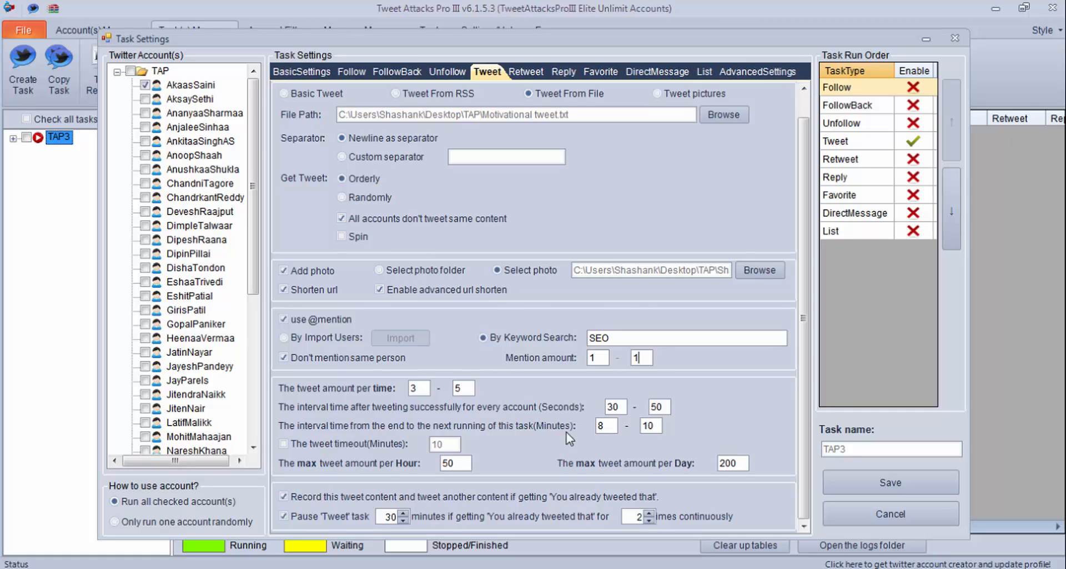
- Review the Tweet limits and bring up the Retweet settings for task TAP3
{"action": "left_click", "coordinate": [283, 495]}
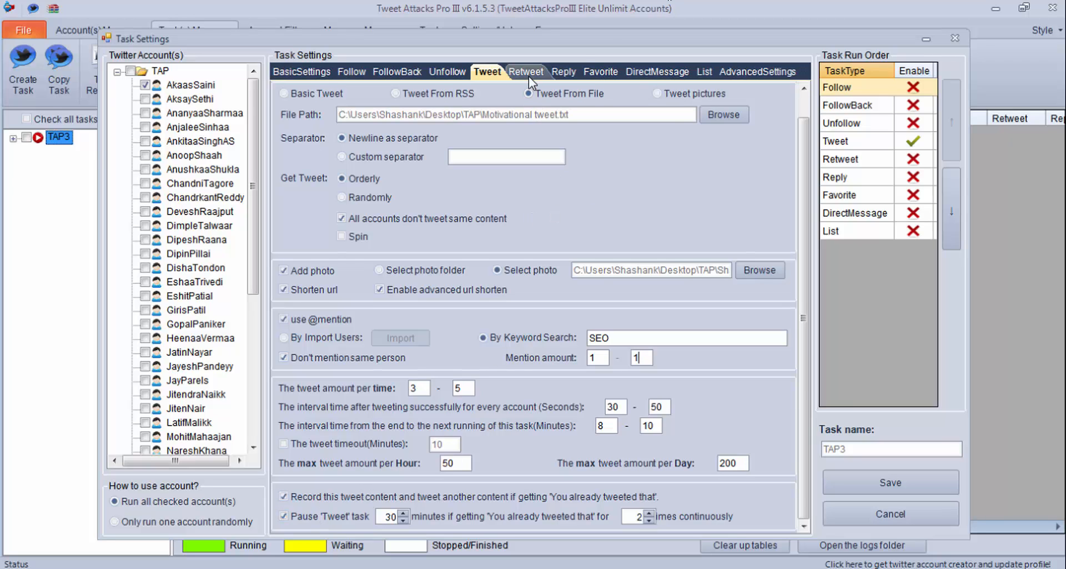
{"action": "left_click", "coordinate": [525, 71]}
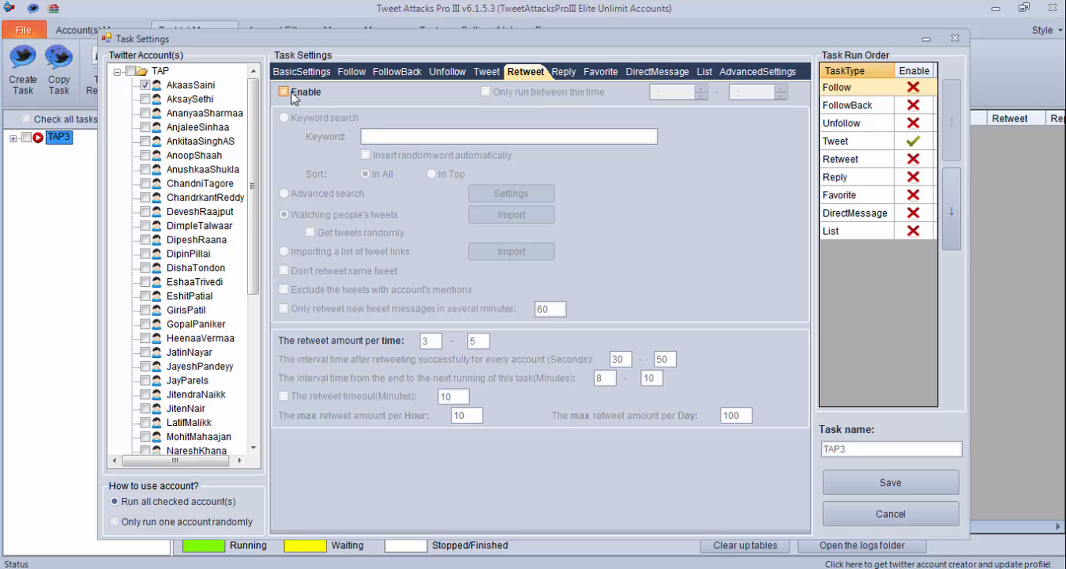
- Enable Retweet for the task and search tweets by keyword 'SEO'
{"action": "left_click", "coordinate": [284, 92]}
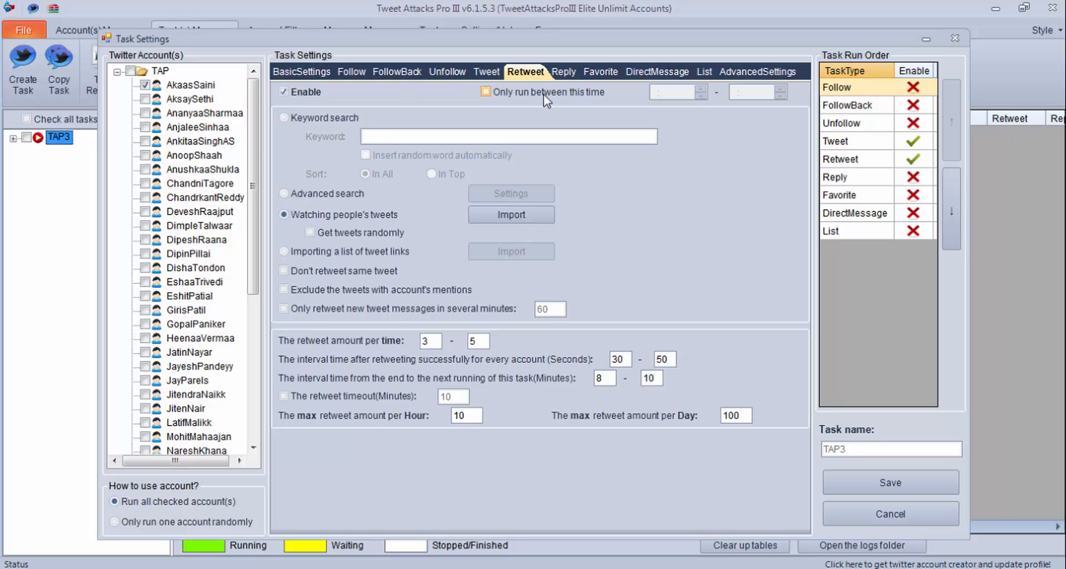
{"action": "left_click", "coordinate": [486, 91]}
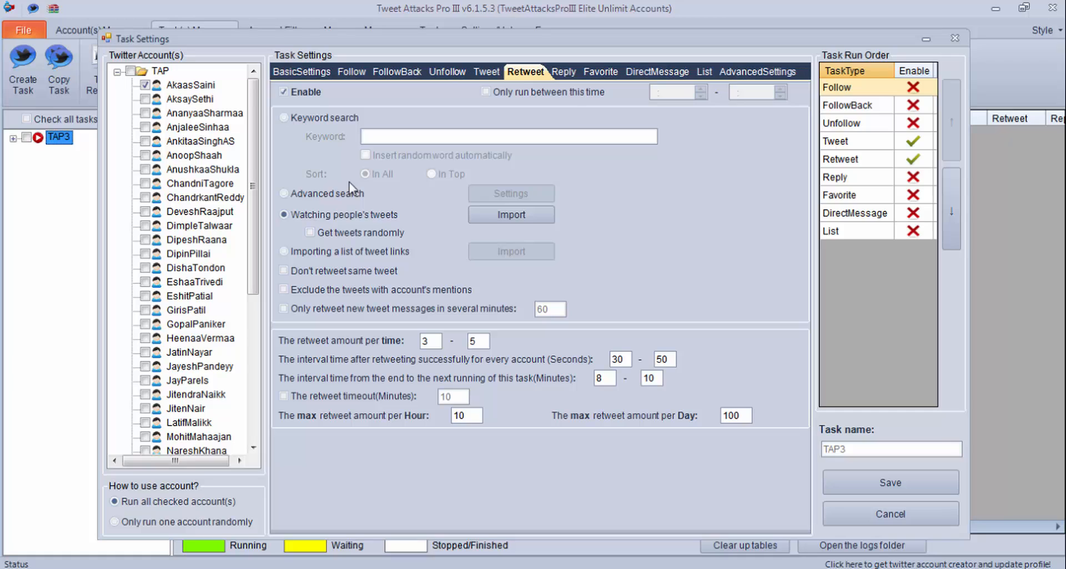
{"action": "left_click", "coordinate": [285, 117]}
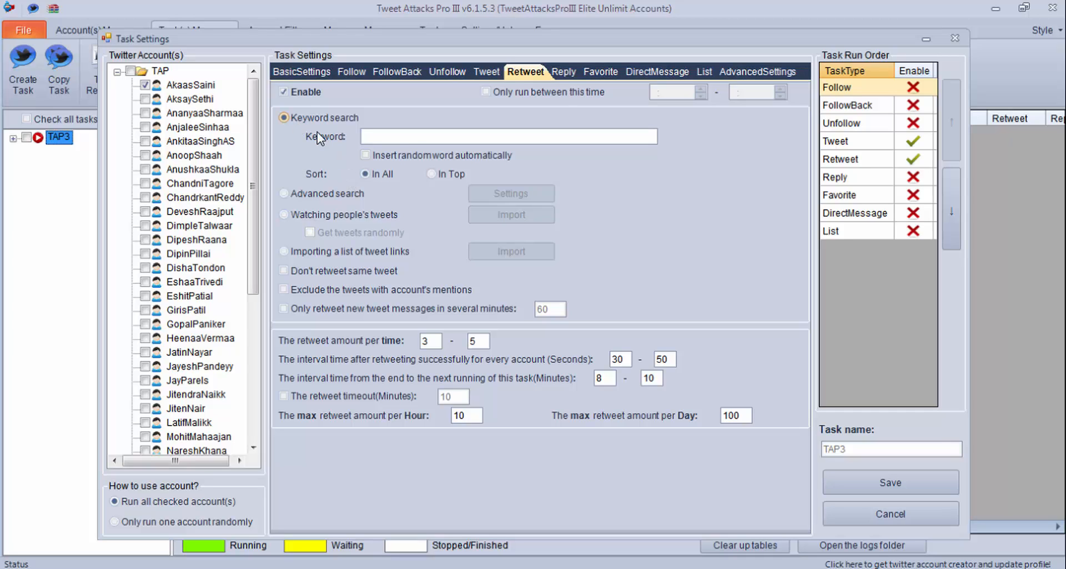
{"action": "type", "text": "SEO"}
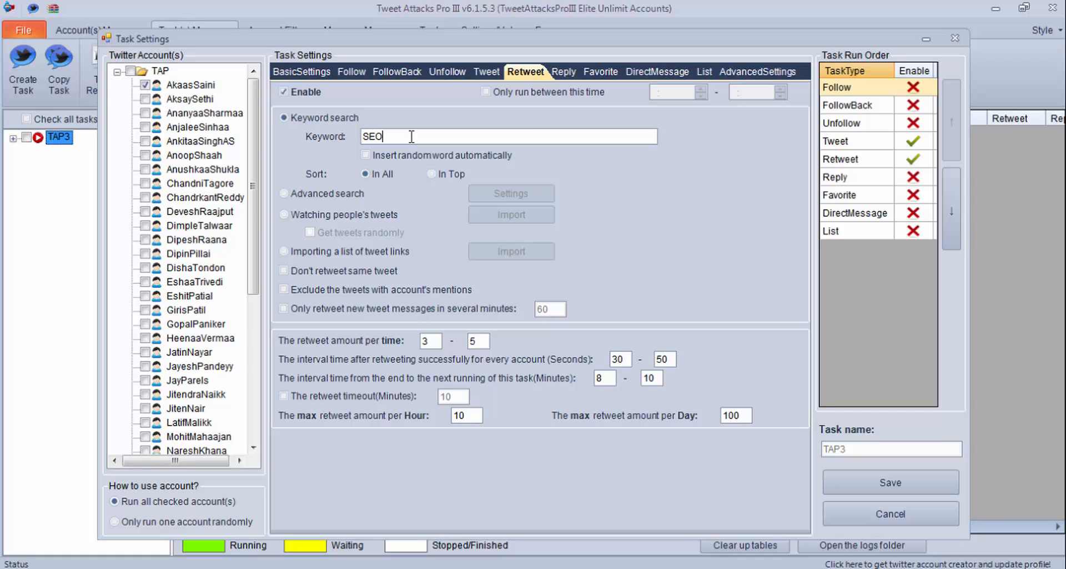
{"action": "mouse_move", "coordinate": [488, 158]}
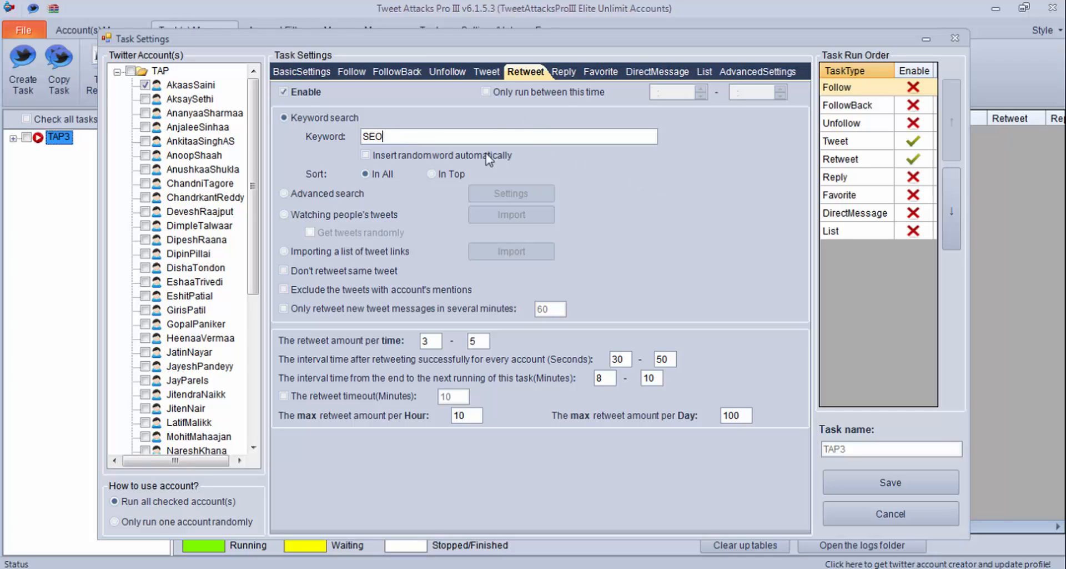
{"action": "mouse_move", "coordinate": [378, 189]}
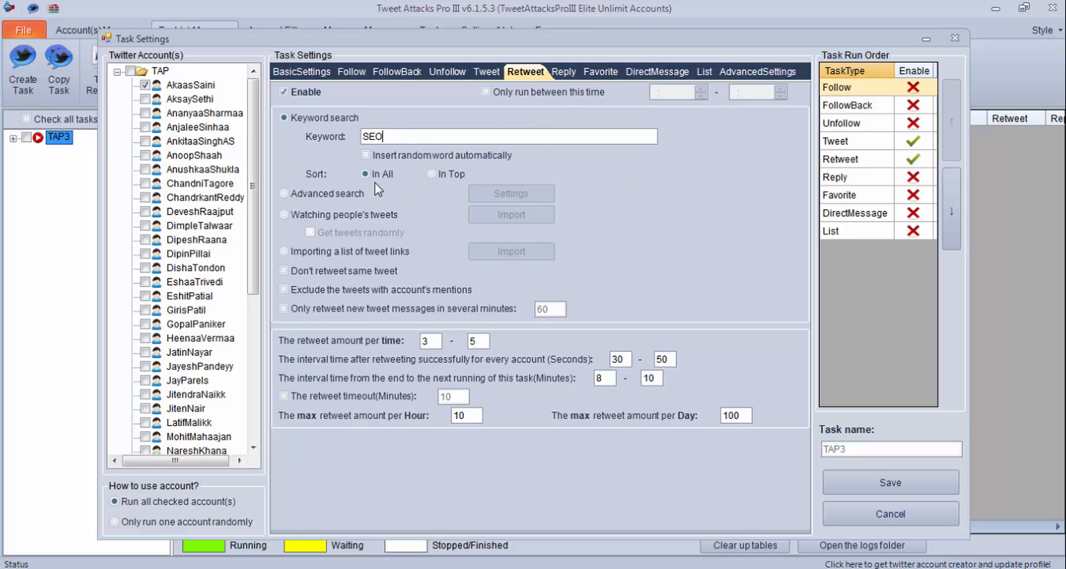
- Sort keyword results by In Top, then choose Advanced search as the tweet source
{"action": "left_click", "coordinate": [364, 173]}
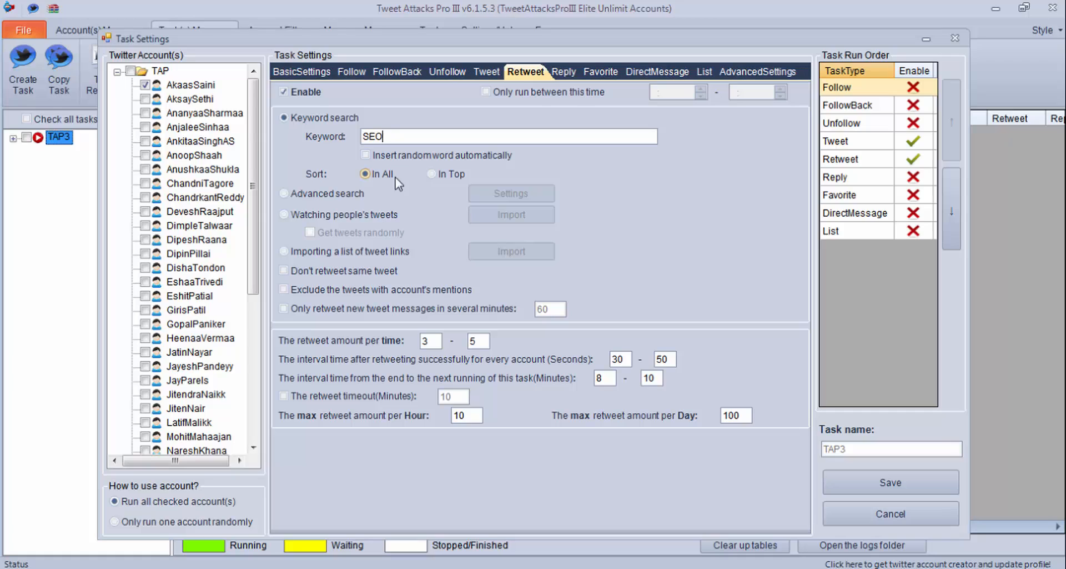
{"action": "left_click", "coordinate": [430, 174]}
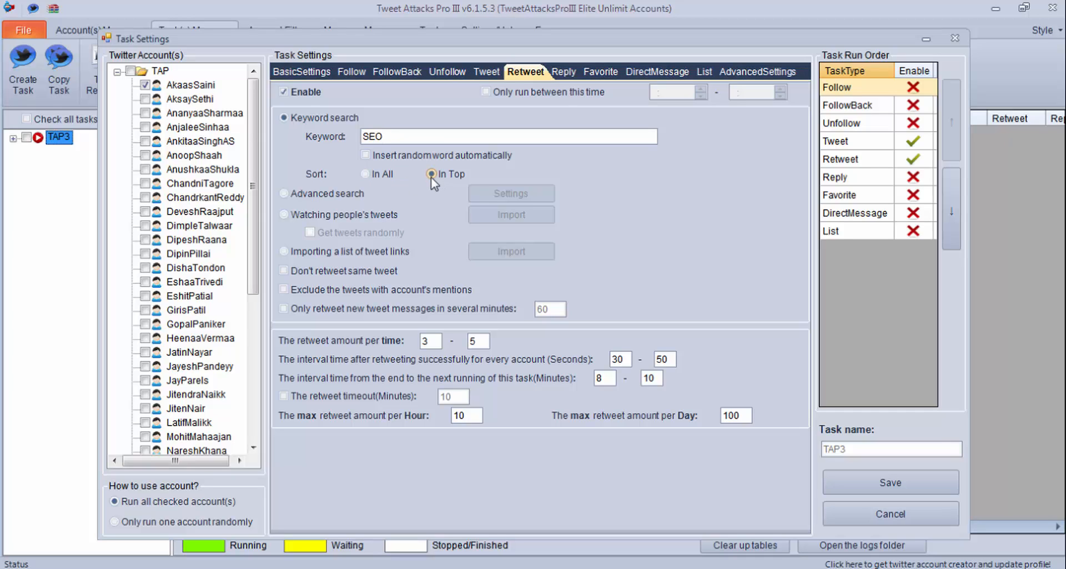
{"action": "left_click", "coordinate": [431, 173]}
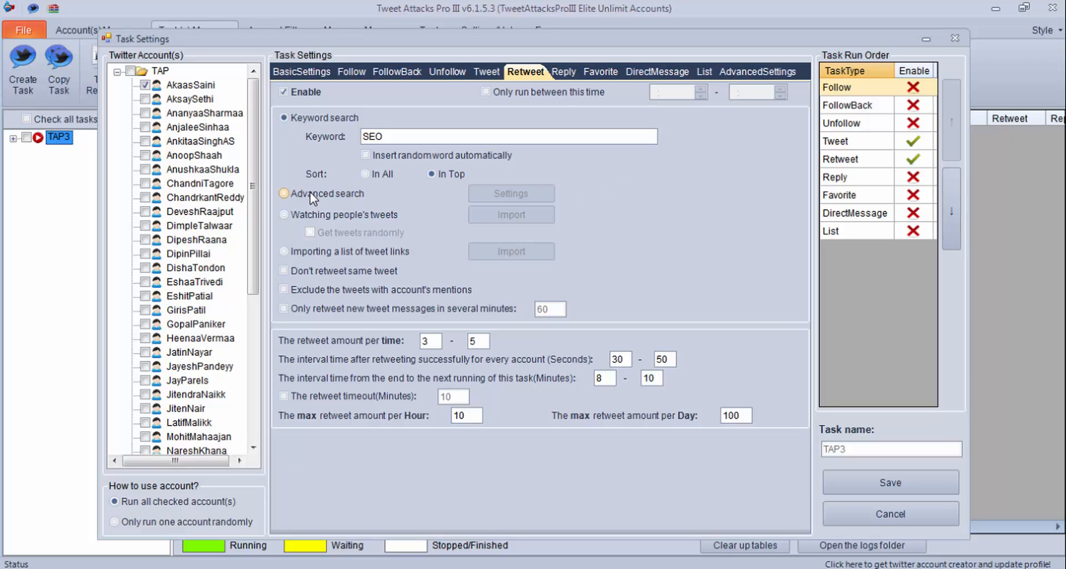
{"action": "left_click", "coordinate": [283, 195]}
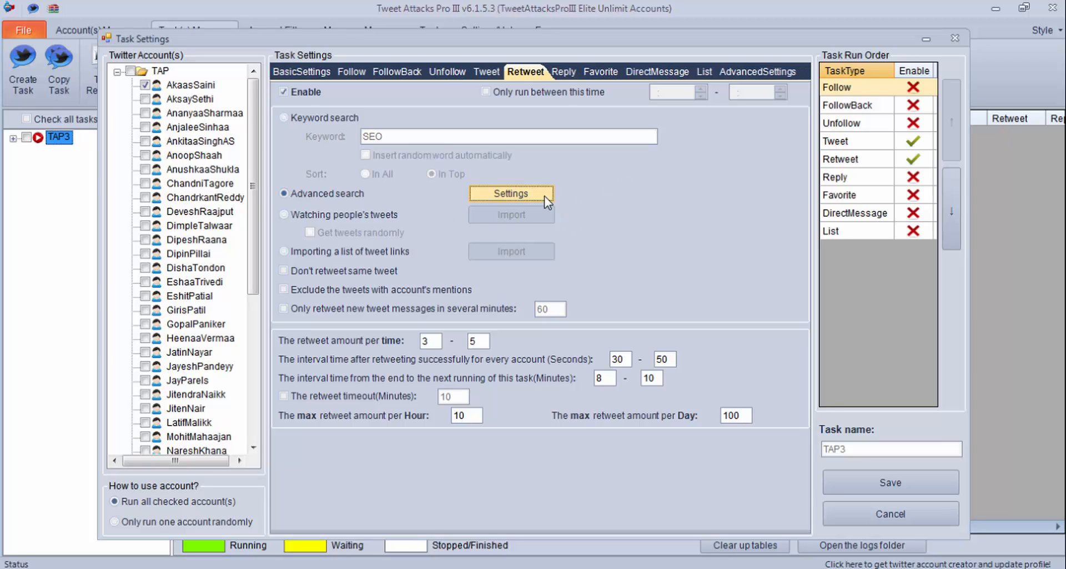
- View and cancel the Advanced Search criteria, then source retweets from Watching people's tweets
{"action": "left_click", "coordinate": [509, 194]}
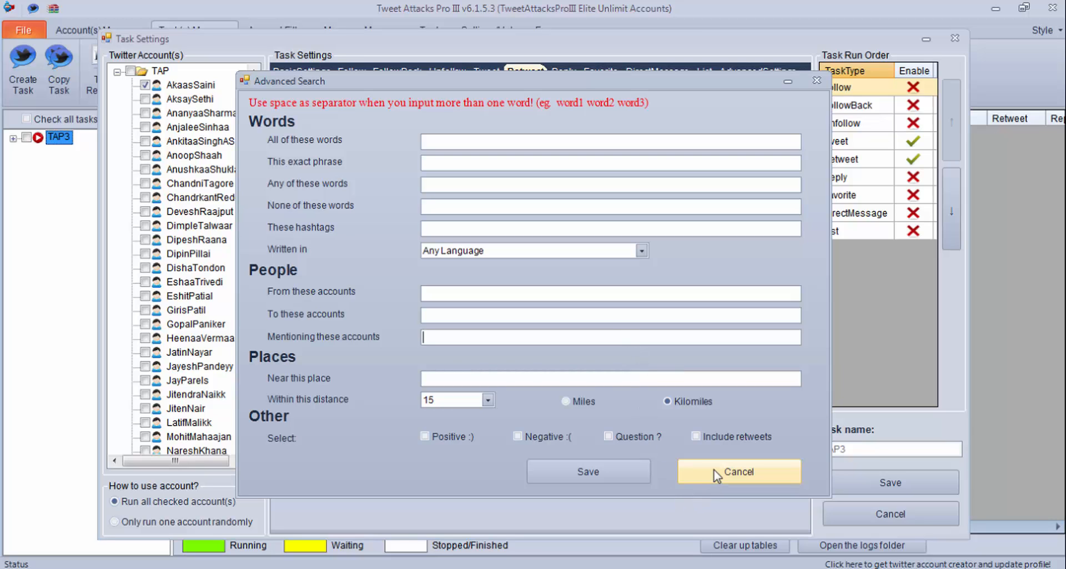
{"action": "left_click", "coordinate": [737, 470]}
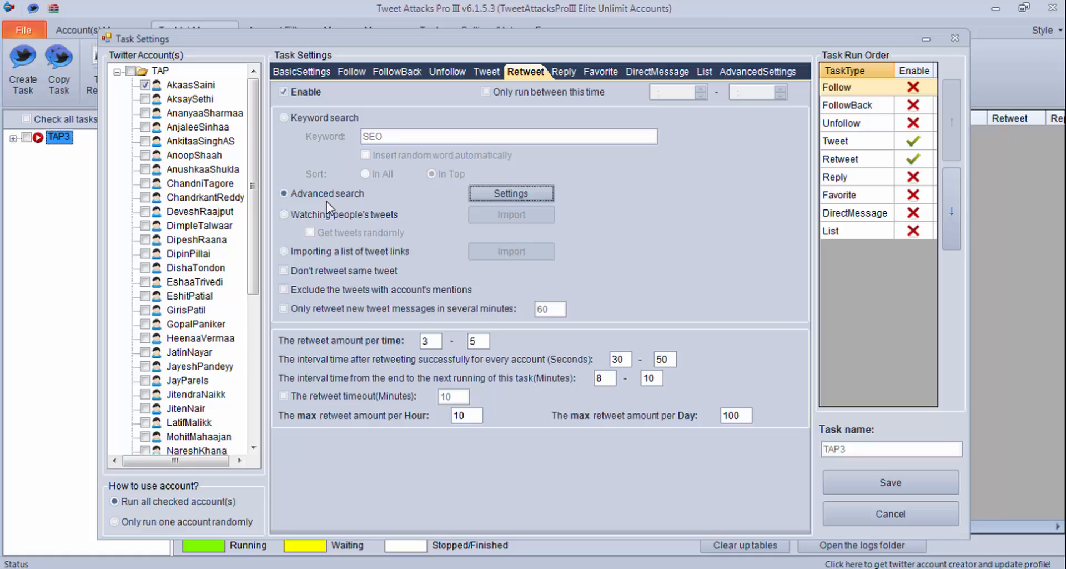
{"action": "left_click", "coordinate": [283, 215]}
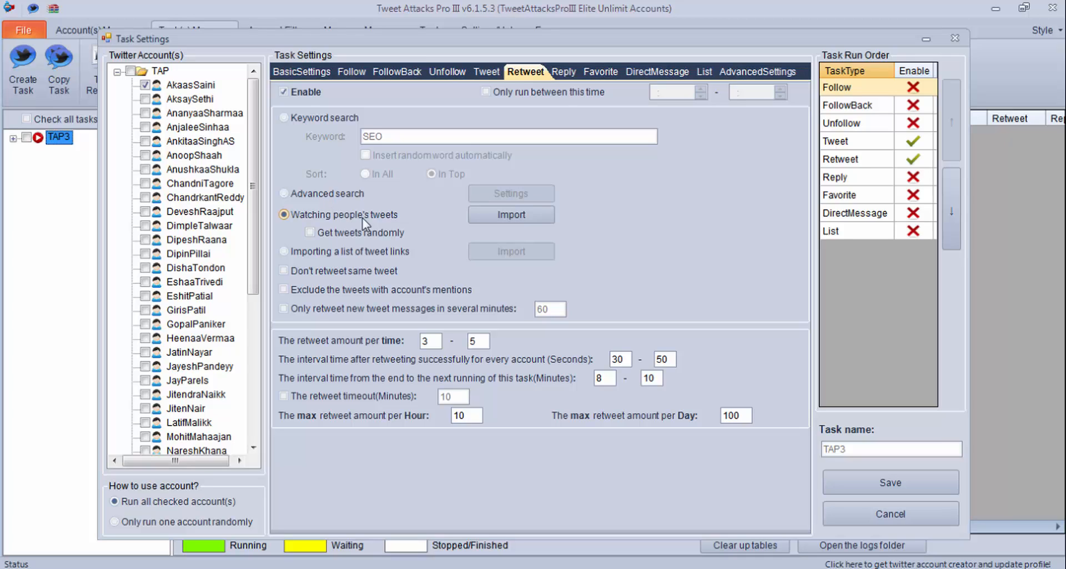
- Import every account from the list as people whose tweets get retweeted
{"action": "left_click", "coordinate": [284, 214]}
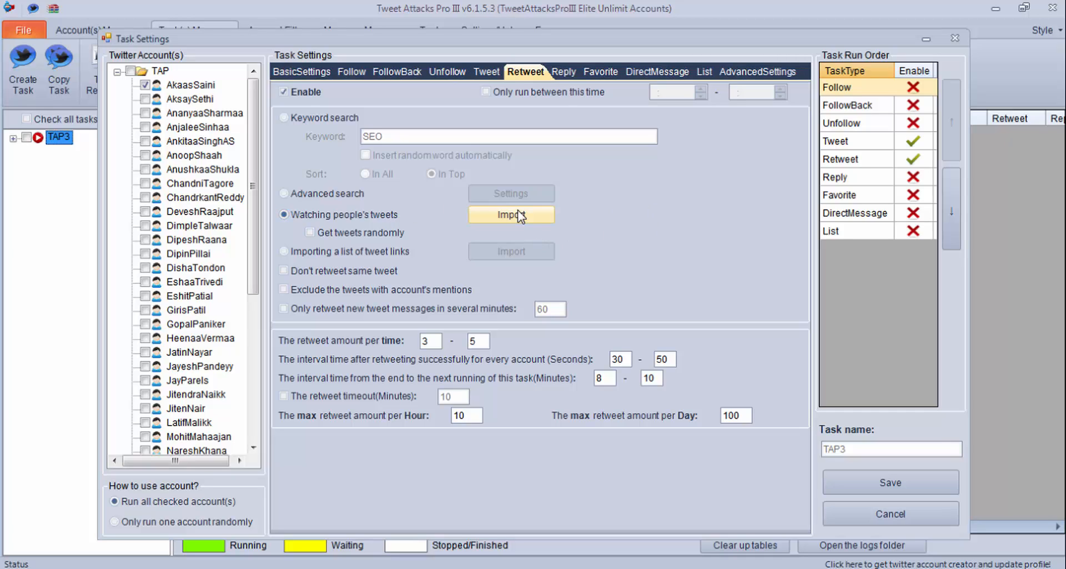
{"action": "mouse_move", "coordinate": [537, 226]}
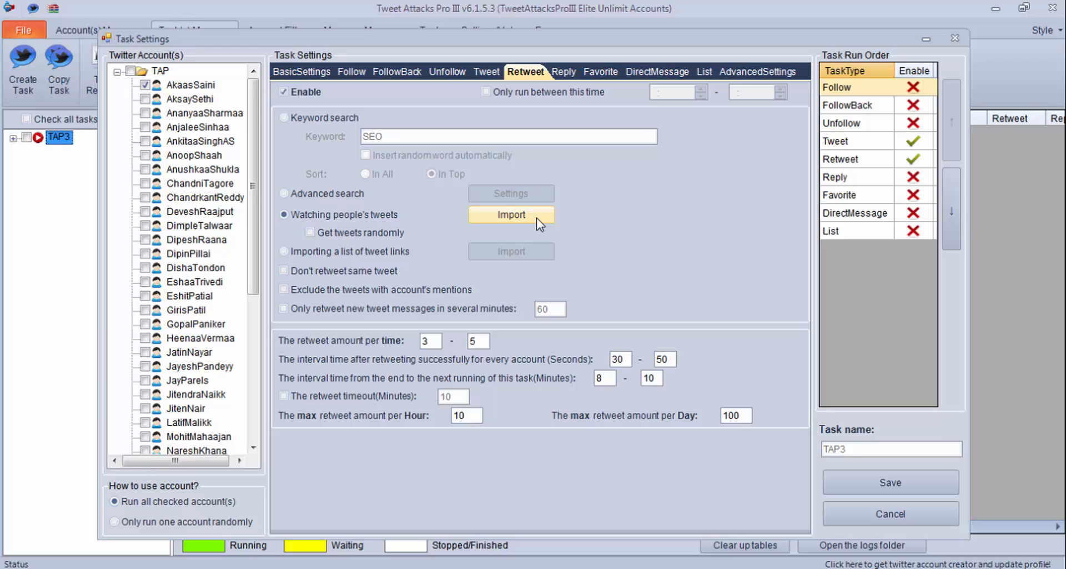
{"action": "left_click", "coordinate": [511, 216]}
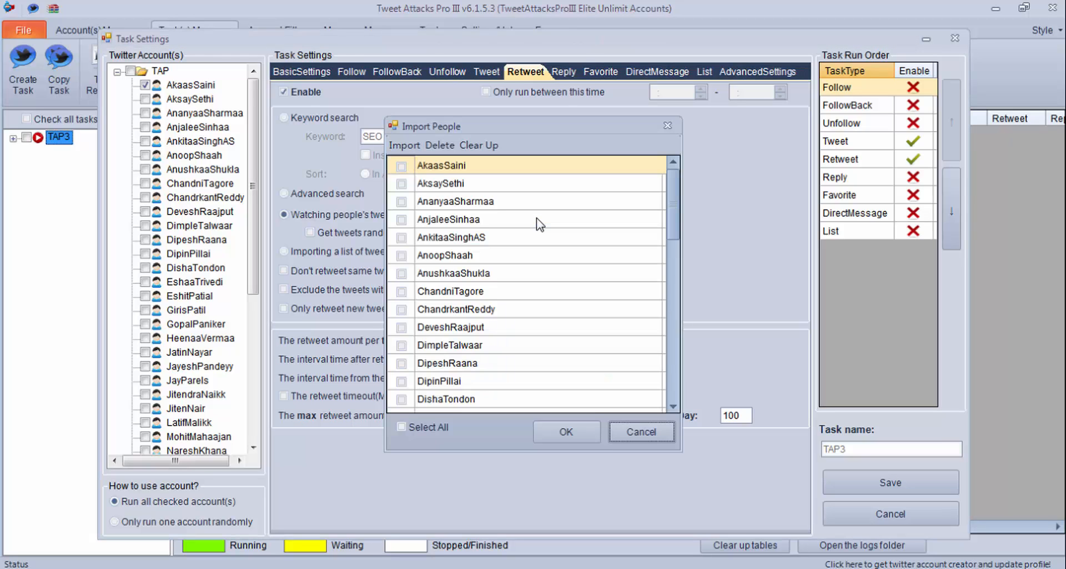
{"action": "left_click", "coordinate": [402, 427]}
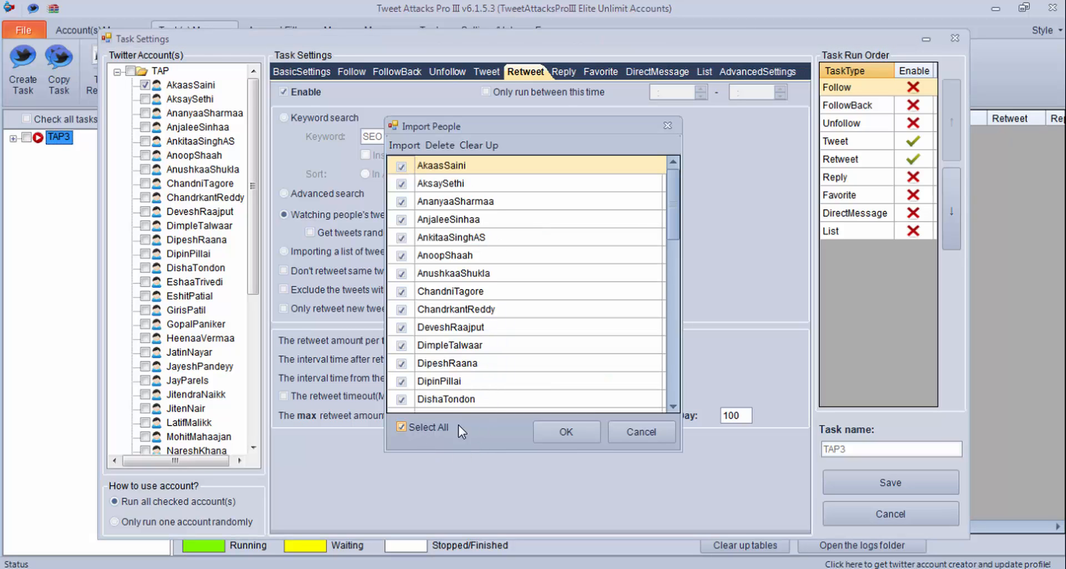
{"action": "left_click", "coordinate": [565, 431]}
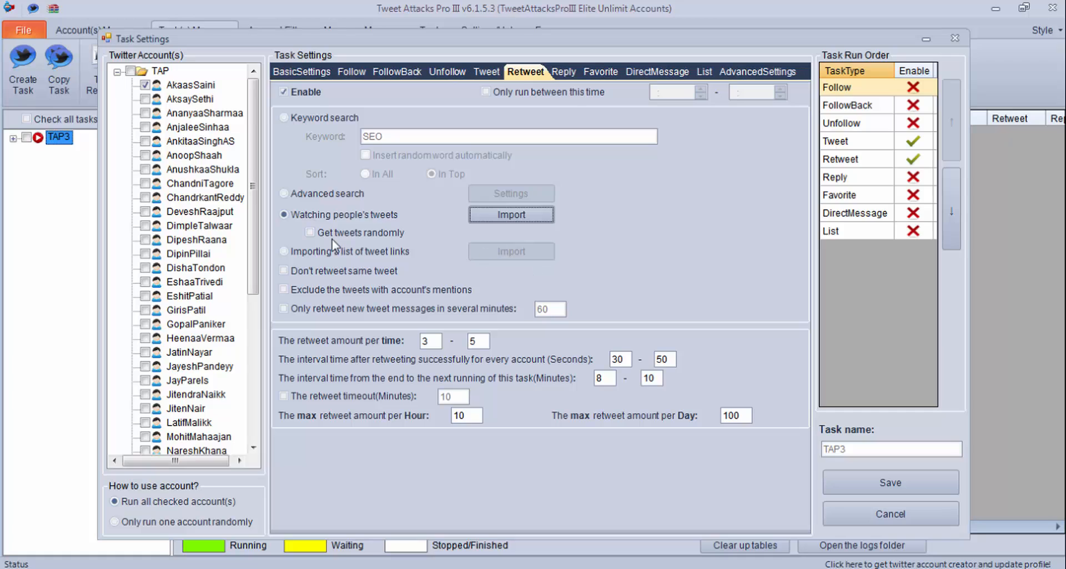
- Set watched people's tweets to be fetched randomly
{"action": "left_click", "coordinate": [311, 232]}
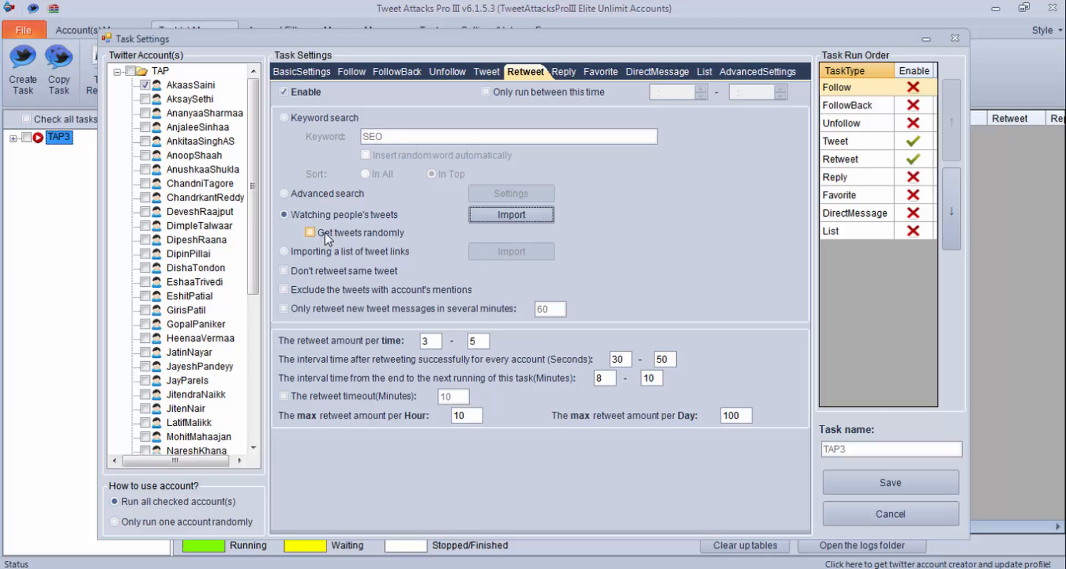
{"action": "left_click", "coordinate": [310, 233]}
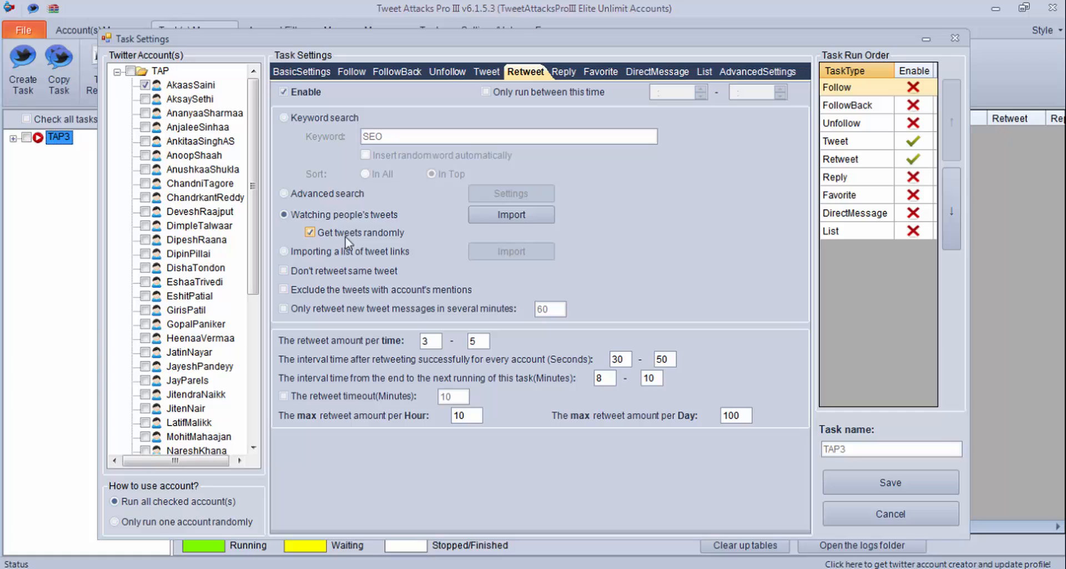
{"action": "mouse_move", "coordinate": [366, 242]}
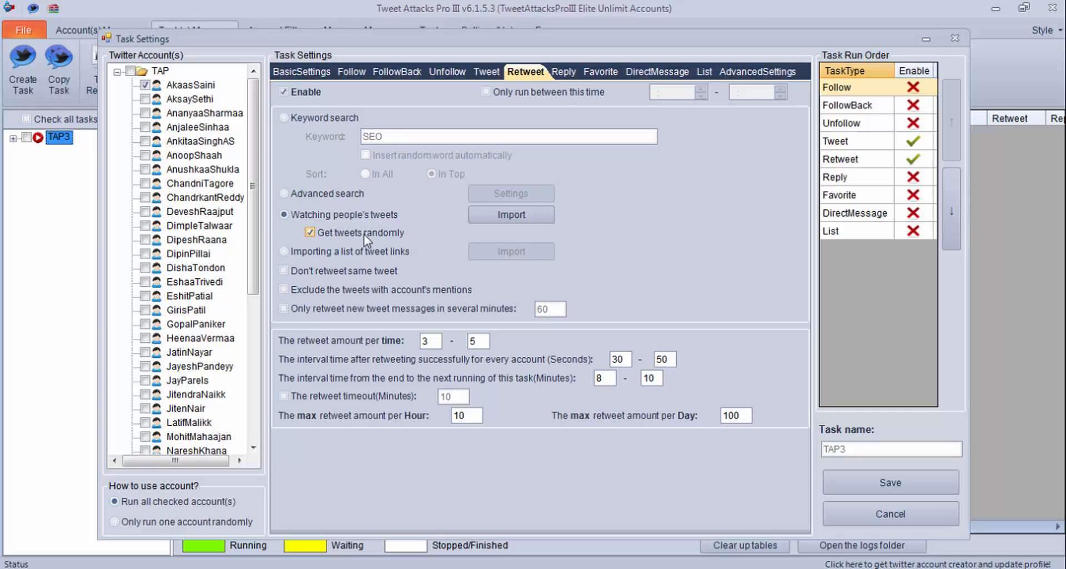
{"action": "left_click", "coordinate": [284, 251]}
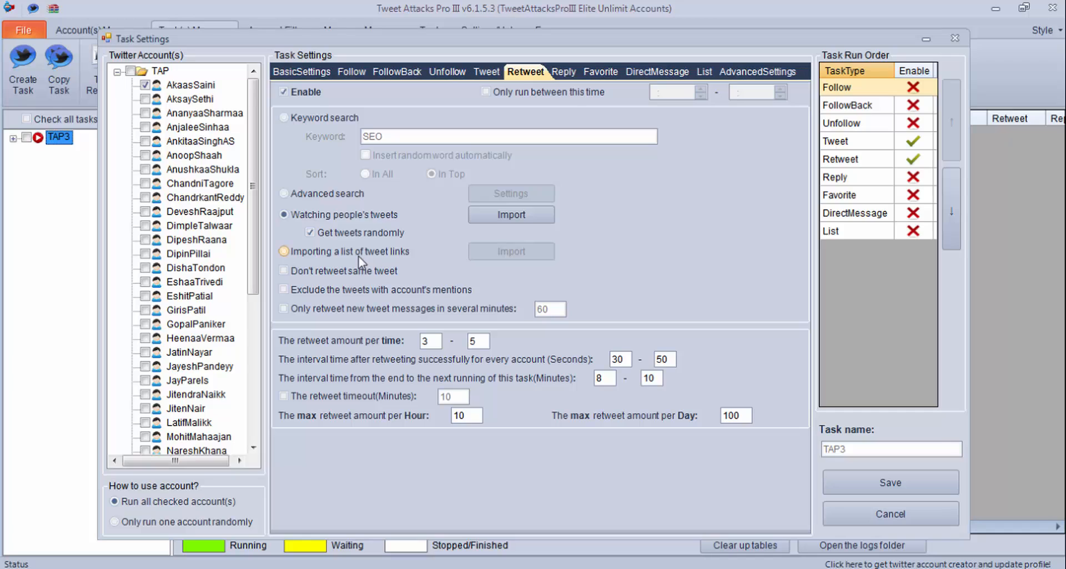
- Retweet from an imported list of tweet links, skipping the same tweet and mentions
{"action": "left_click", "coordinate": [283, 251]}
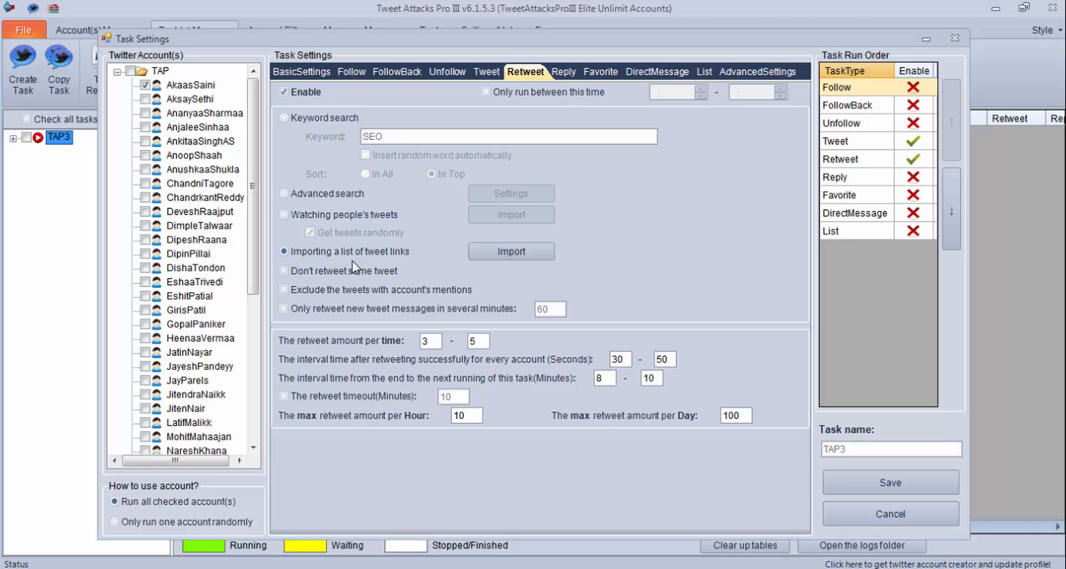
{"action": "mouse_move", "coordinate": [414, 263]}
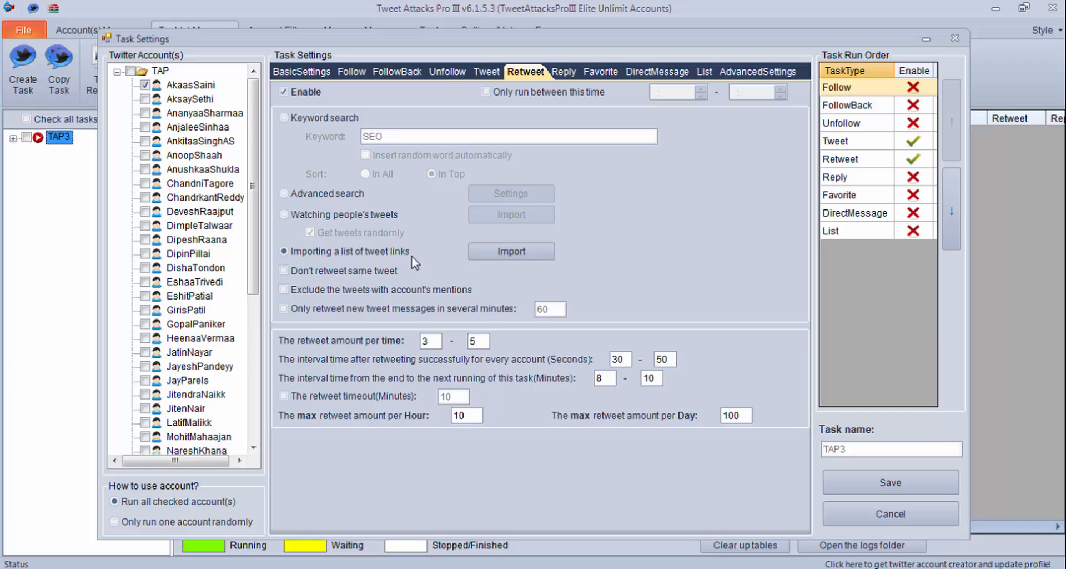
{"action": "left_click", "coordinate": [283, 288]}
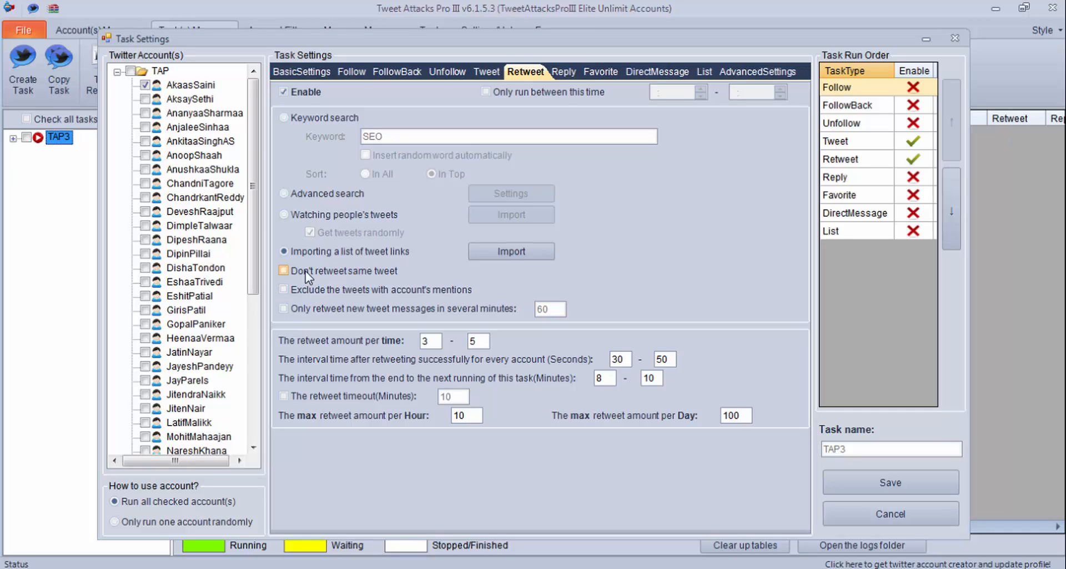
{"action": "left_click", "coordinate": [283, 270]}
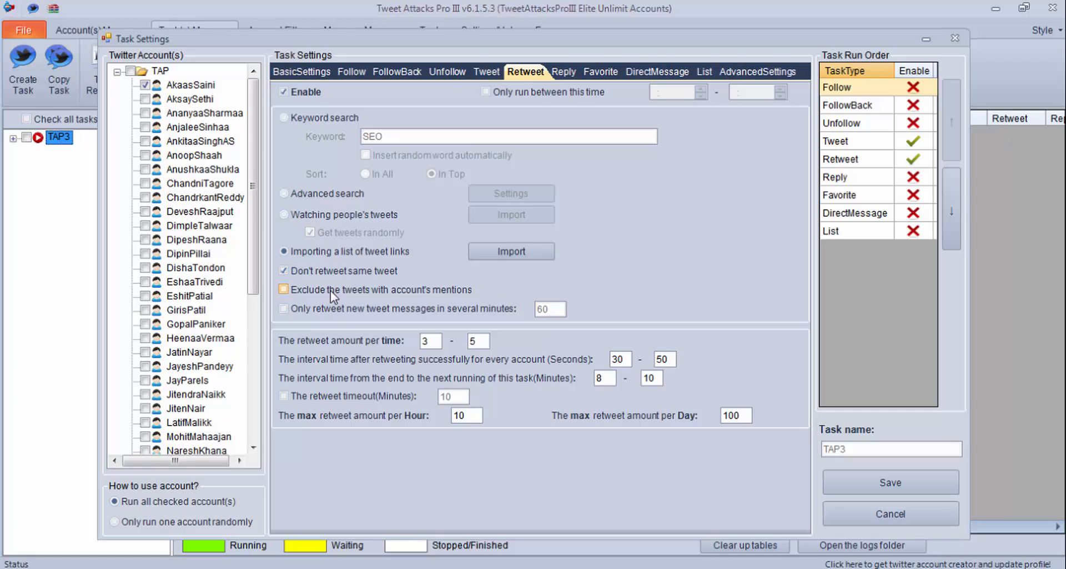
{"action": "mouse_move", "coordinate": [443, 300]}
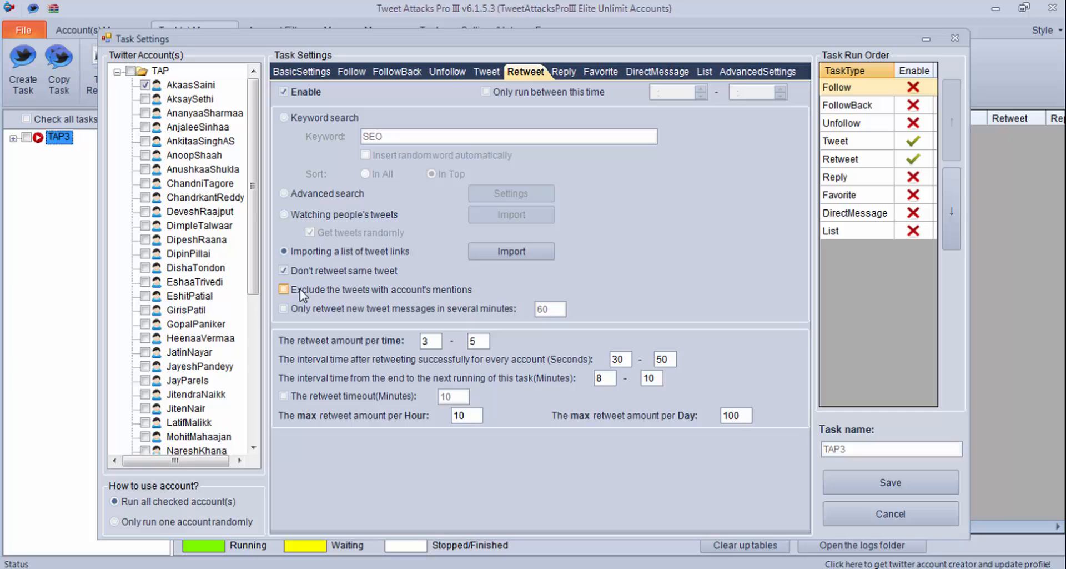
{"action": "left_click", "coordinate": [283, 289]}
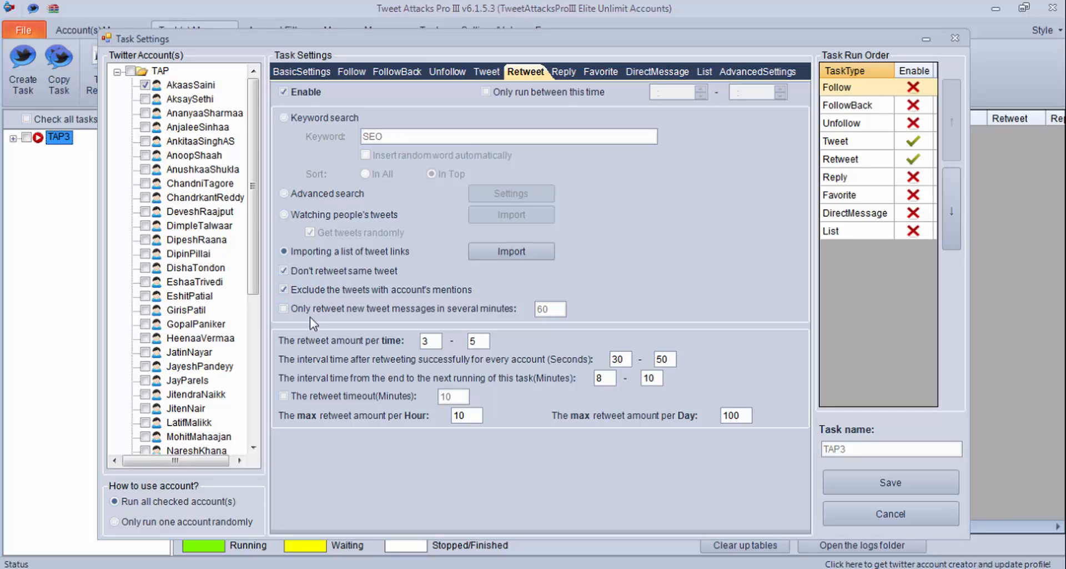
- Only retweet new tweets posted within the last 30 minutes
{"action": "left_click", "coordinate": [283, 307]}
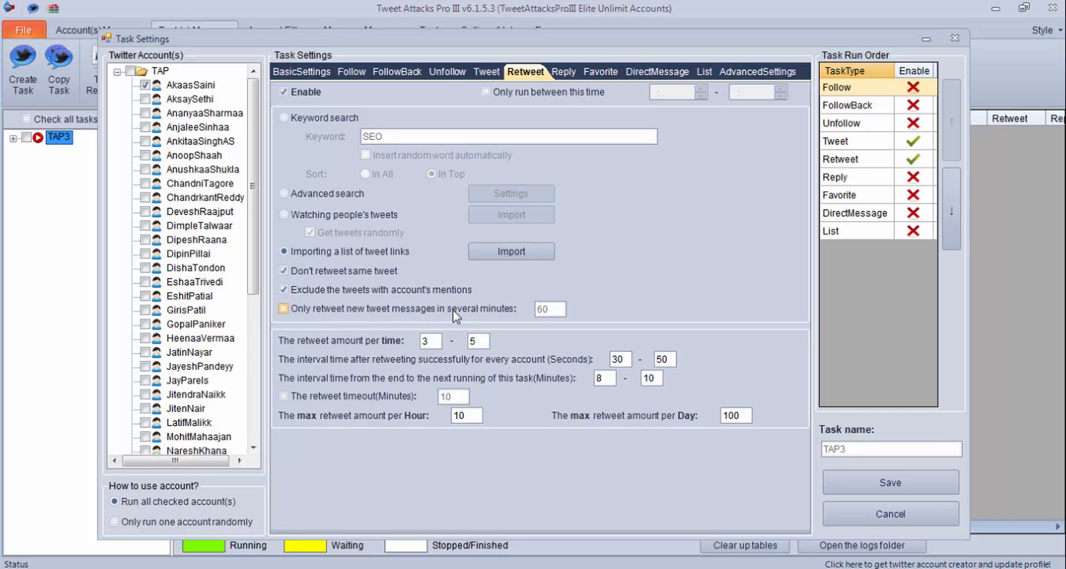
{"action": "left_click", "coordinate": [283, 309]}
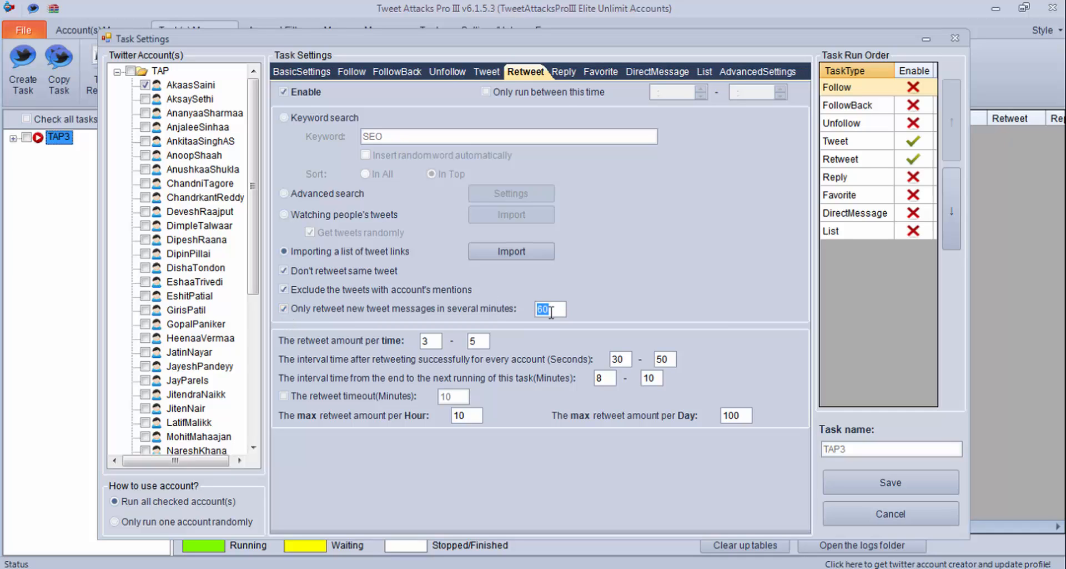
{"action": "type", "text": "30"}
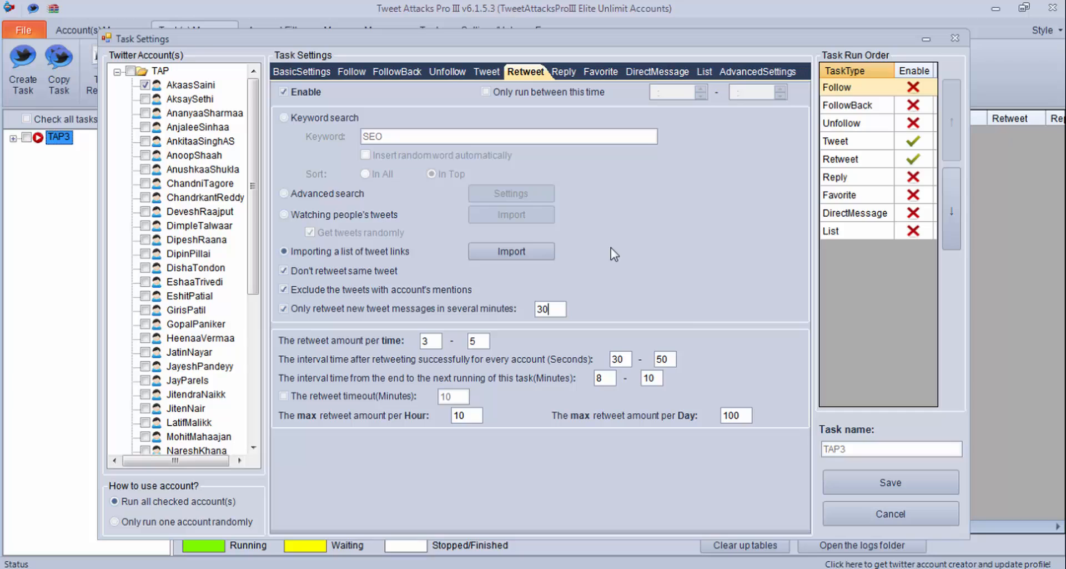
{"action": "left_click", "coordinate": [283, 308]}
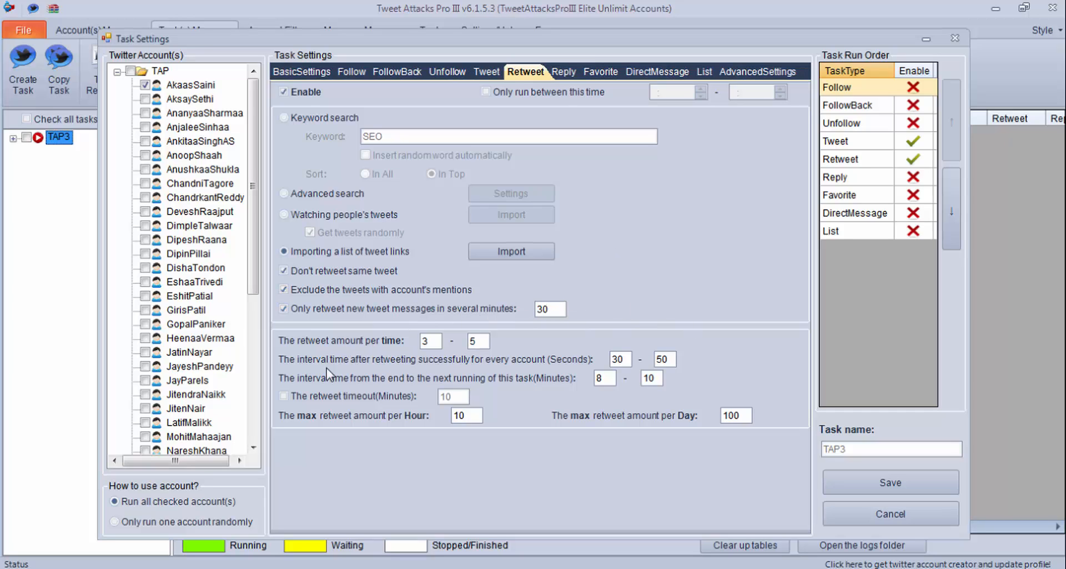
{"action": "mouse_move", "coordinate": [320, 425]}
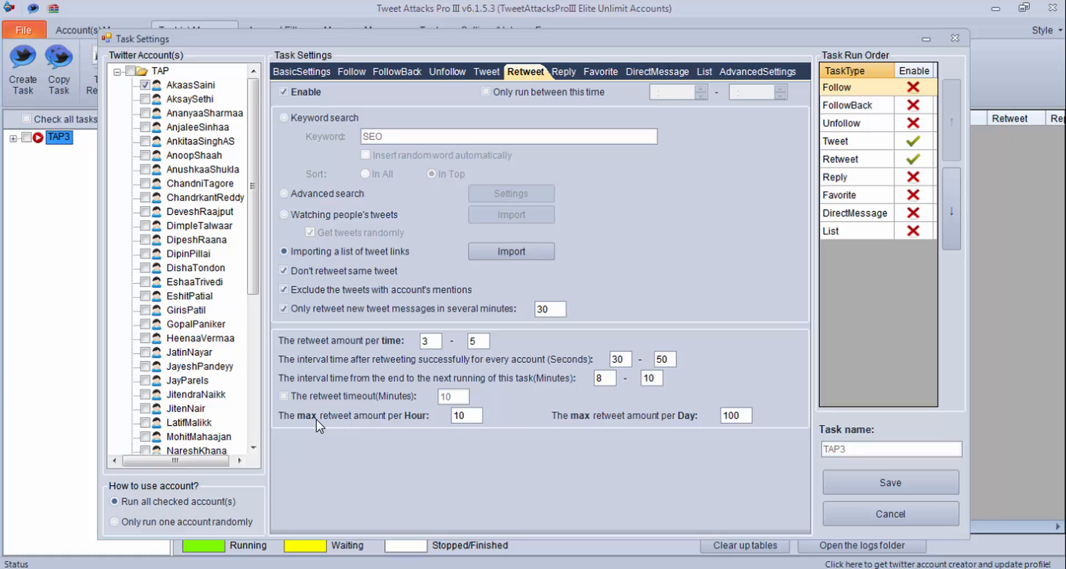
- Cap retweets at 60 per day, keeping 10 per hour
{"action": "left_click", "coordinate": [465, 415]}
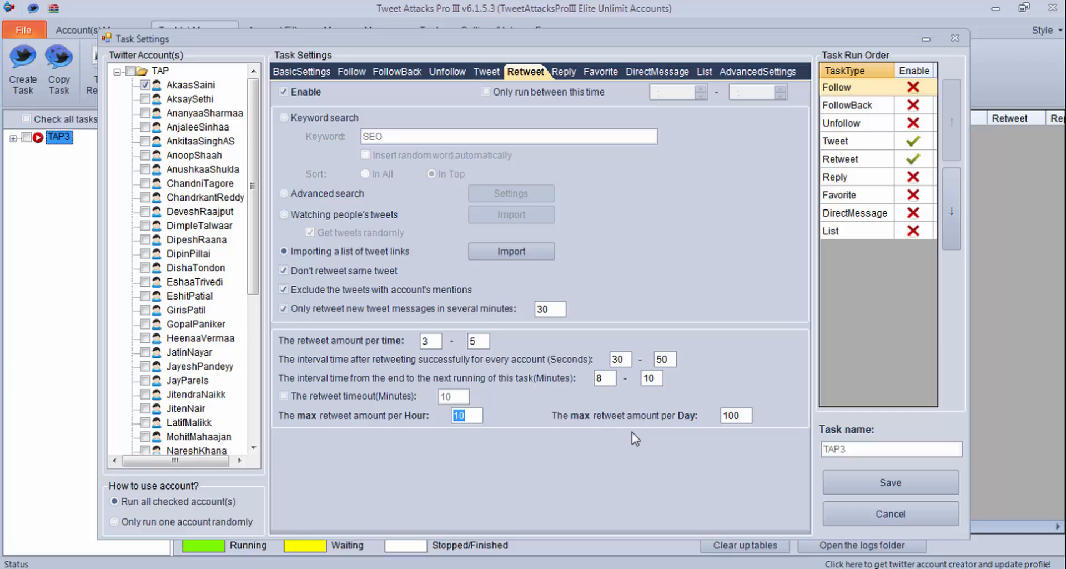
{"action": "left_click", "coordinate": [735, 415]}
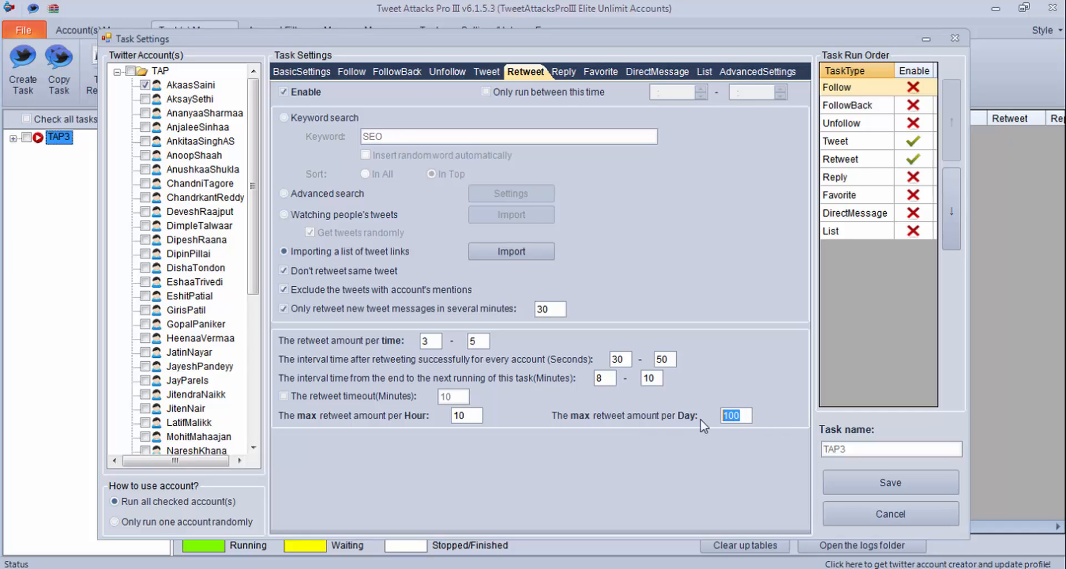
{"action": "type", "text": "60"}
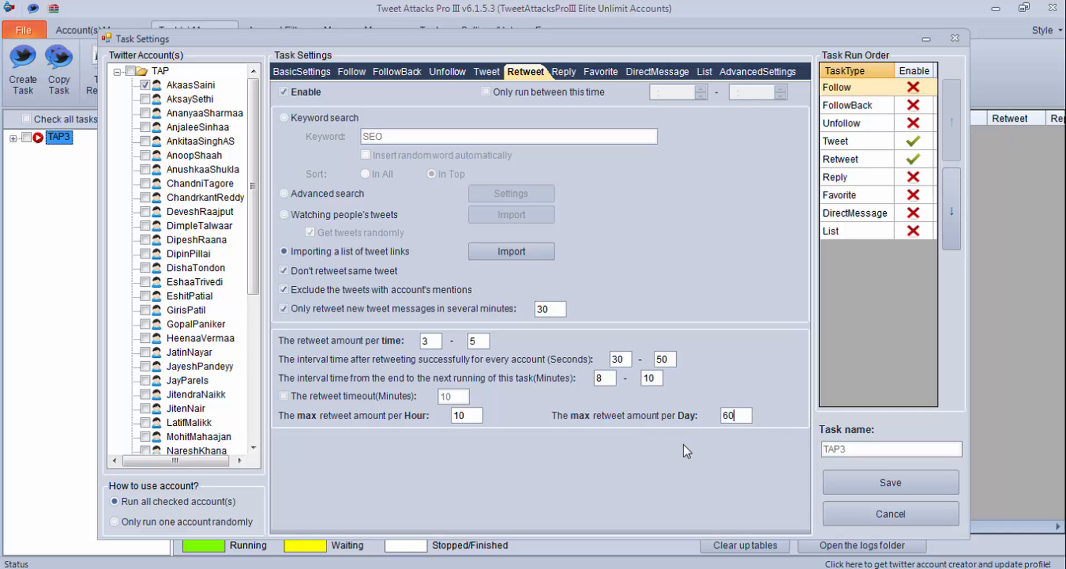
{"action": "mouse_move", "coordinate": [587, 295]}
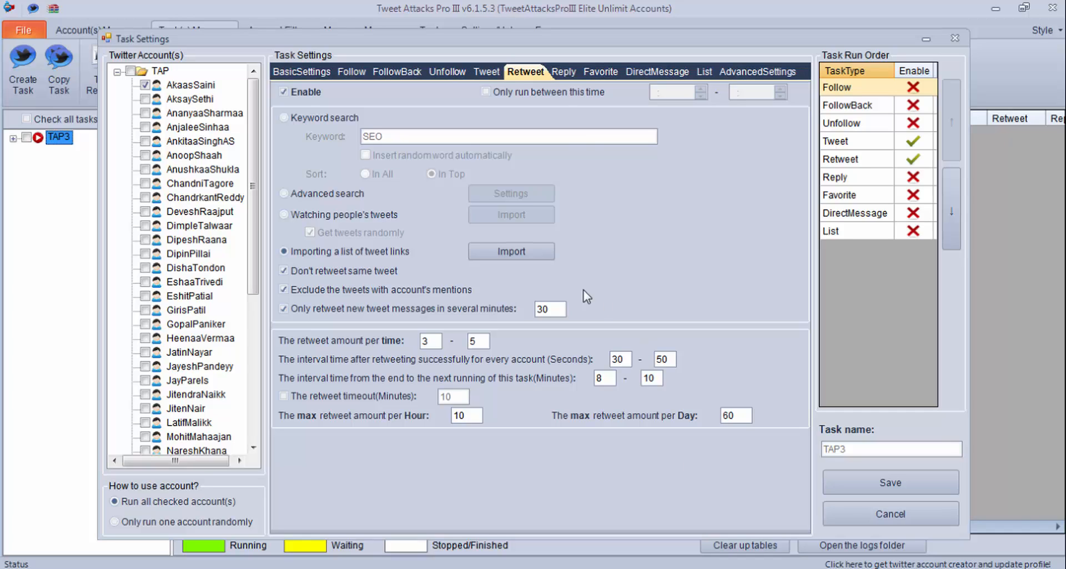
{"action": "mouse_move", "coordinate": [657, 71]}
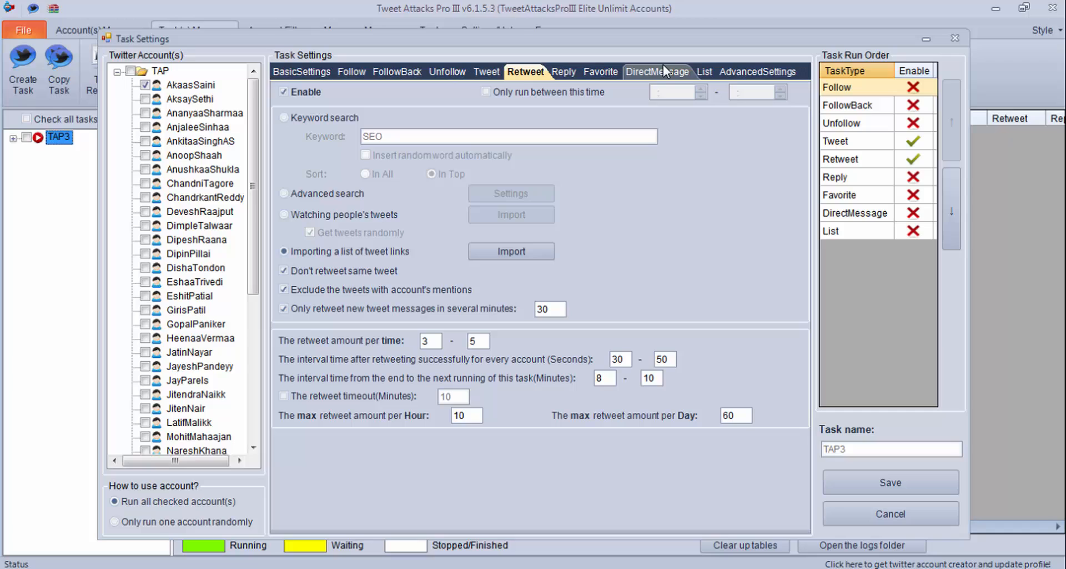
{"action": "mouse_move", "coordinate": [687, 255]}
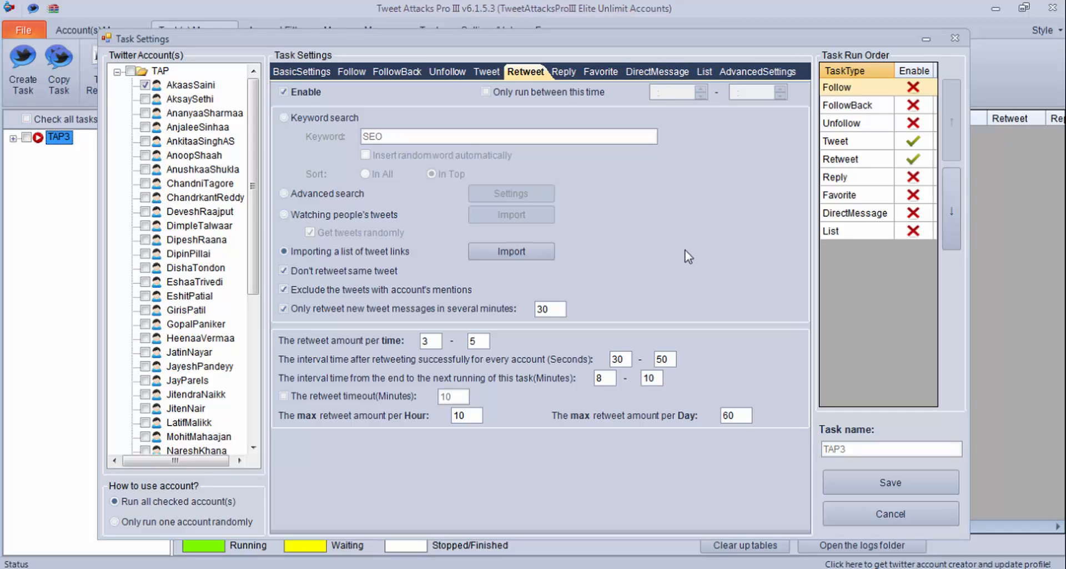
{"action": "left_click", "coordinate": [735, 415]}
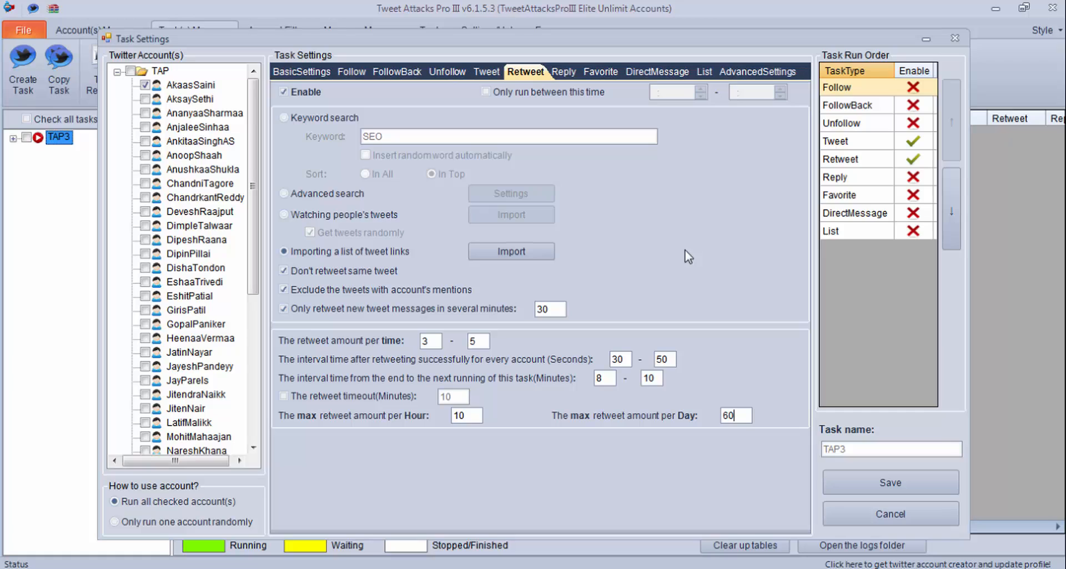